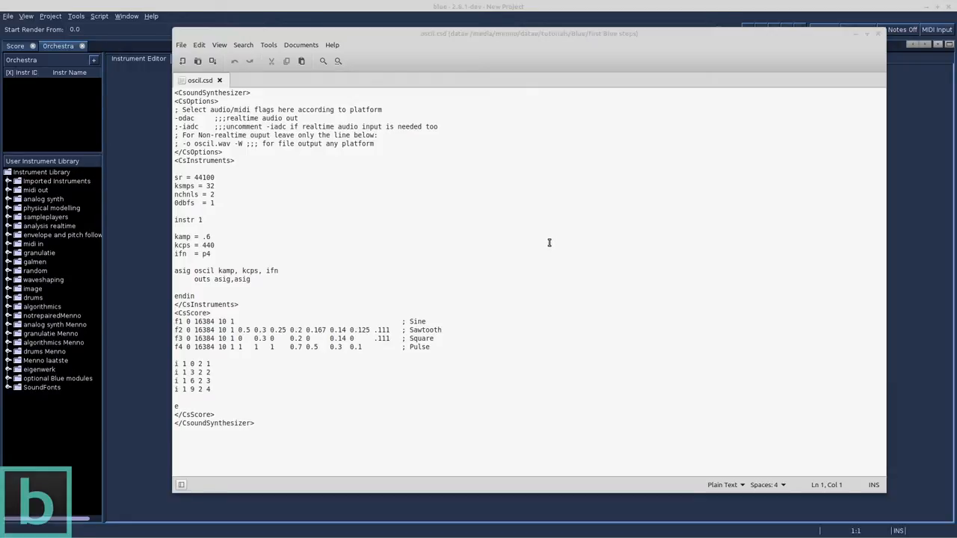
mouse_move(541, 241)
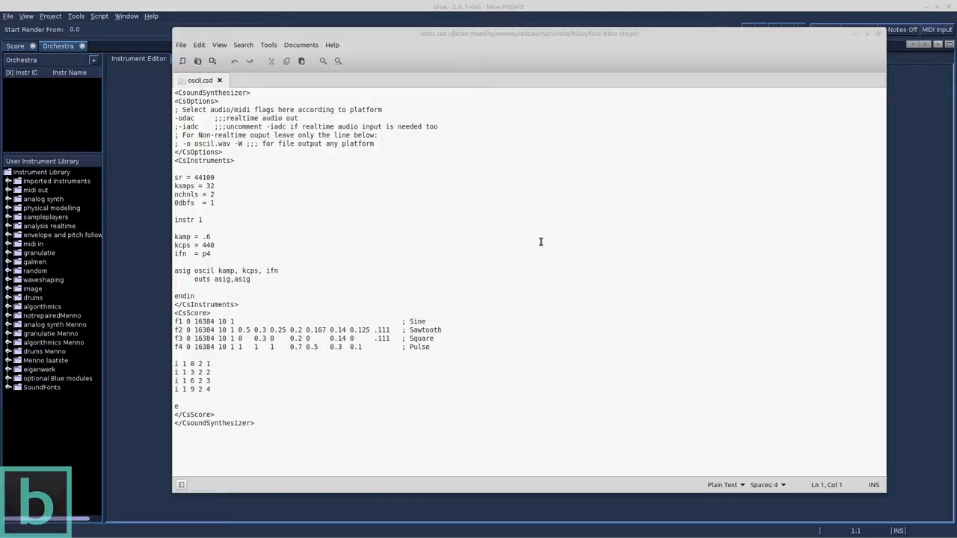
mouse_move(343, 87)
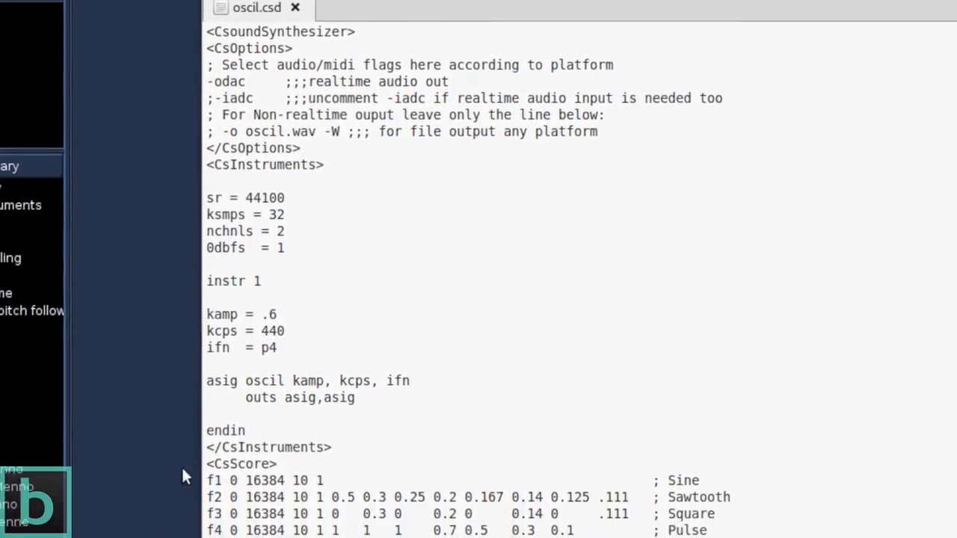
Minimize gedit and start importing a CSD file, browsing to oscil.csd in the tutorial folder.
scroll(down, 3)
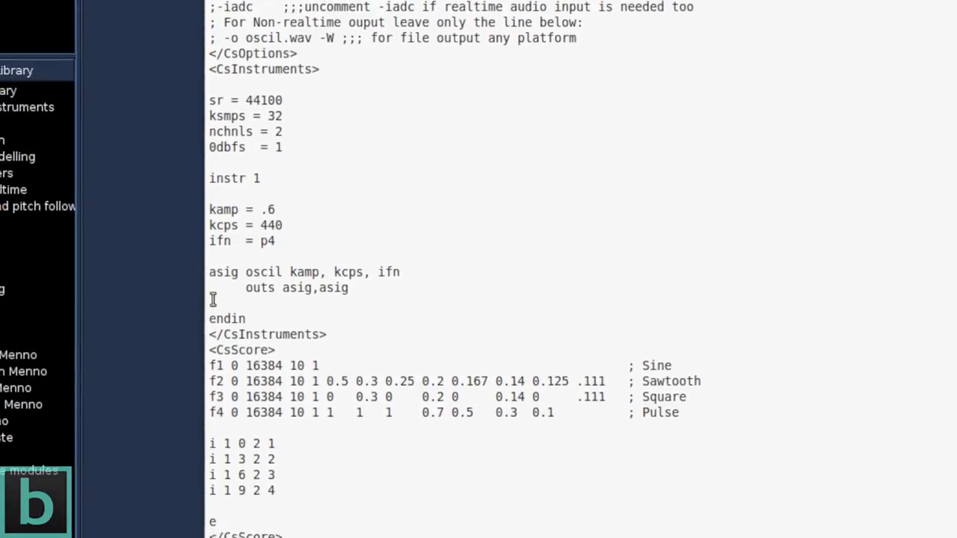
scroll(down, 3)
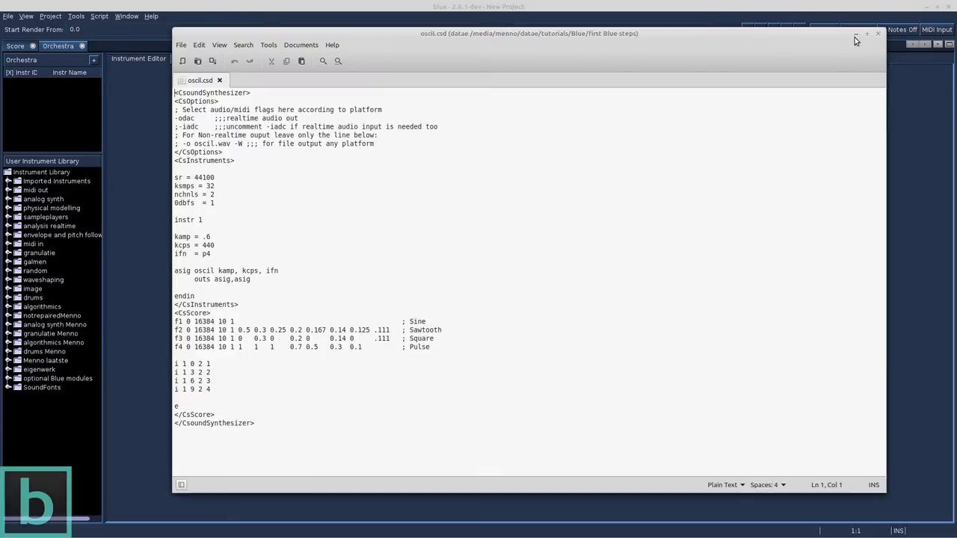
click(877, 33)
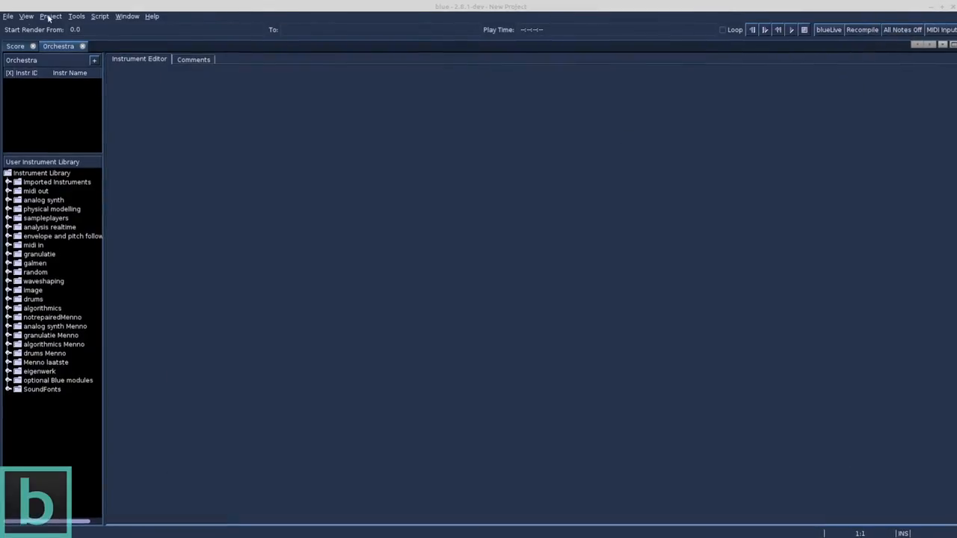
click(8, 17)
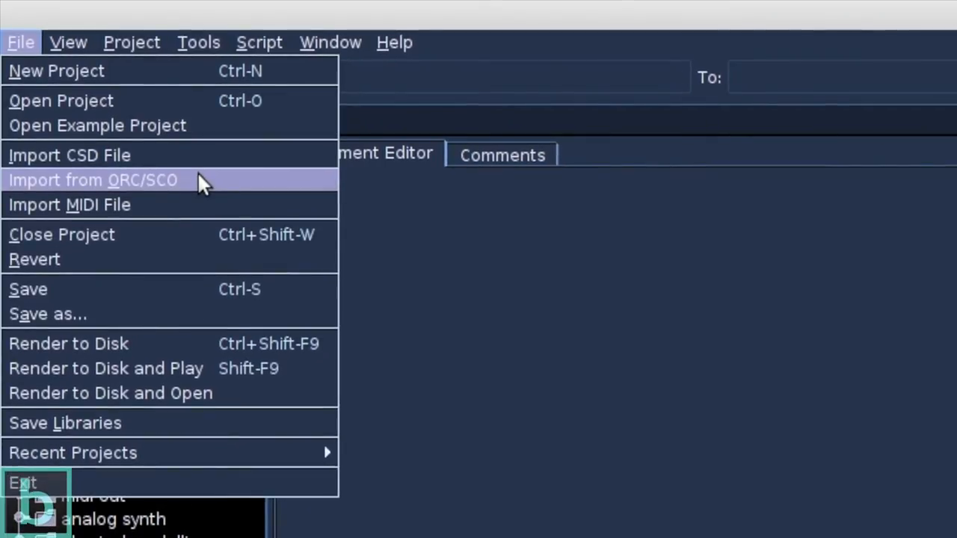
mouse_move(208, 212)
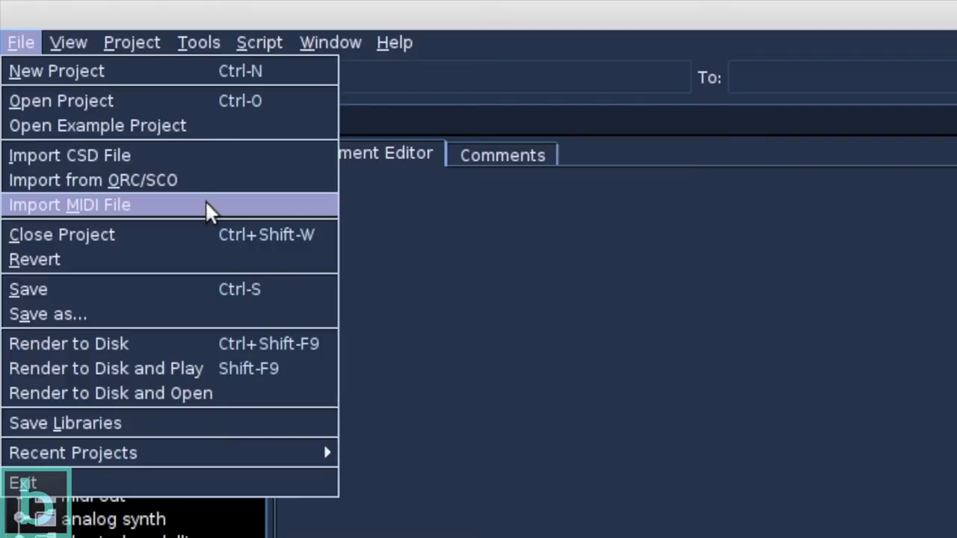
mouse_move(198, 168)
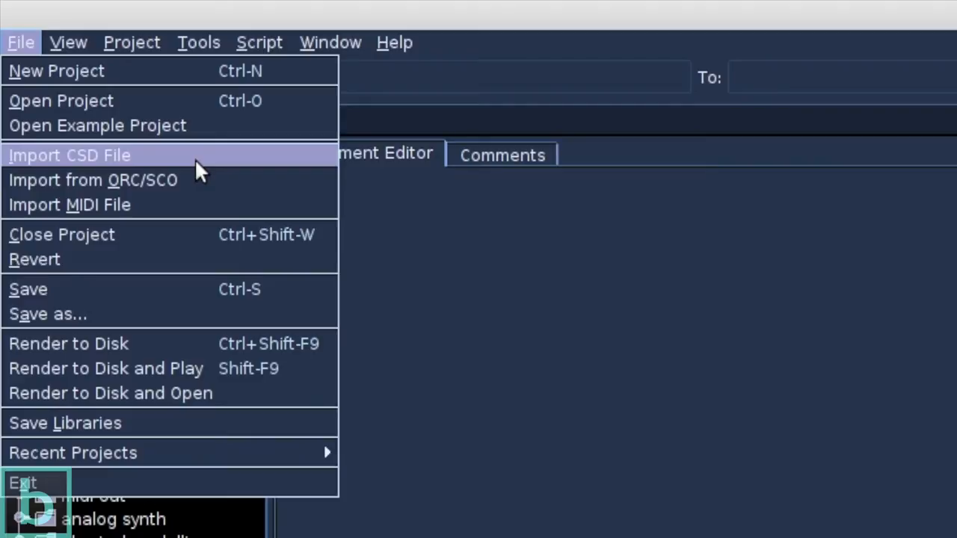
click(70, 154)
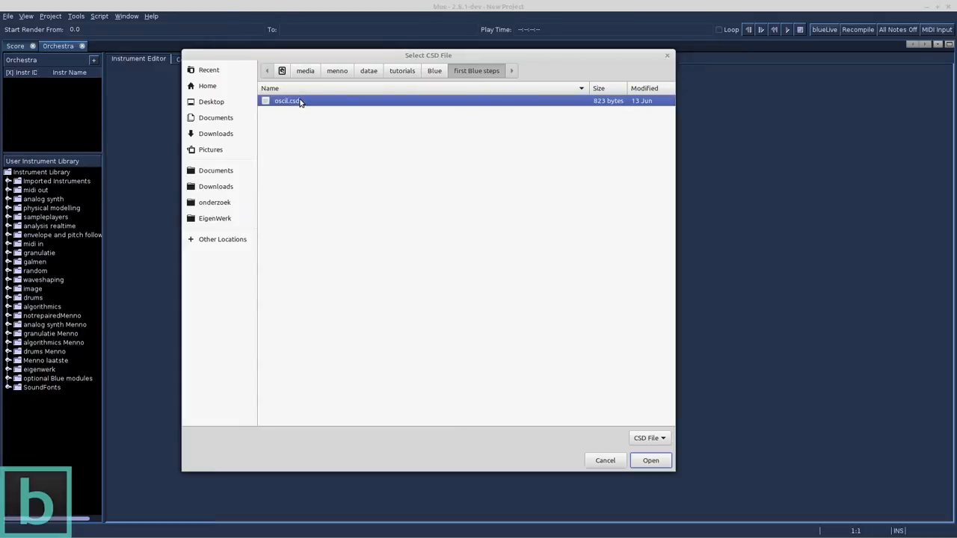
Open oscil.csd and choose to split the score into SoundObjects by instrument number.
click(649, 460)
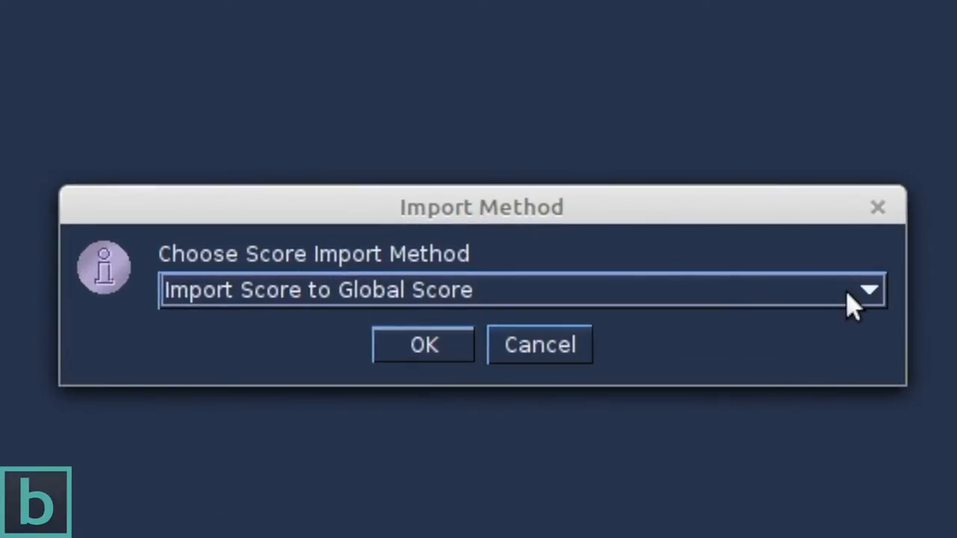
click(867, 290)
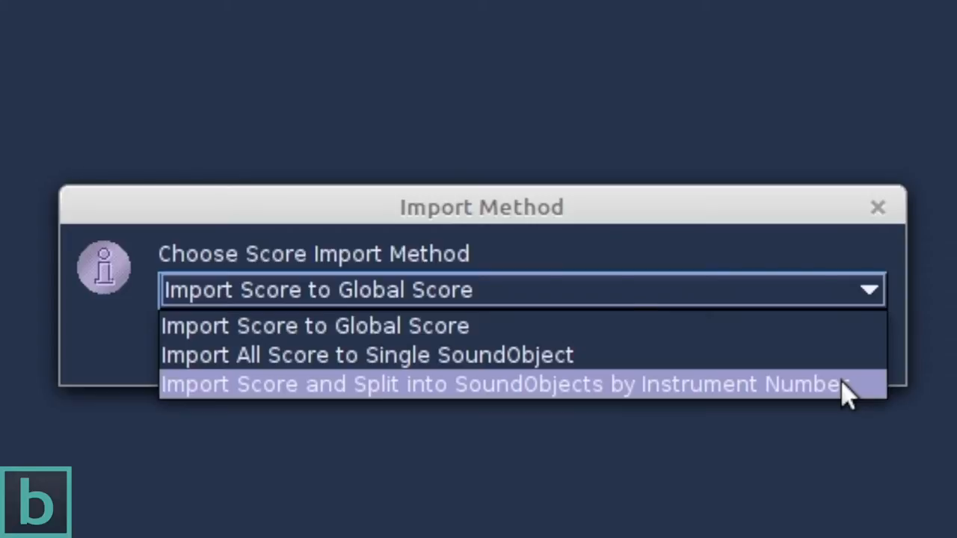
click(505, 383)
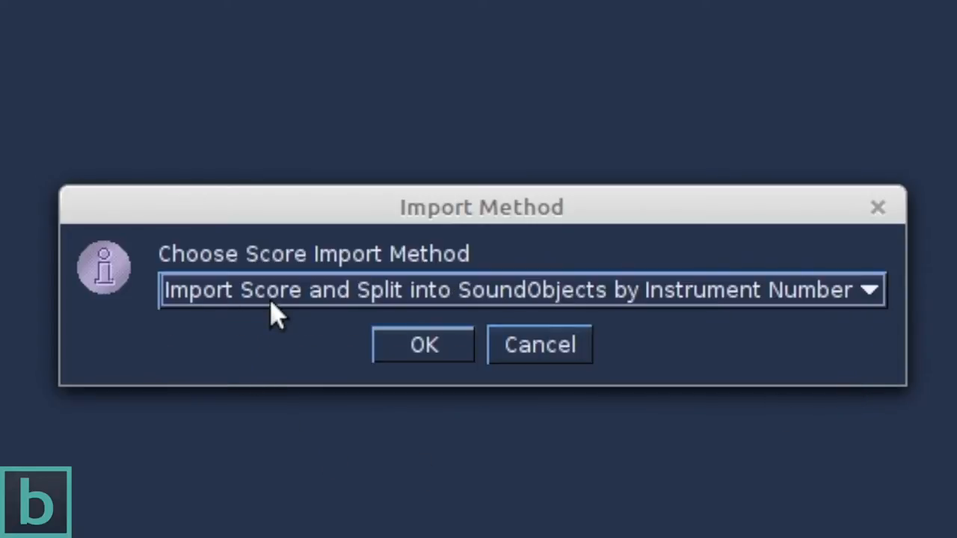
mouse_move(437, 325)
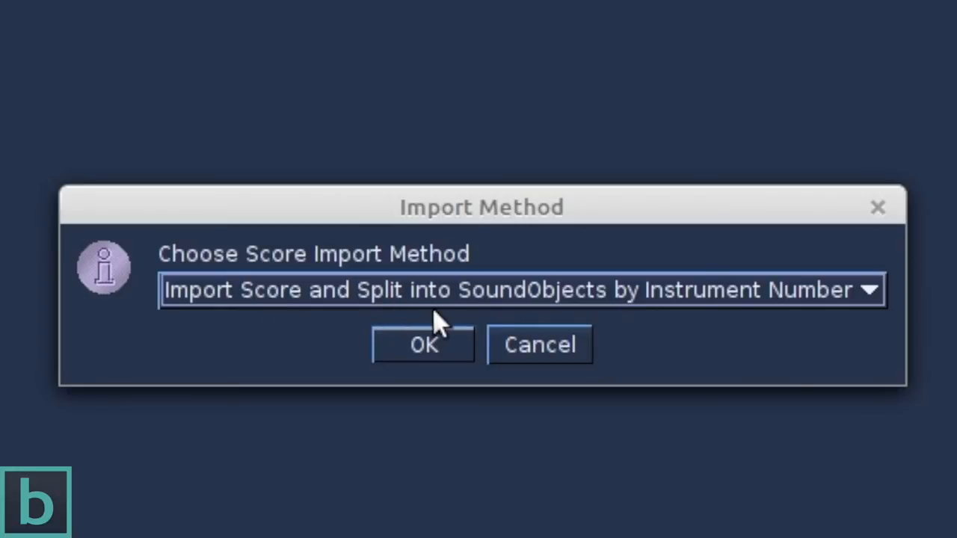
mouse_move(572, 317)
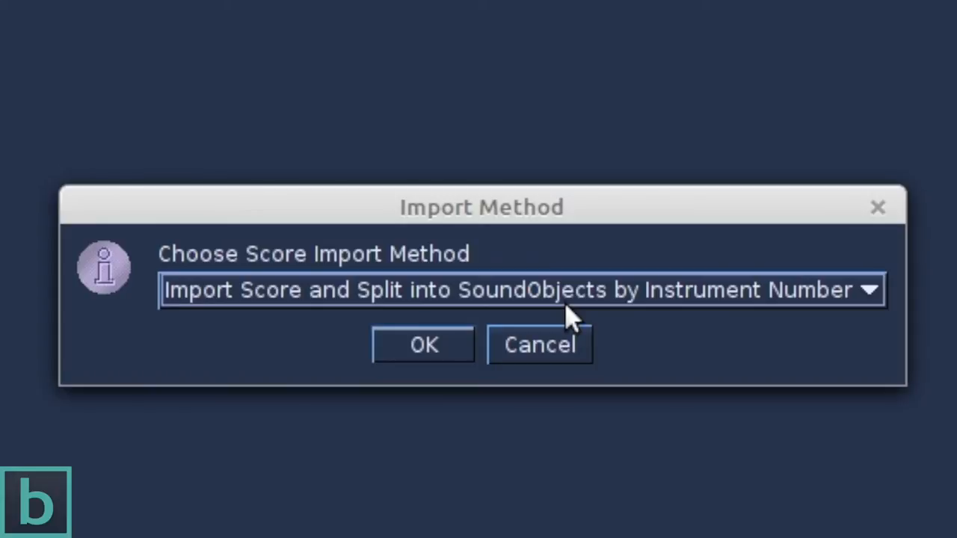
mouse_move(803, 310)
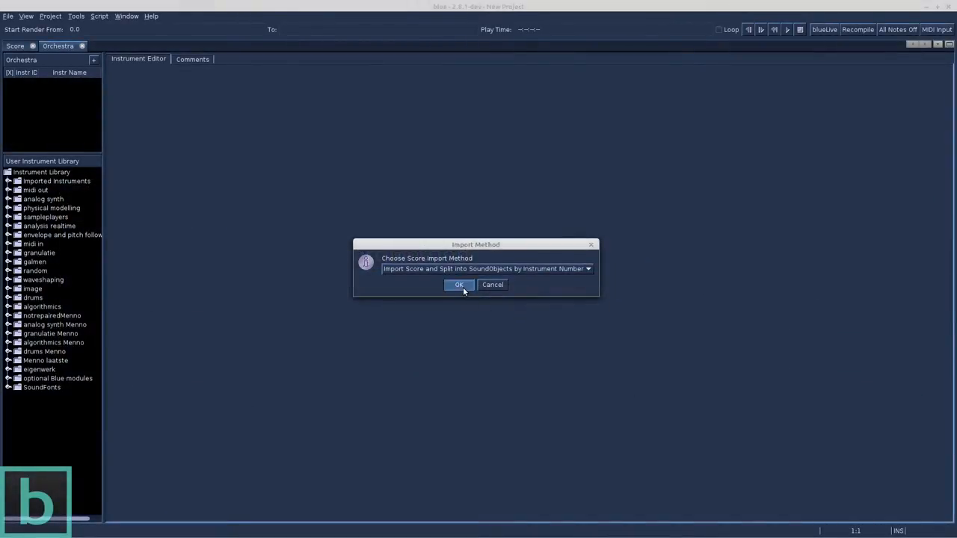
Confirm the import, check instrument 1 in the Orchestra, and enlarge the Instrument 1 lane.
click(459, 285)
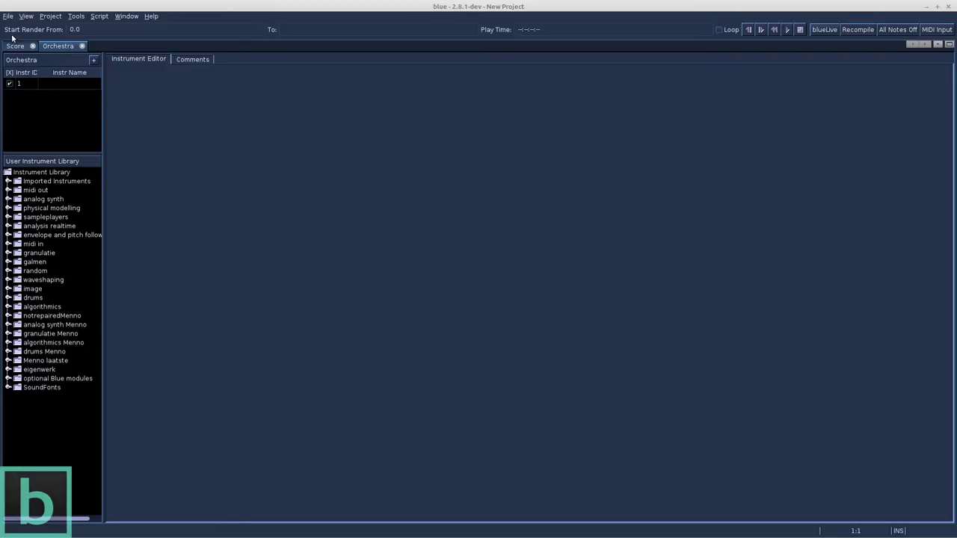
click(14, 45)
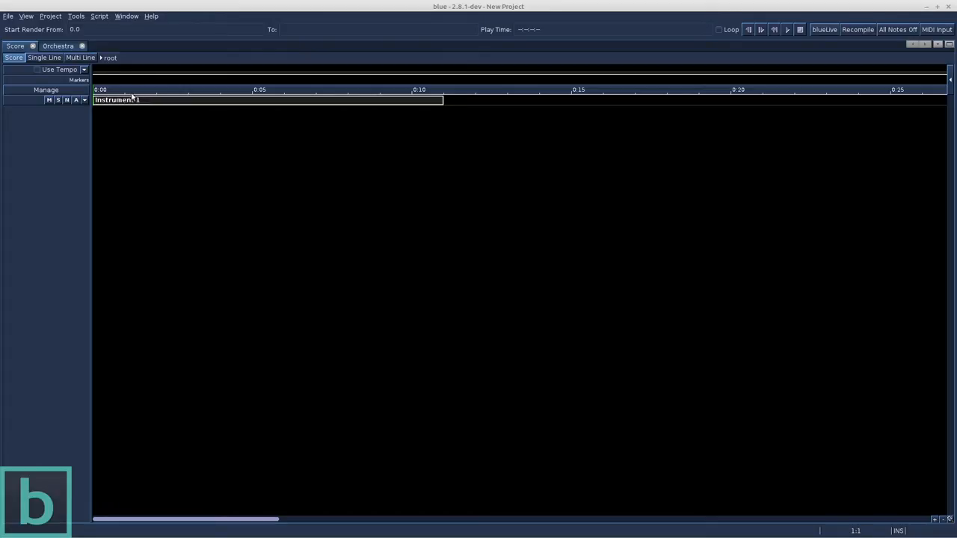
click(57, 46)
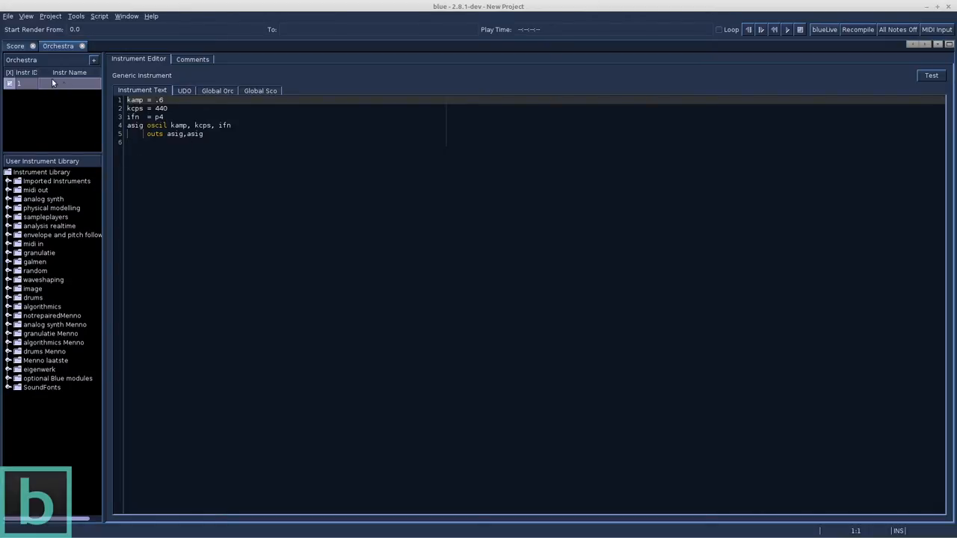
click(15, 46)
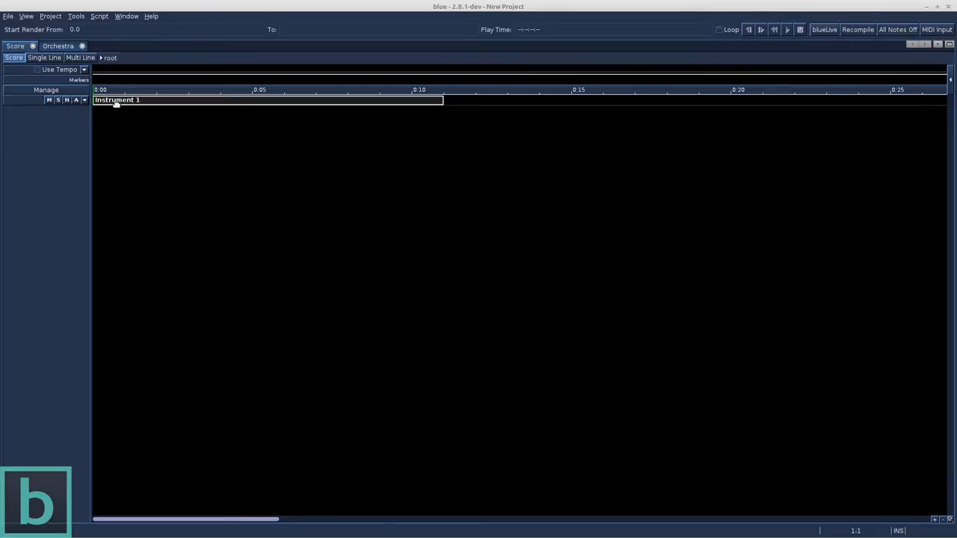
click(84, 100)
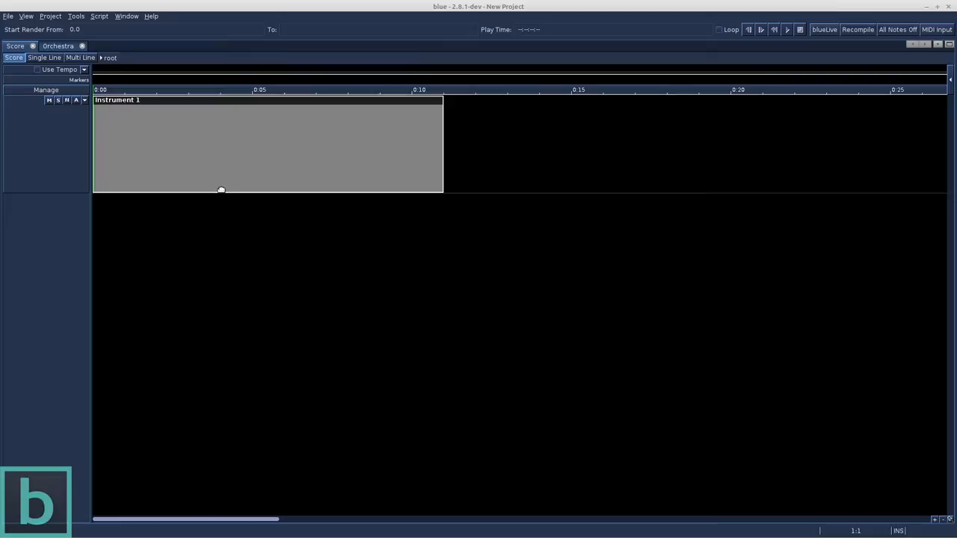
mouse_move(256, 155)
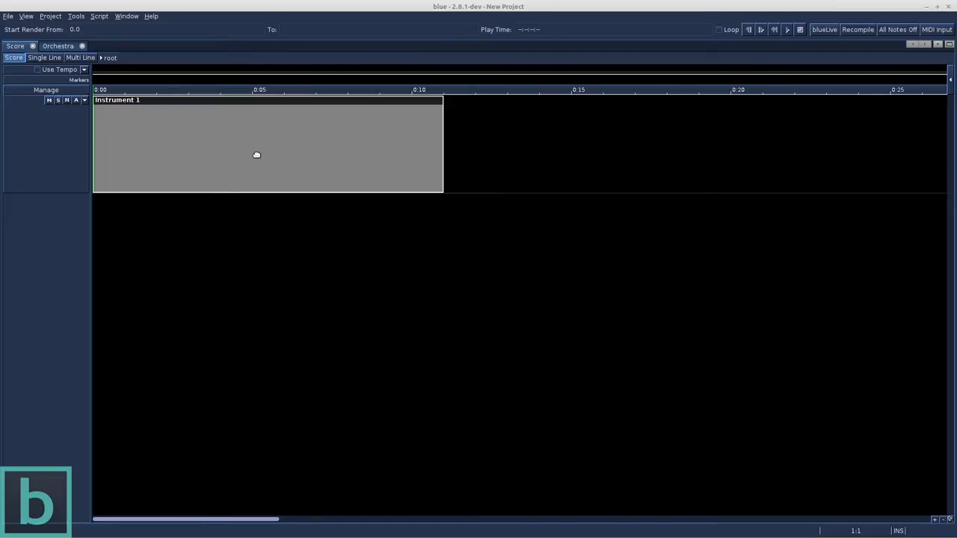
mouse_move(240, 158)
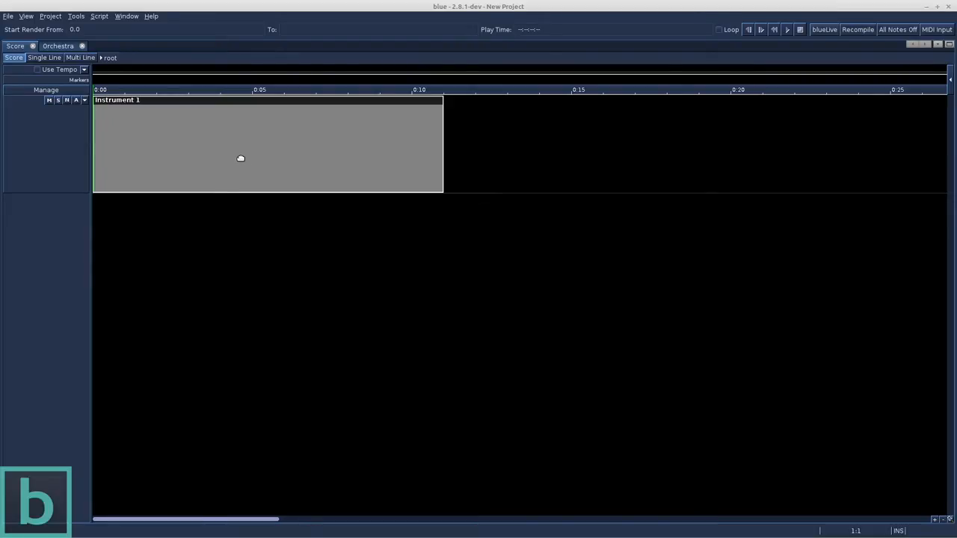
mouse_move(184, 111)
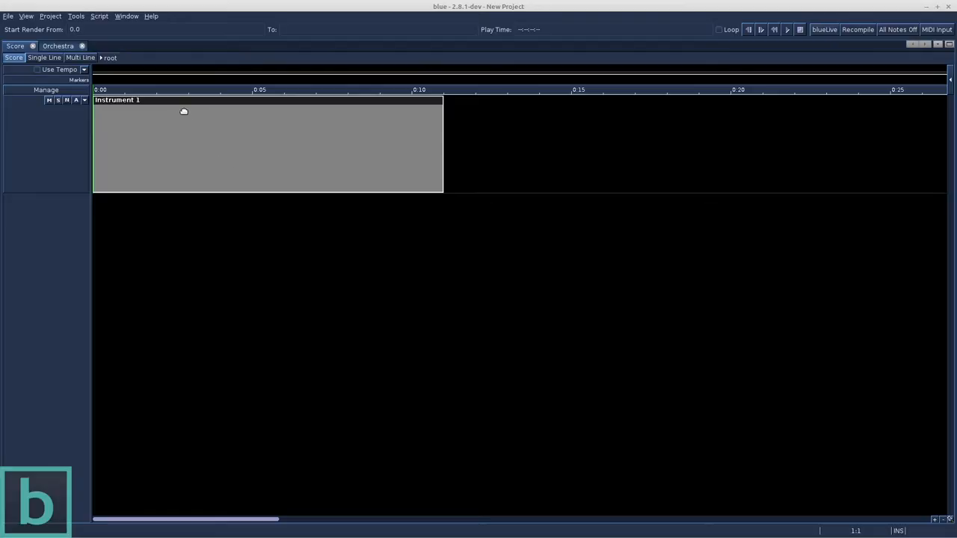
Open the ScoreObject Editor from the Window menu on Instrument 1's four i1 notes.
click(151, 15)
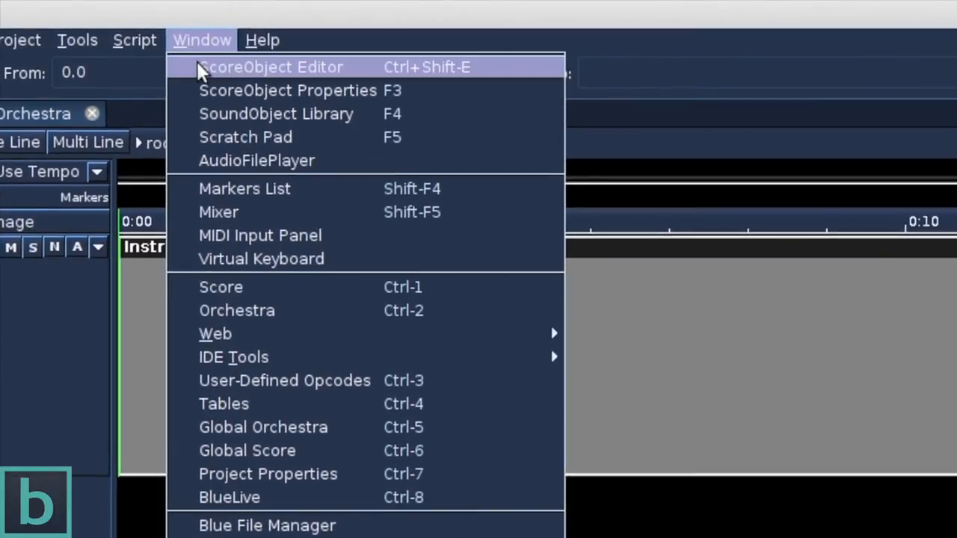
mouse_move(216, 91)
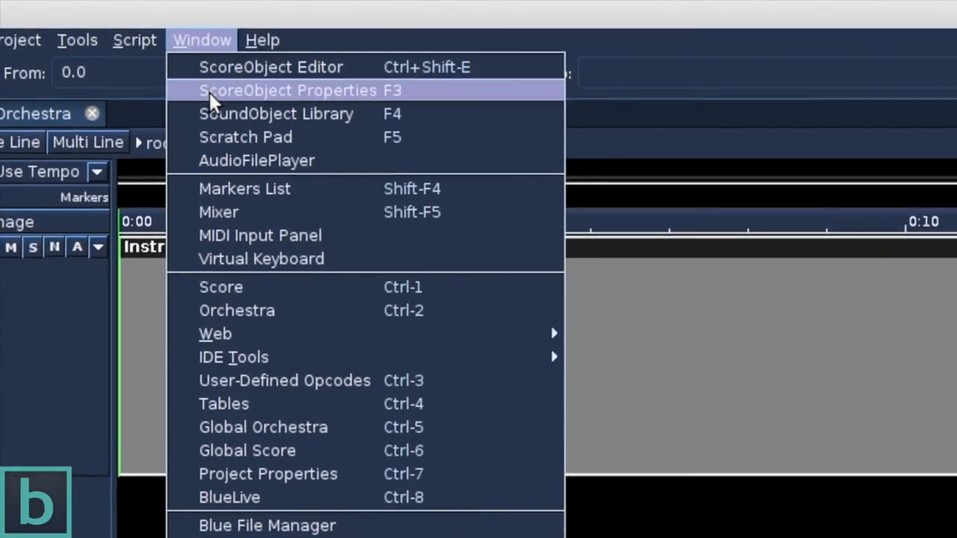
mouse_move(270, 66)
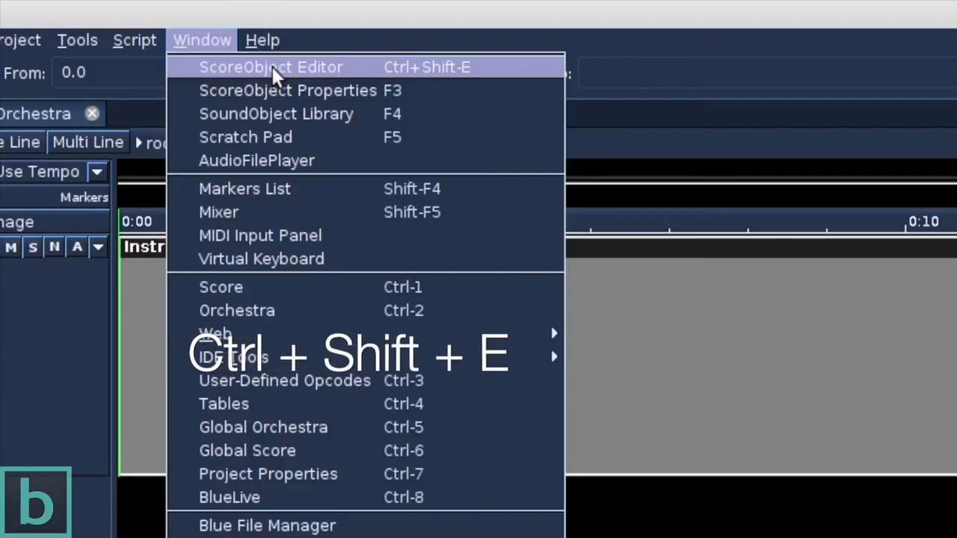
click(271, 67)
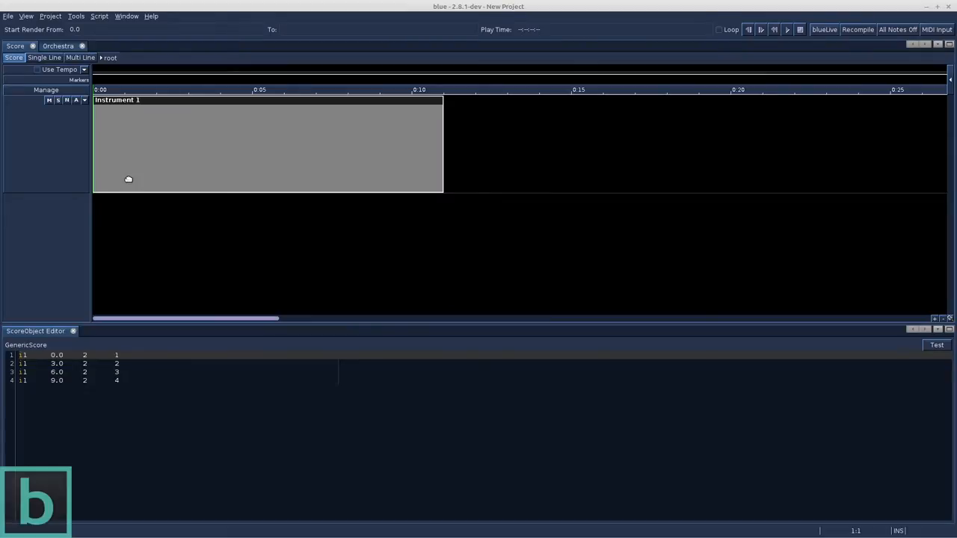
mouse_move(85, 108)
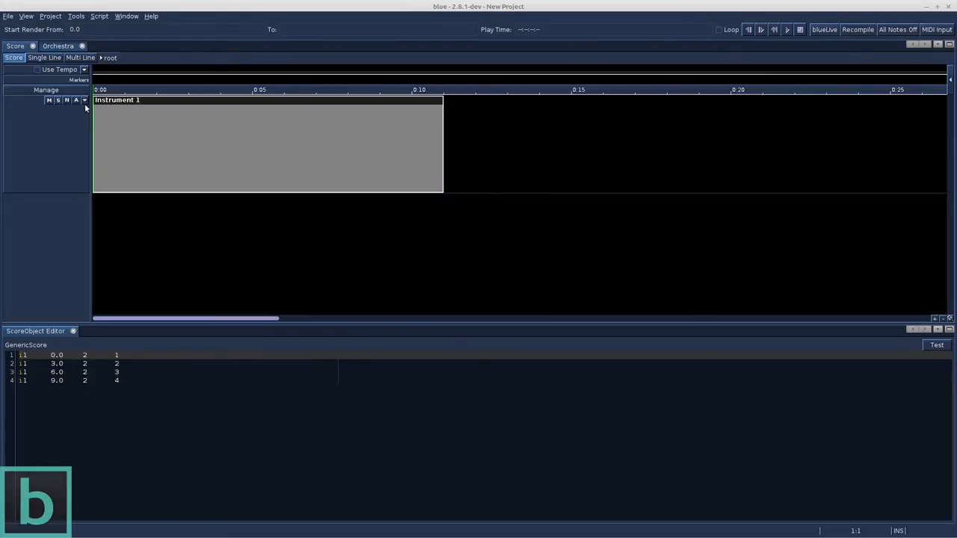
Rename instrument 1 to 'simple sound' and reselect it to show its oscillator code.
click(59, 46)
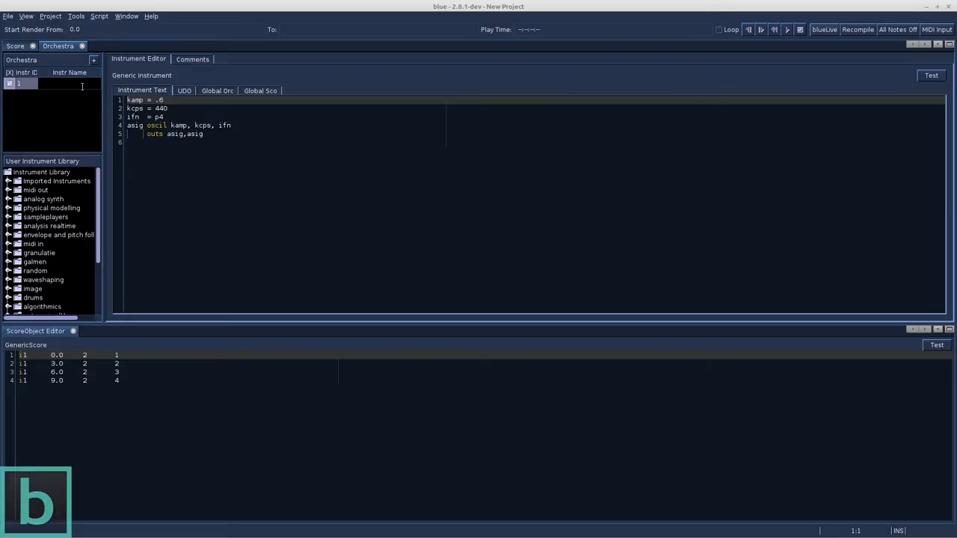
text(simp)
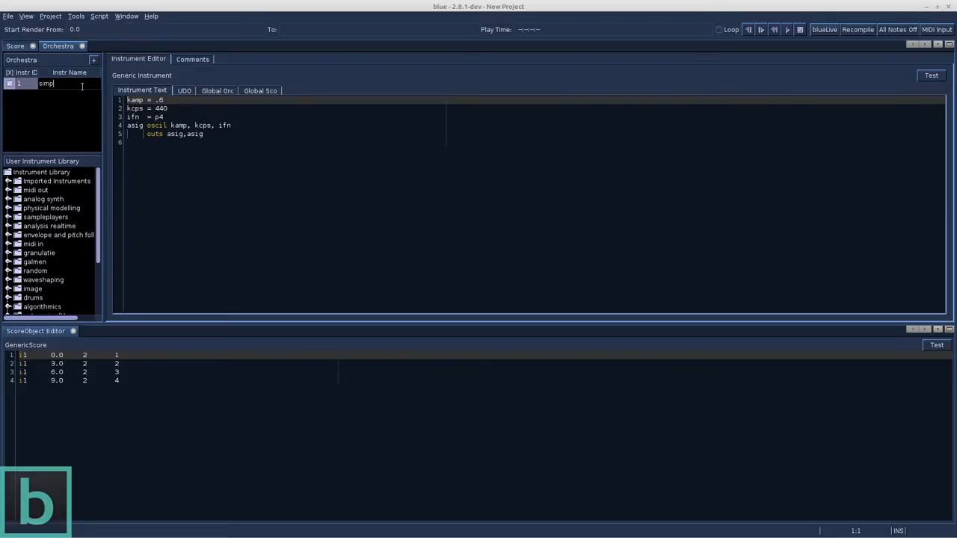
text(e sound)
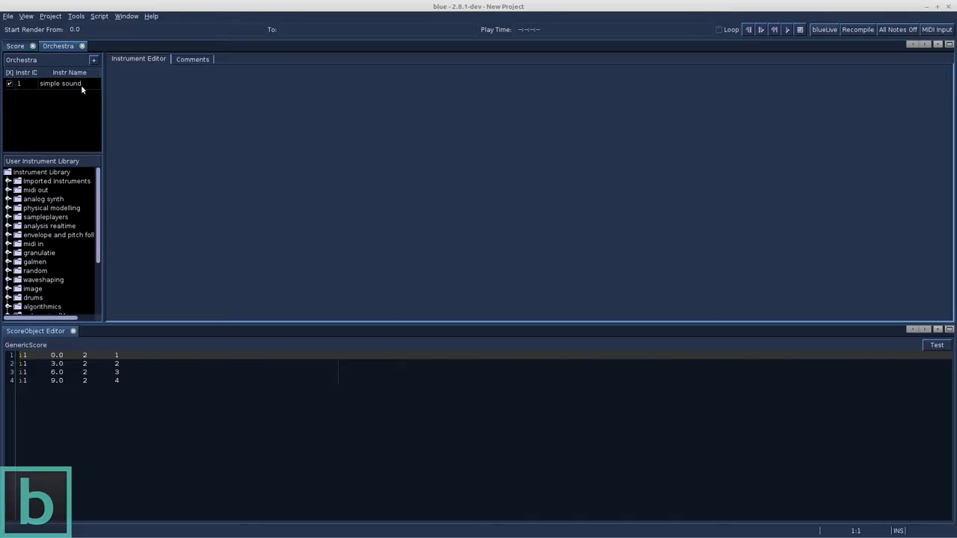
click(59, 83)
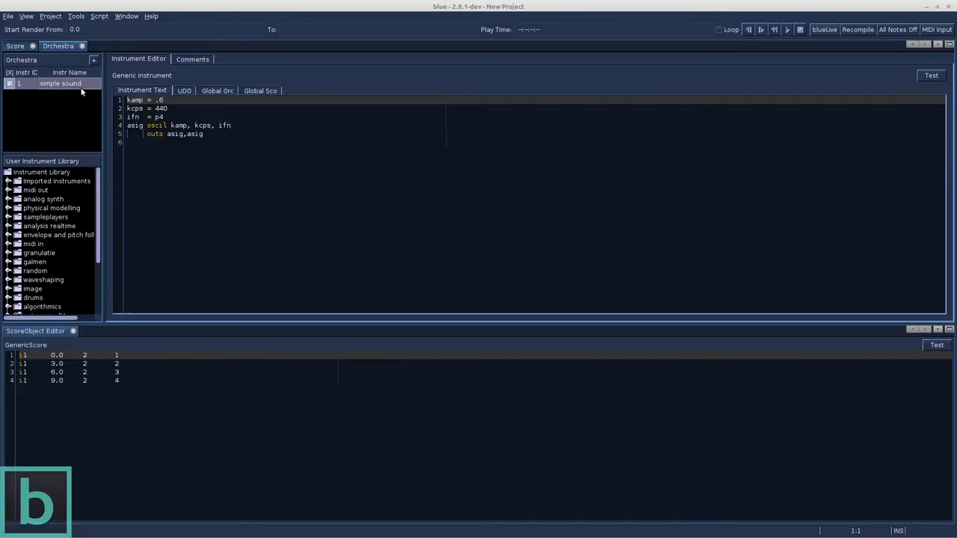
mouse_move(81, 92)
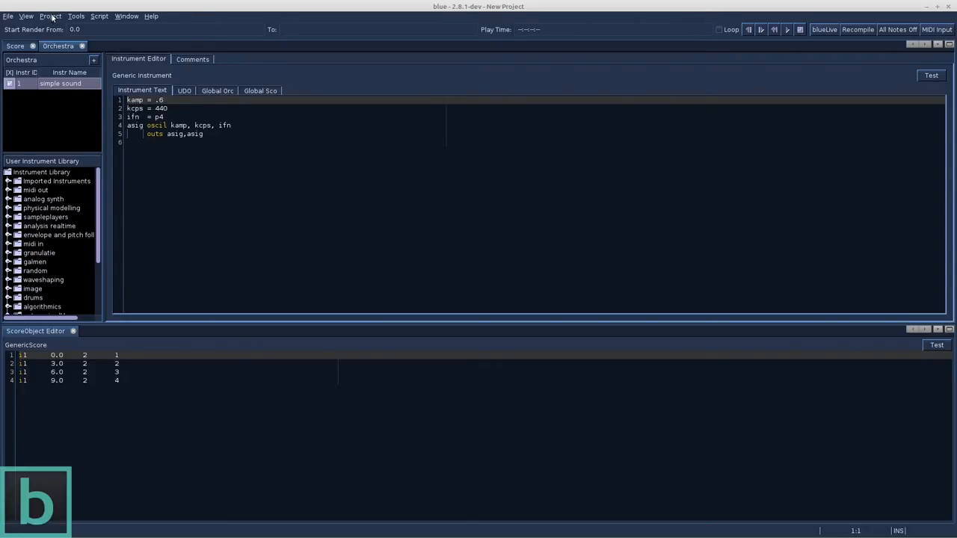
click(50, 16)
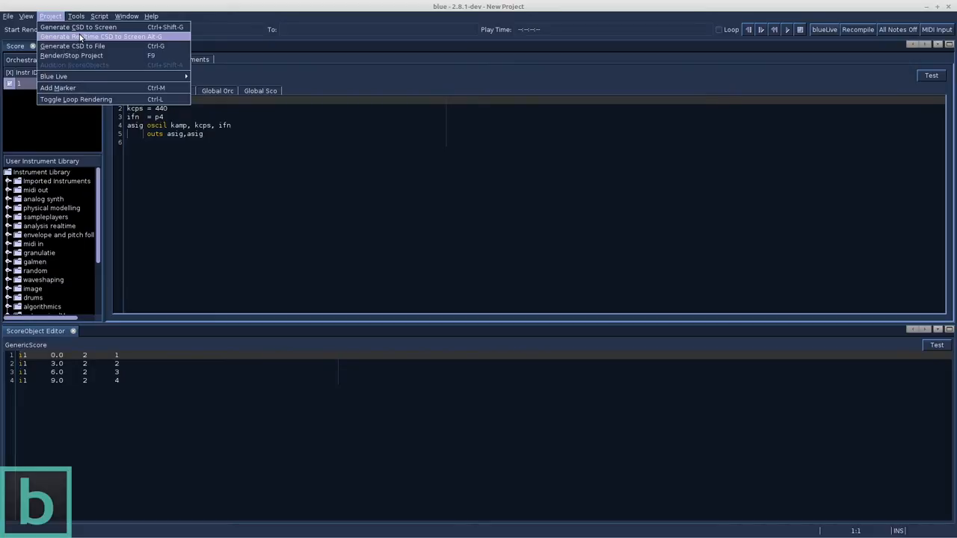
click(77, 27)
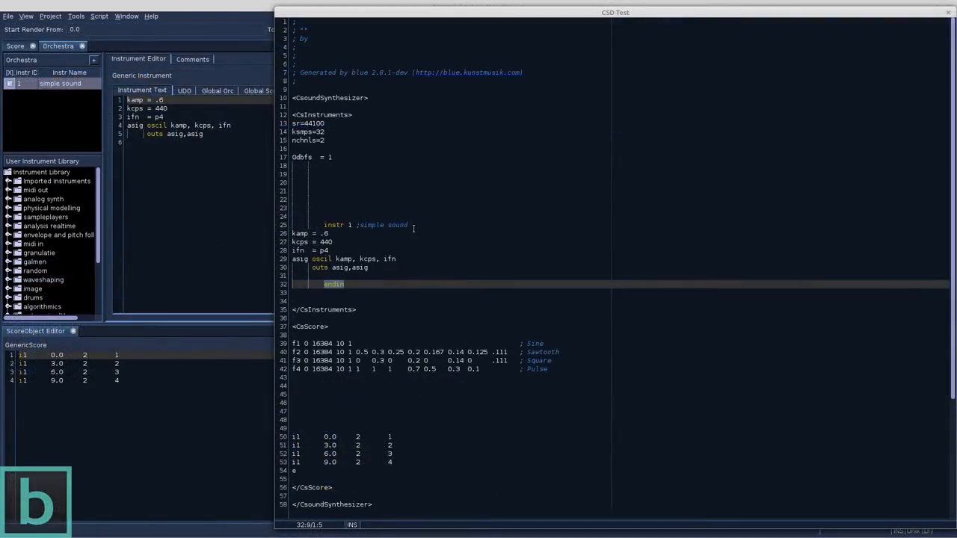
click(404, 224)
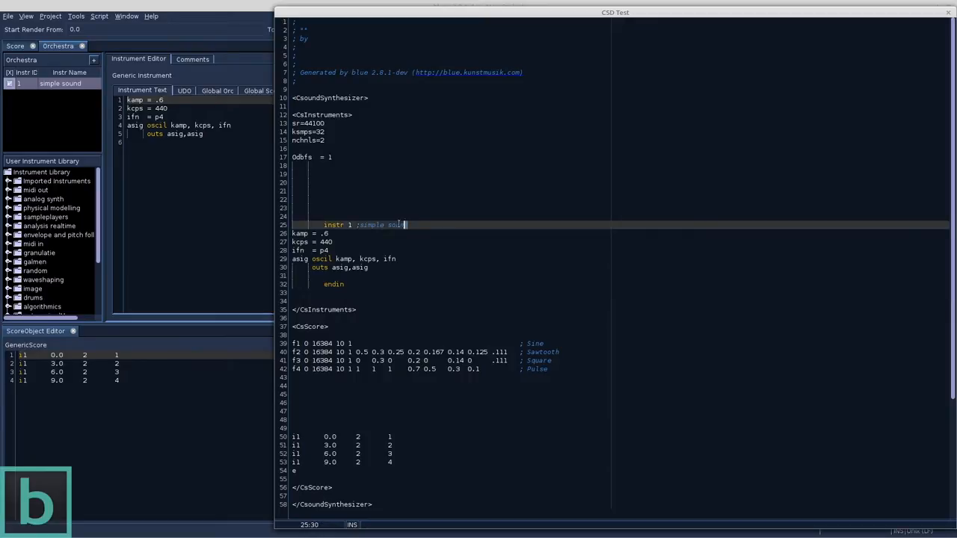
double_click(381, 224)
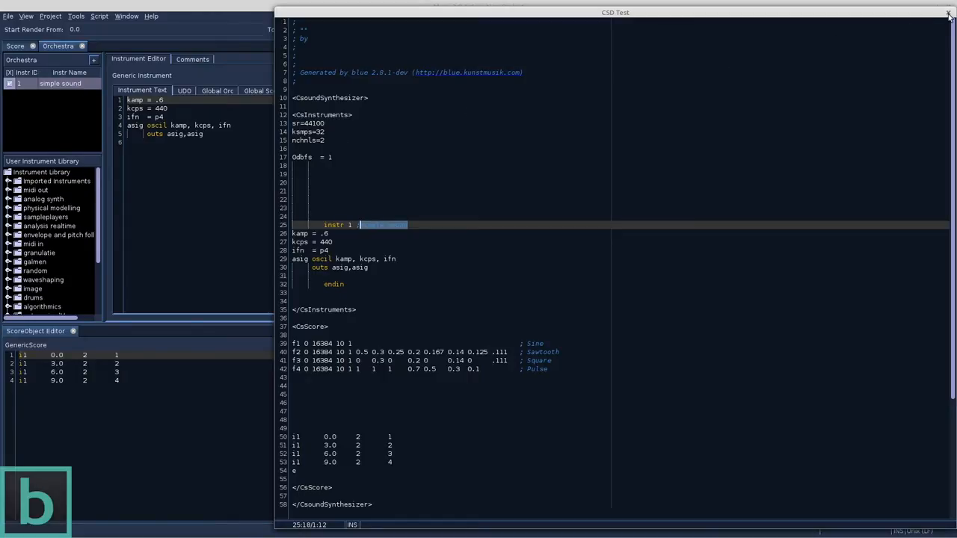
click(948, 13)
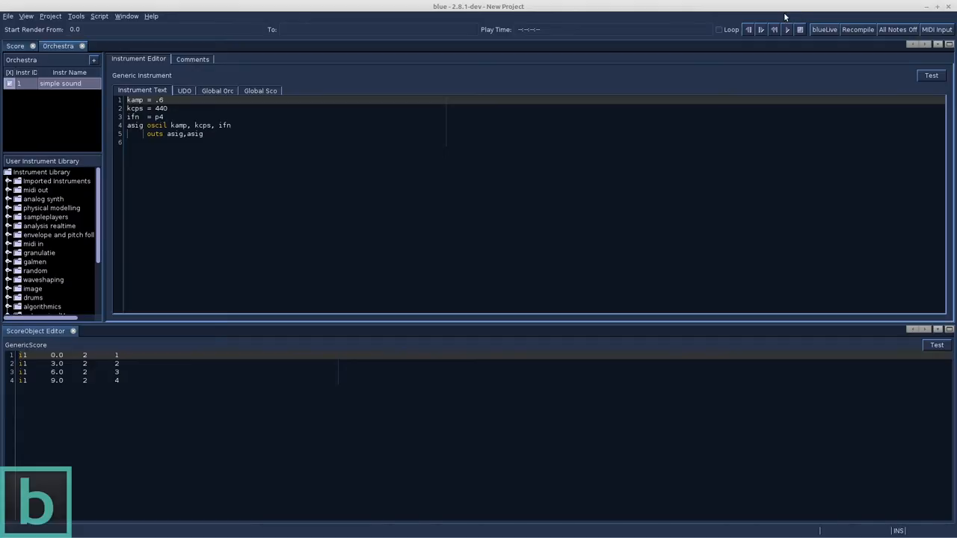
Play the score in real time, then show the Window menu's list of windows.
click(786, 29)
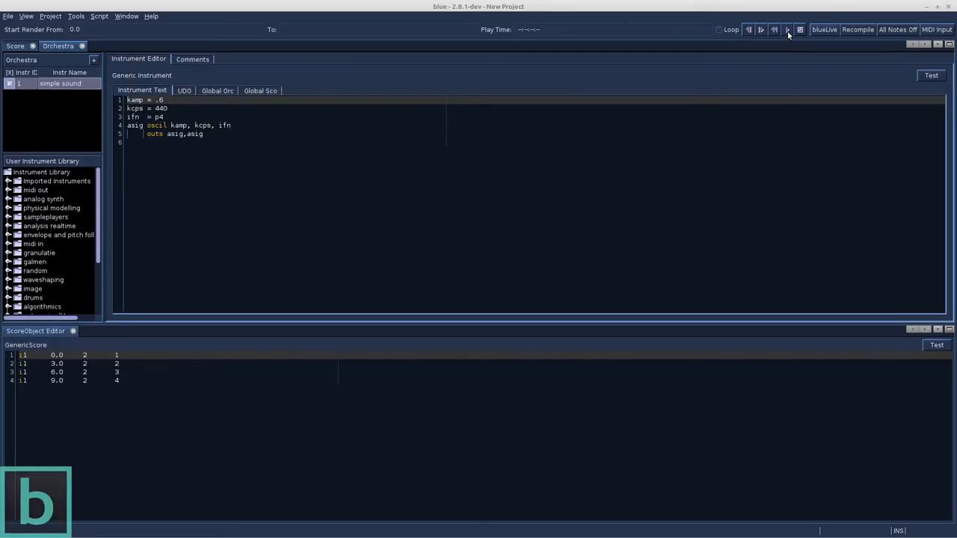
mouse_move(769, 66)
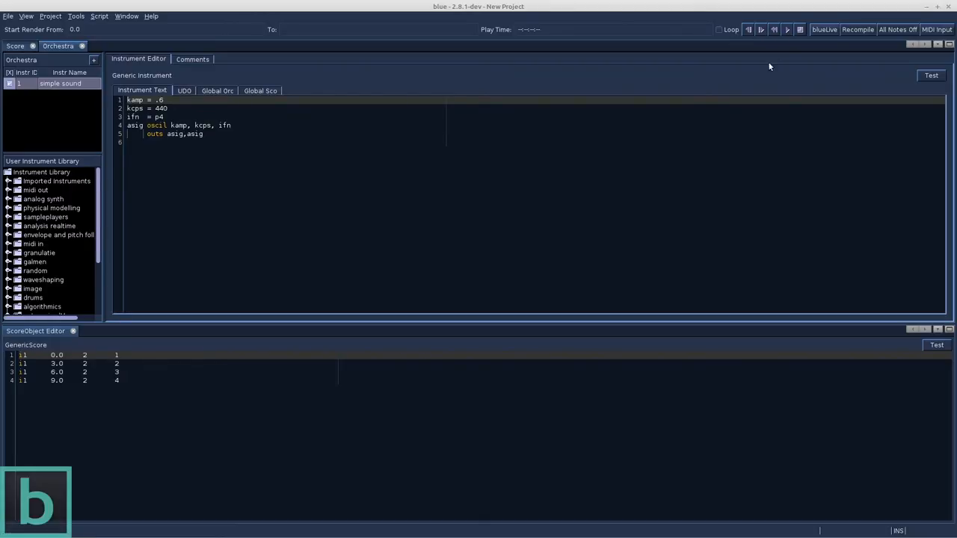
click(126, 16)
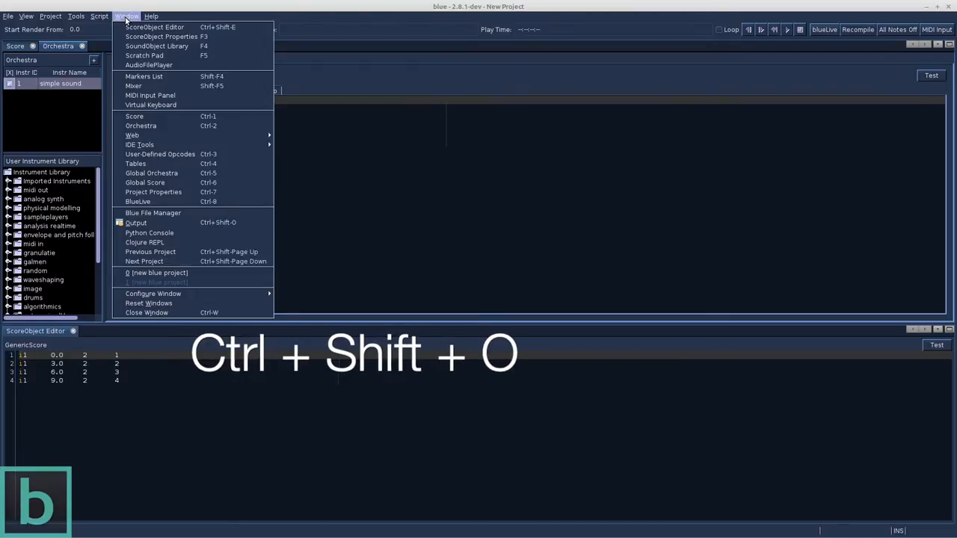
mouse_move(136, 222)
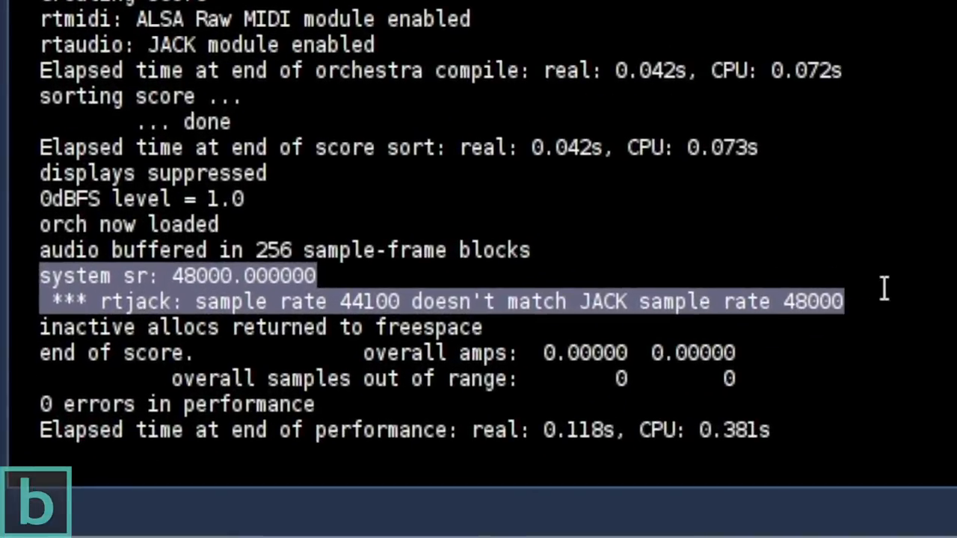
mouse_move(356, 287)
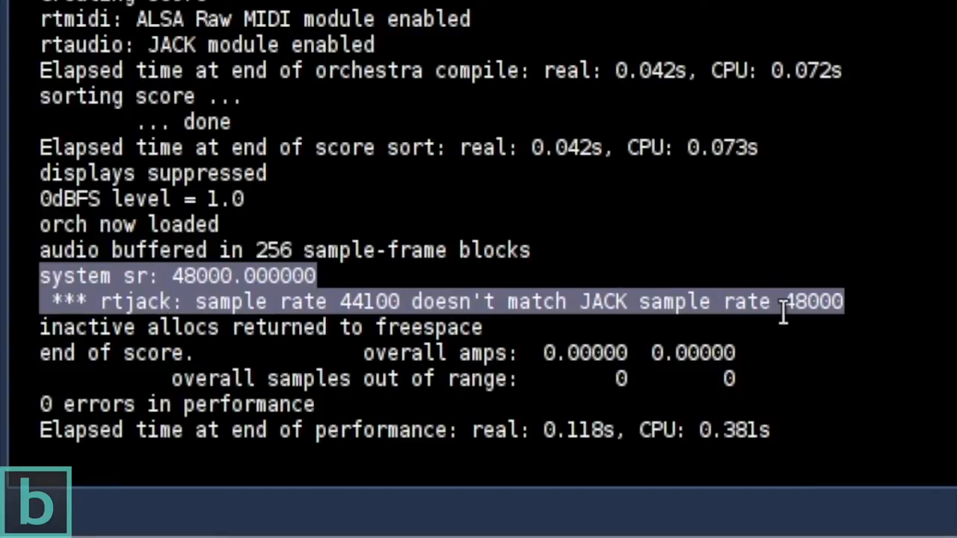
mouse_move(837, 306)
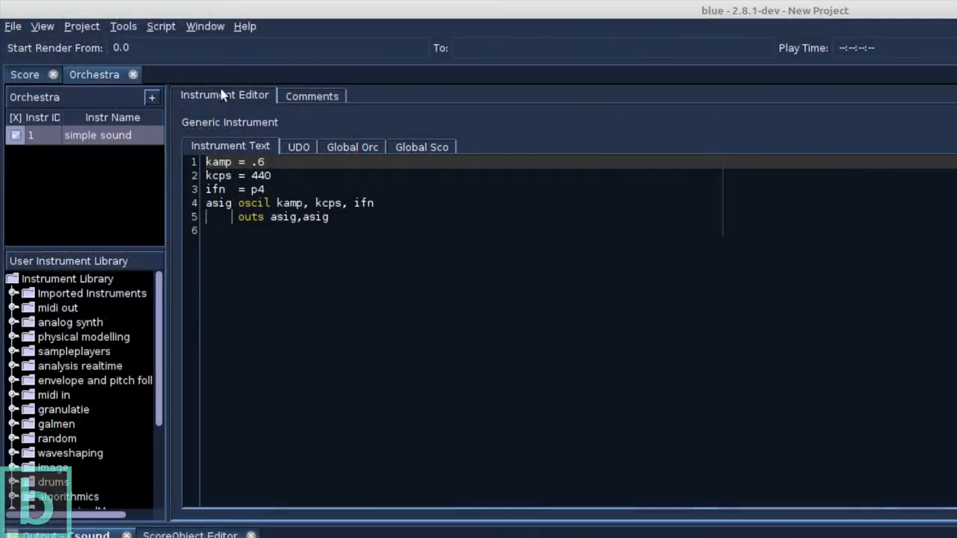
Open Project Properties and change Realtime sr from 44100 to 48000, copied from the Output log.
click(205, 26)
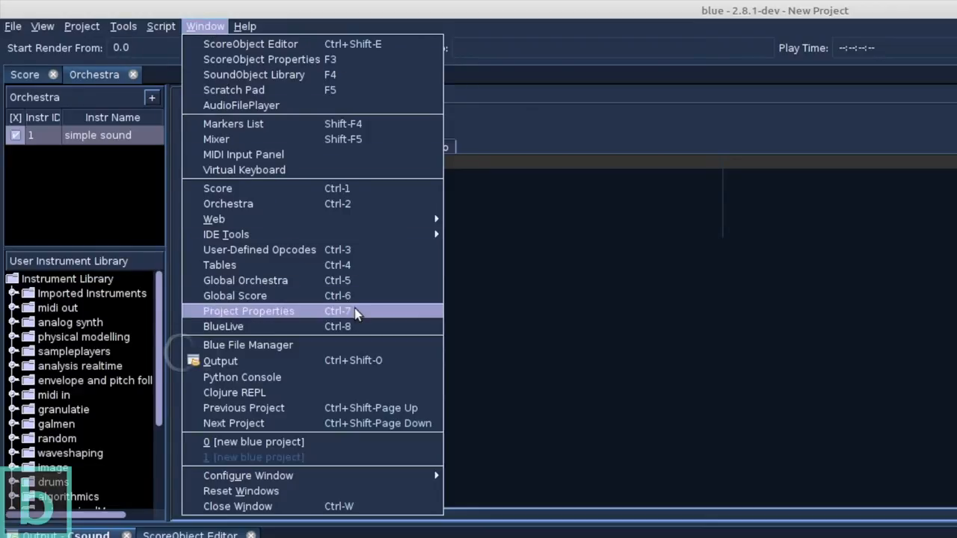
key(ctrl+7)
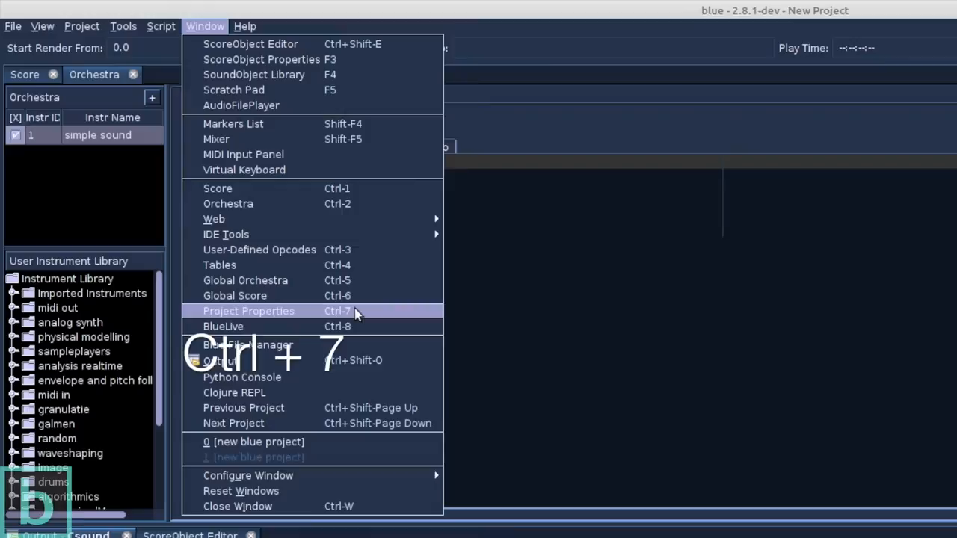
click(248, 311)
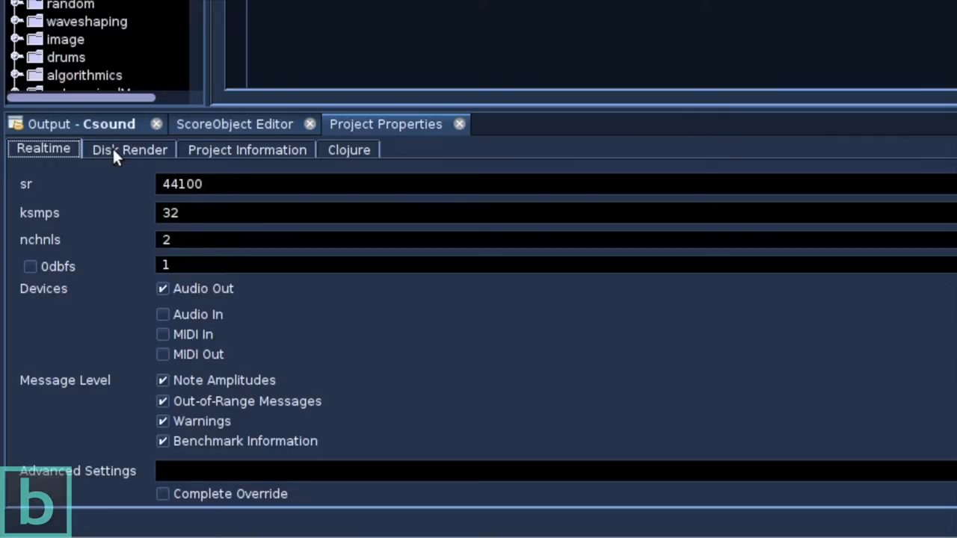
click(130, 149)
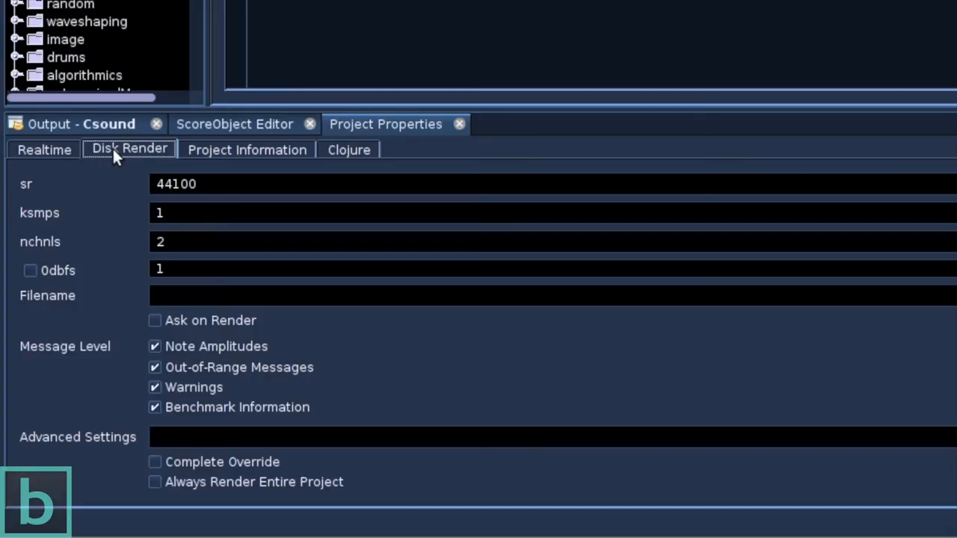
click(43, 150)
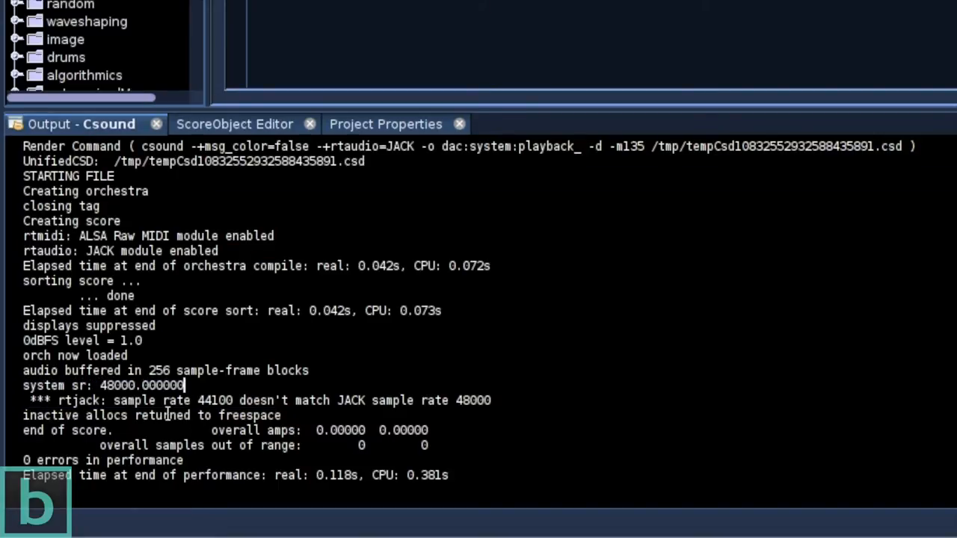
double_click(114, 385)
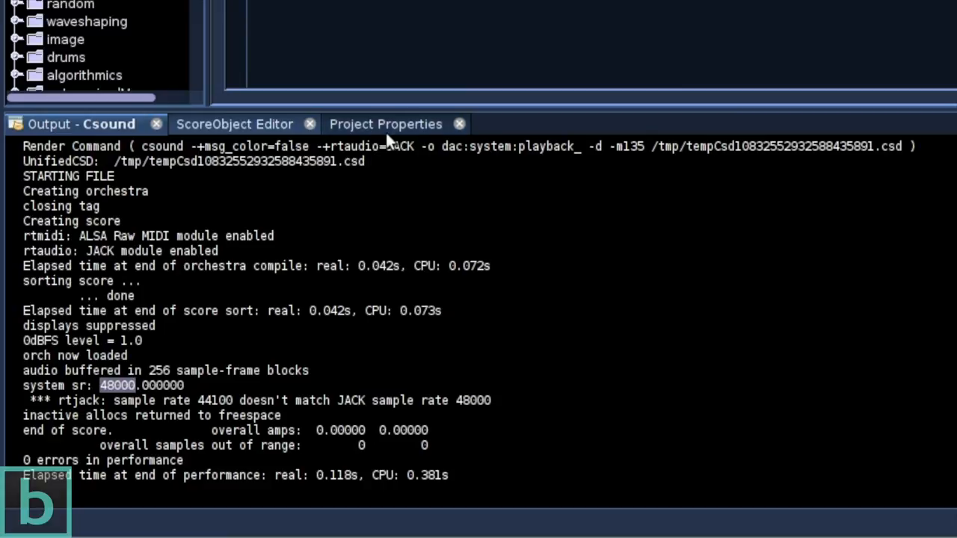
click(385, 124)
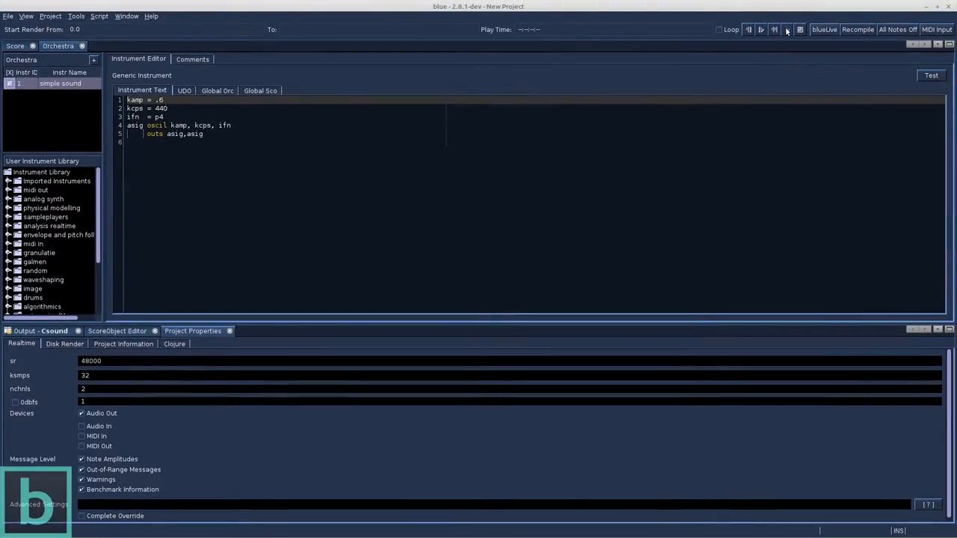
Play the project at 48000, then show the four score notes and simple sound's code.
click(786, 30)
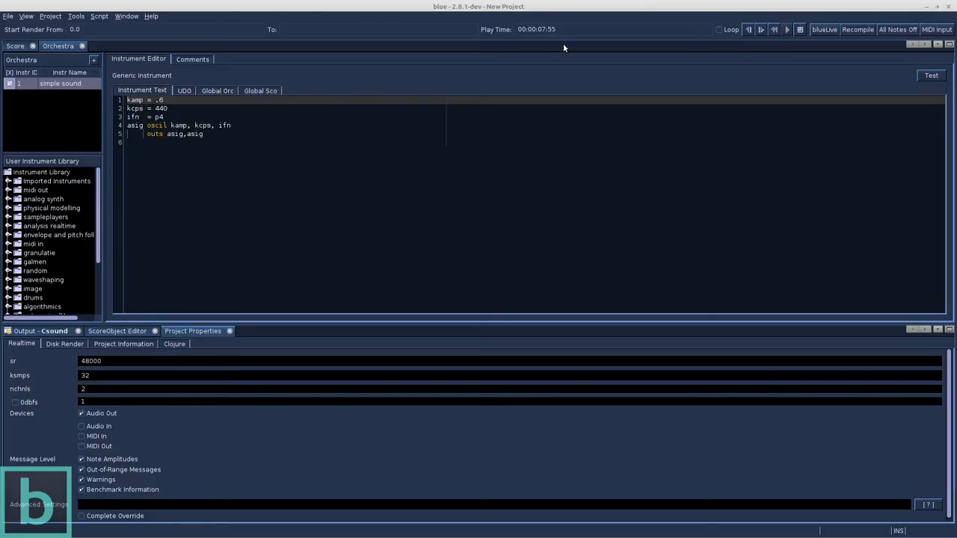
click(15, 45)
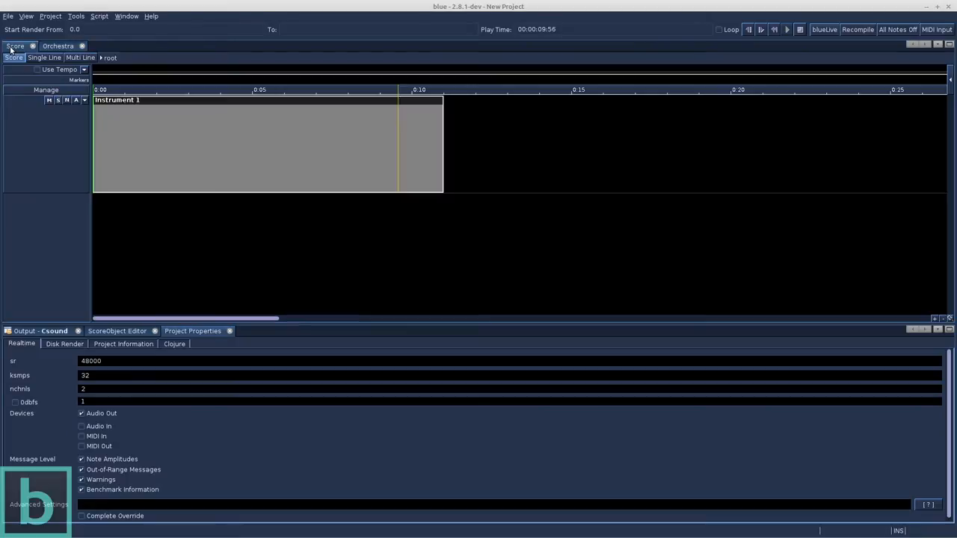
click(786, 29)
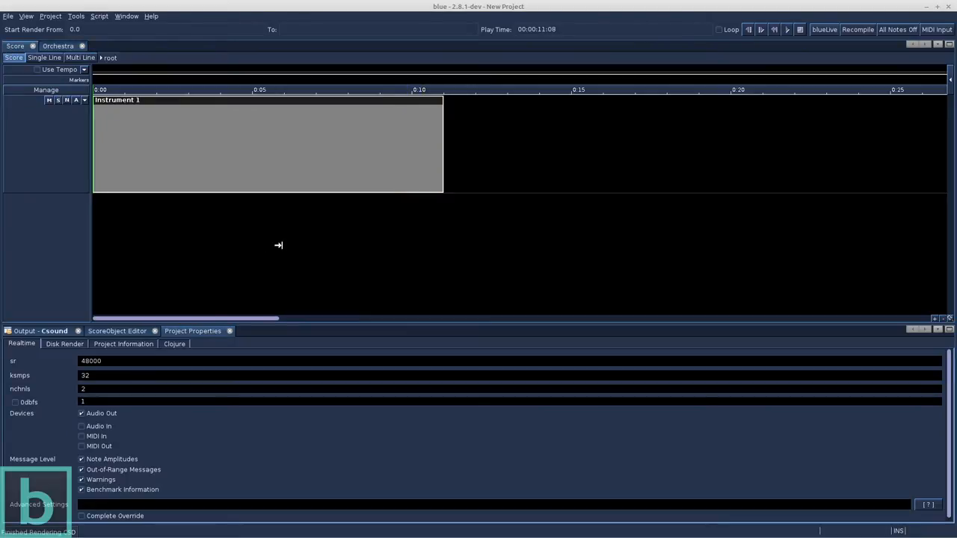
click(117, 330)
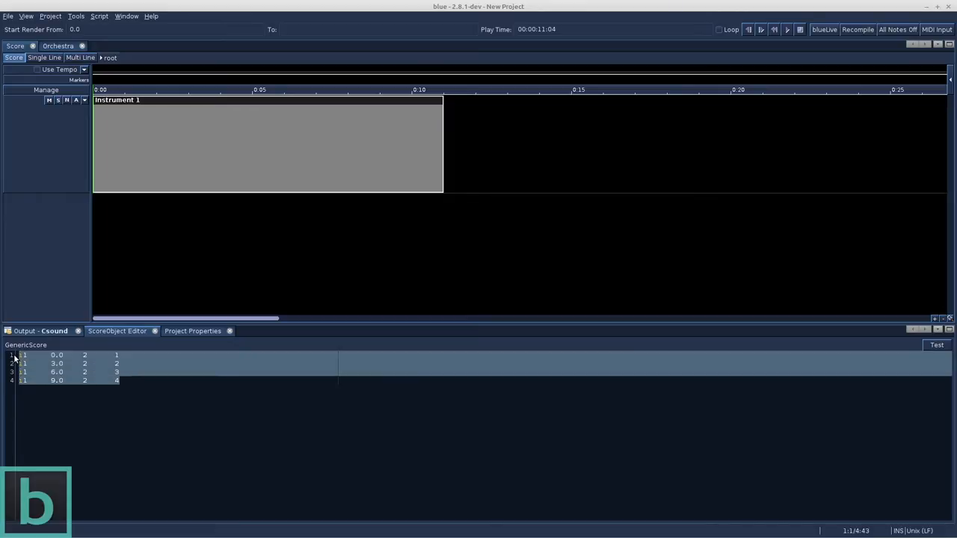
mouse_move(80, 121)
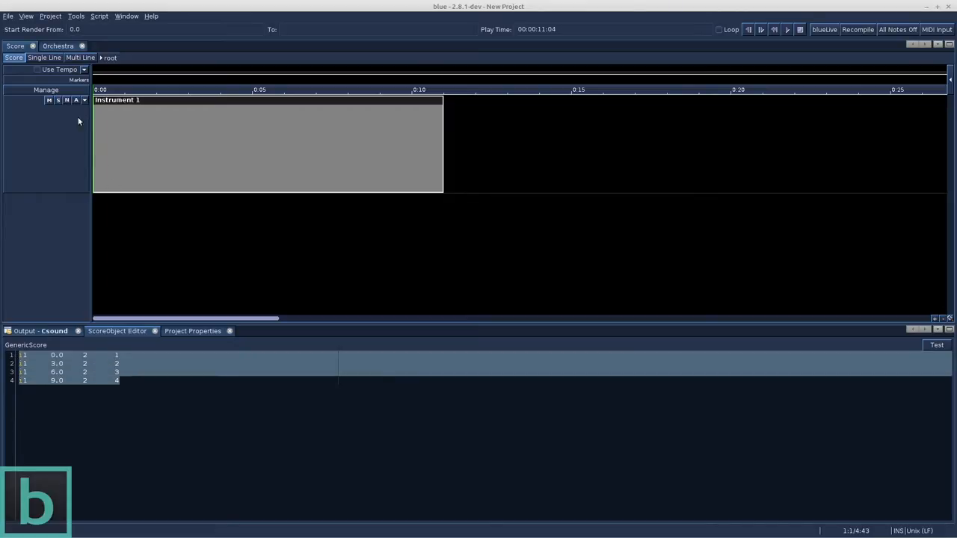
click(58, 46)
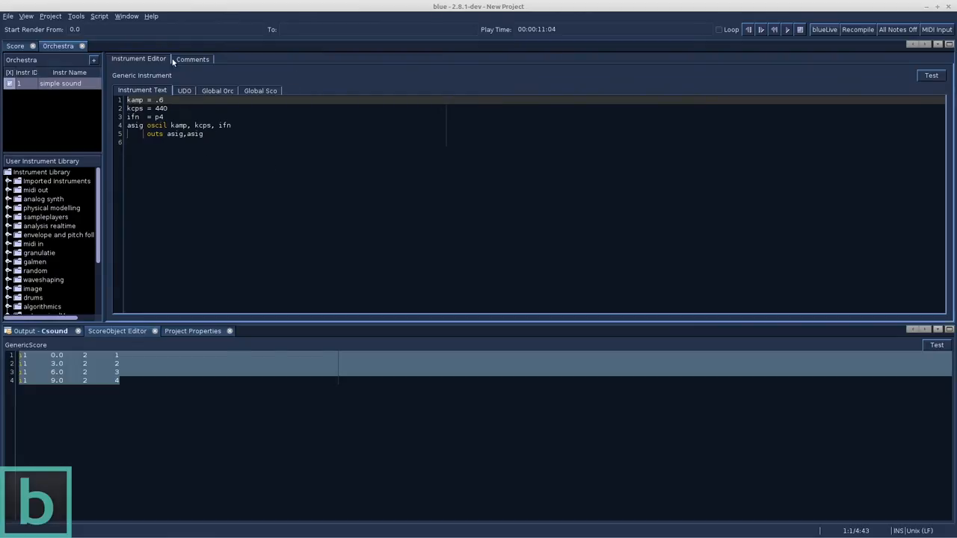
Open the Tables window listing the Sine, Sawtooth, Square and Pulse function tables.
click(141, 18)
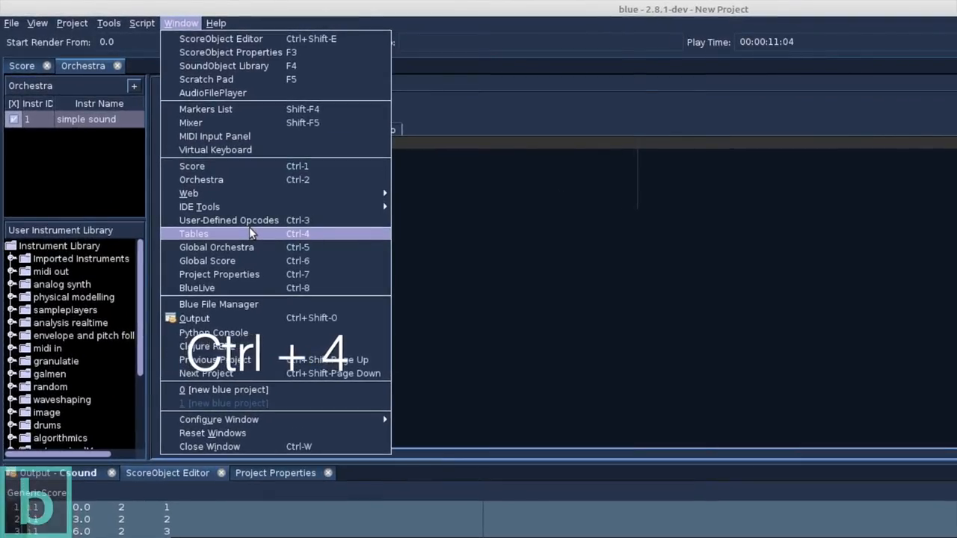
click(193, 233)
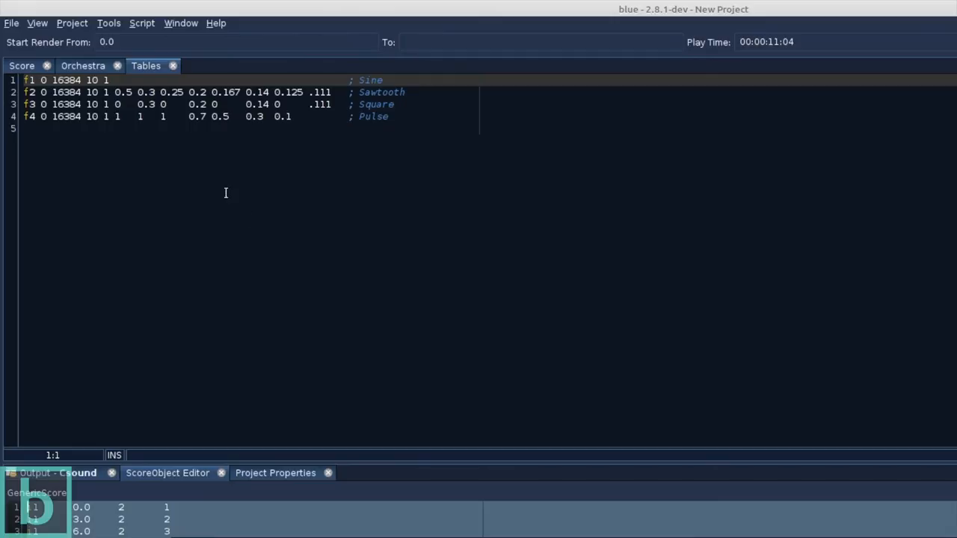
mouse_move(66, 108)
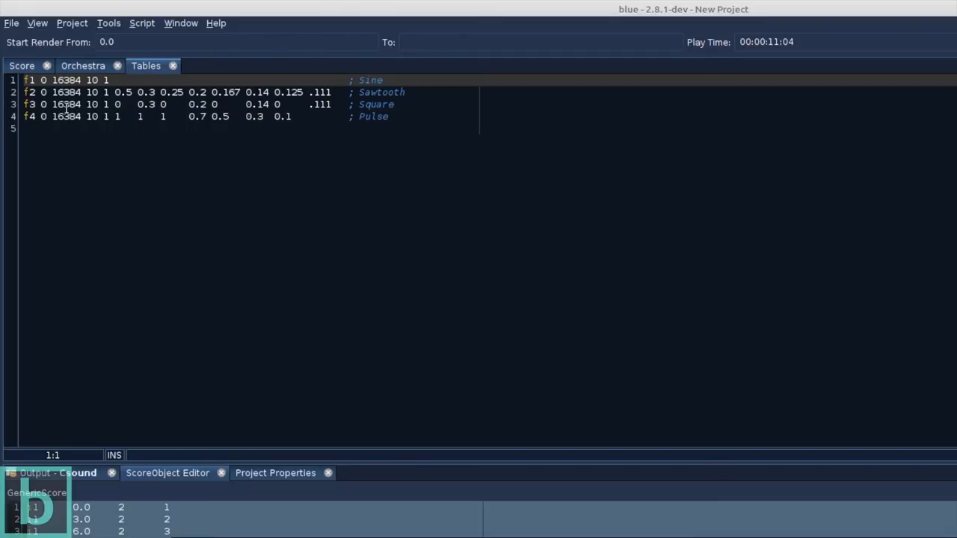
mouse_move(351, 97)
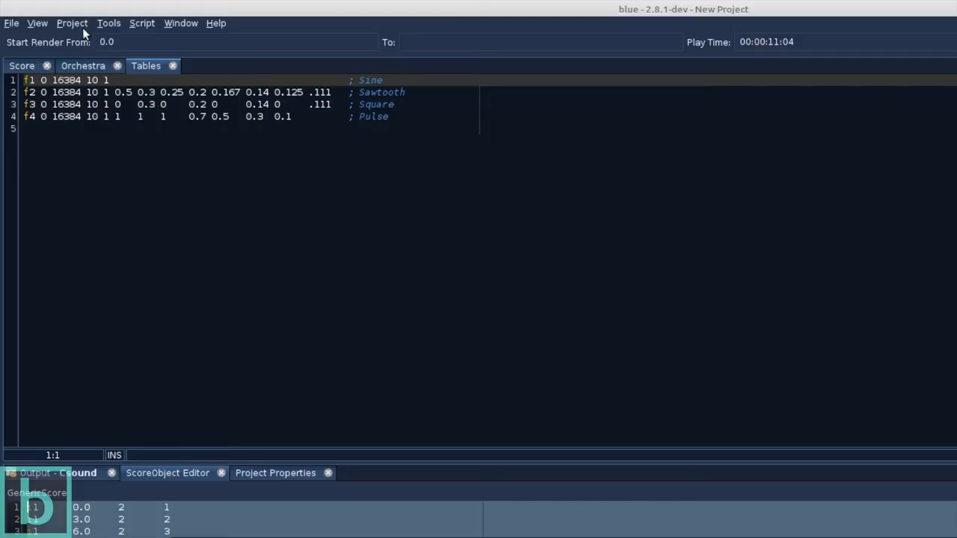
click(72, 23)
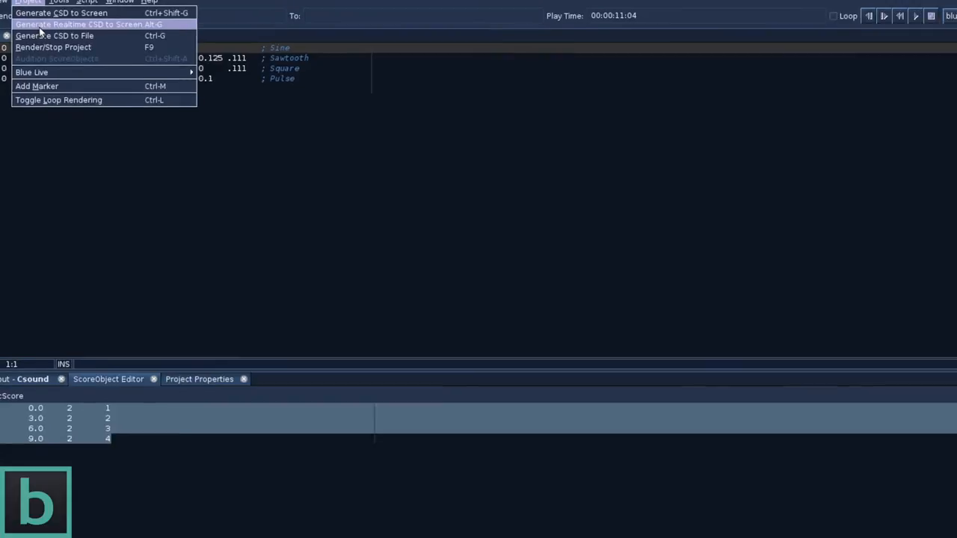
Preview the generated realtime CSD with sr=48000, then return to the Score timeline.
click(61, 13)
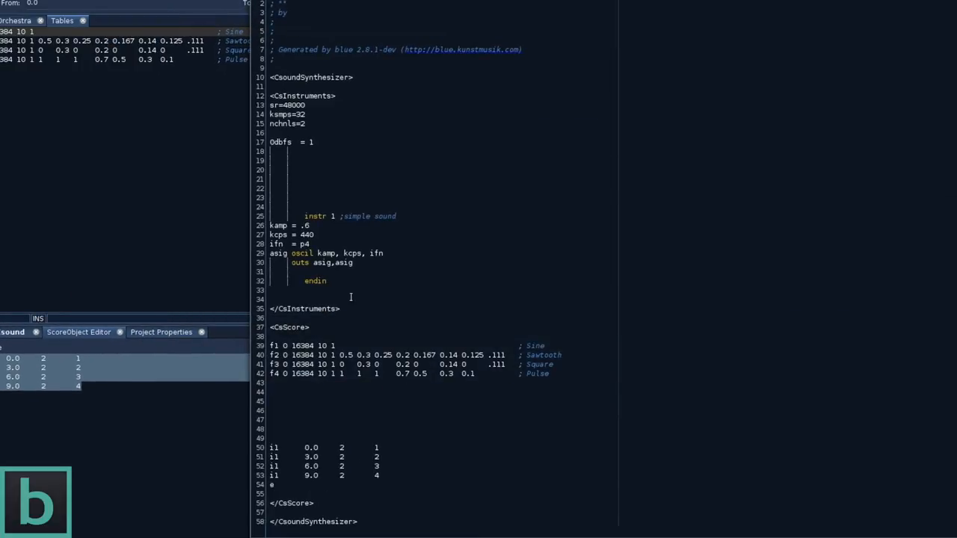
mouse_move(394, 358)
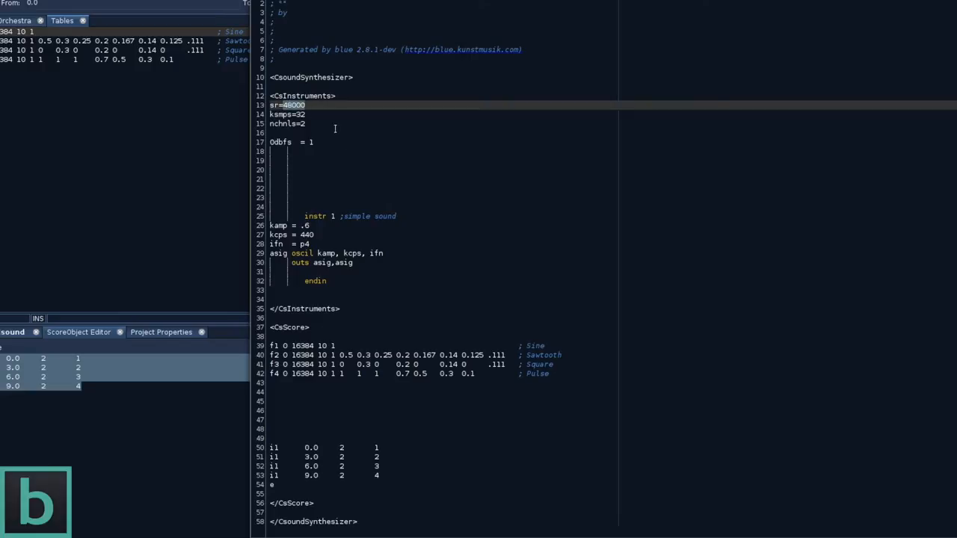
mouse_move(315, 114)
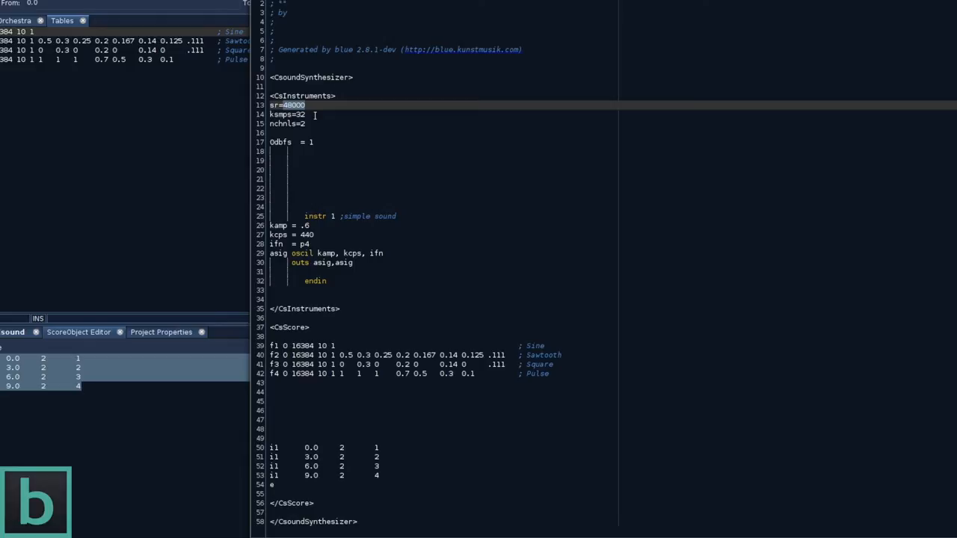
click(13, 45)
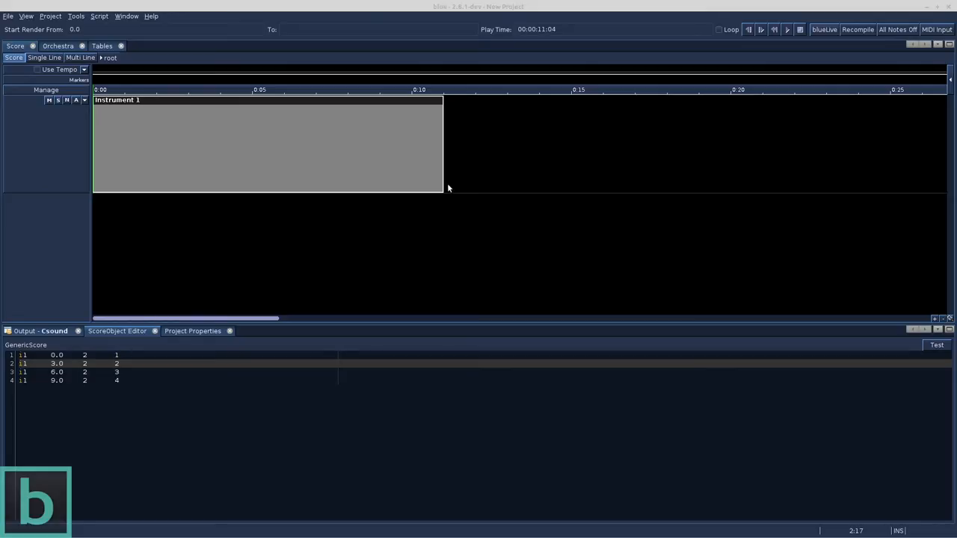
mouse_move(163, 103)
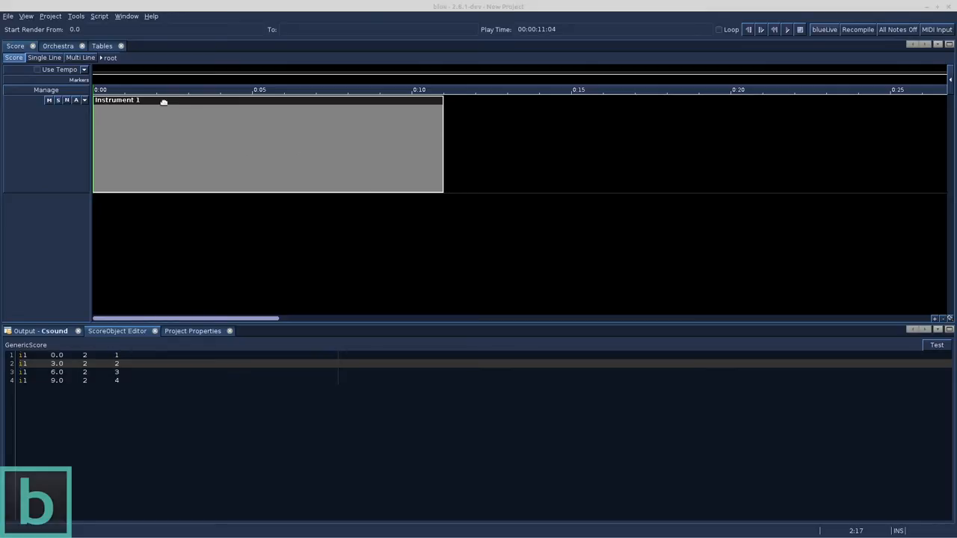
click(75, 16)
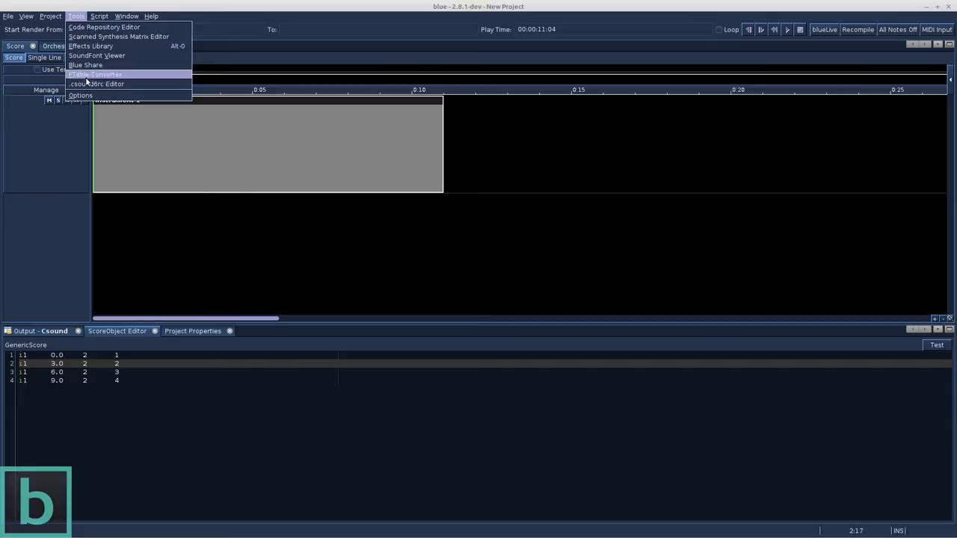
click(80, 95)
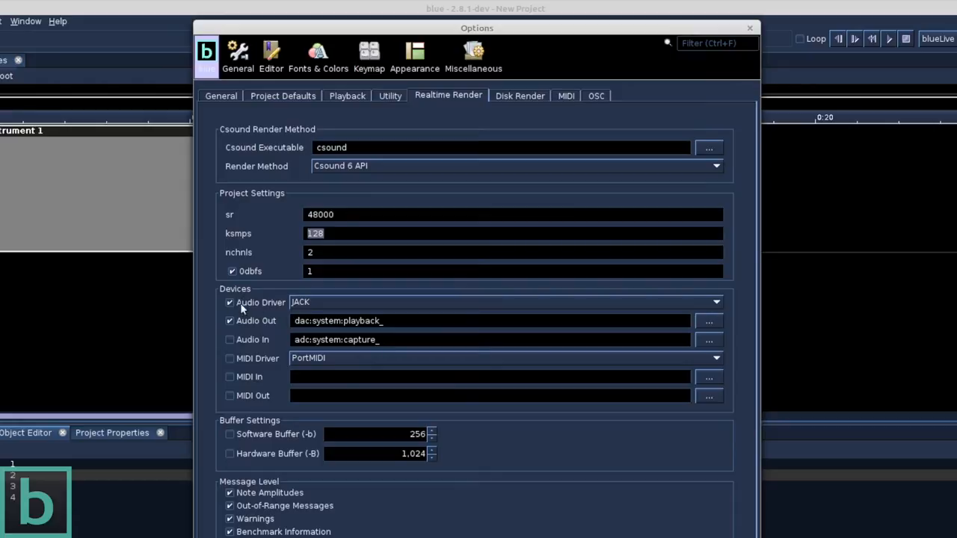
click(714, 302)
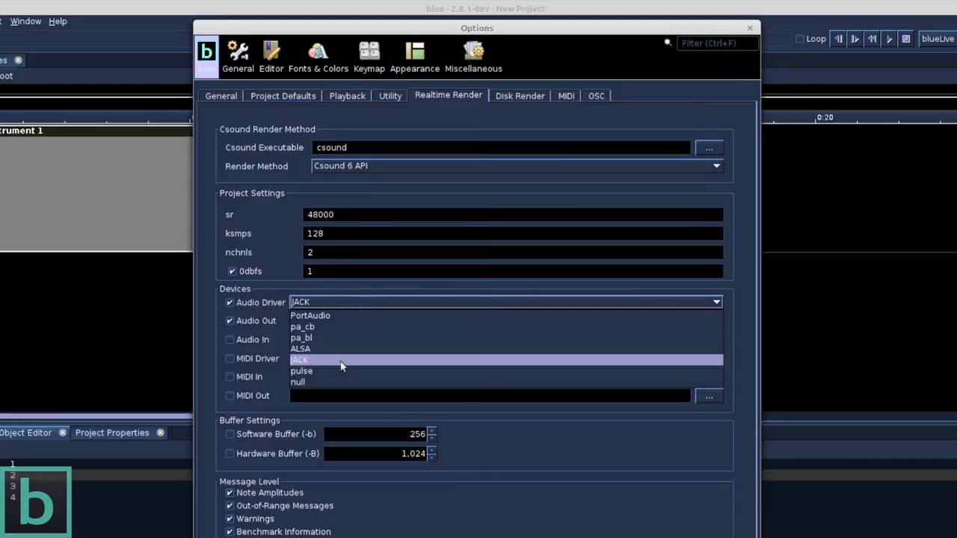
click(299, 359)
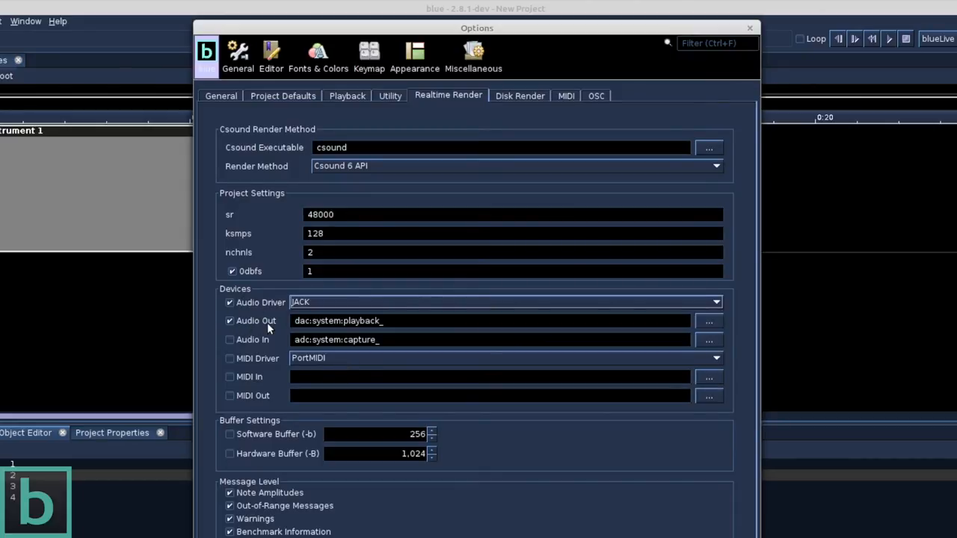
mouse_move(661, 334)
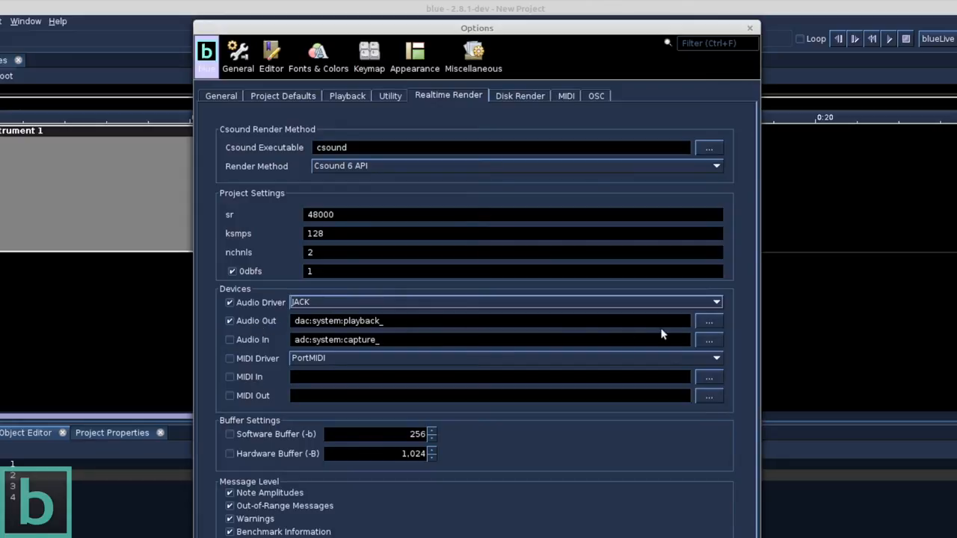
click(707, 339)
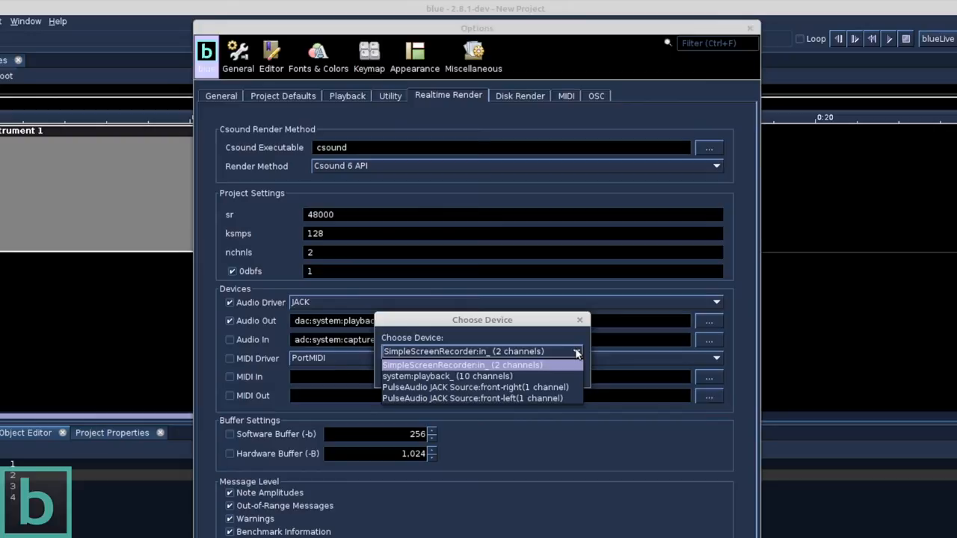
mouse_move(565, 374)
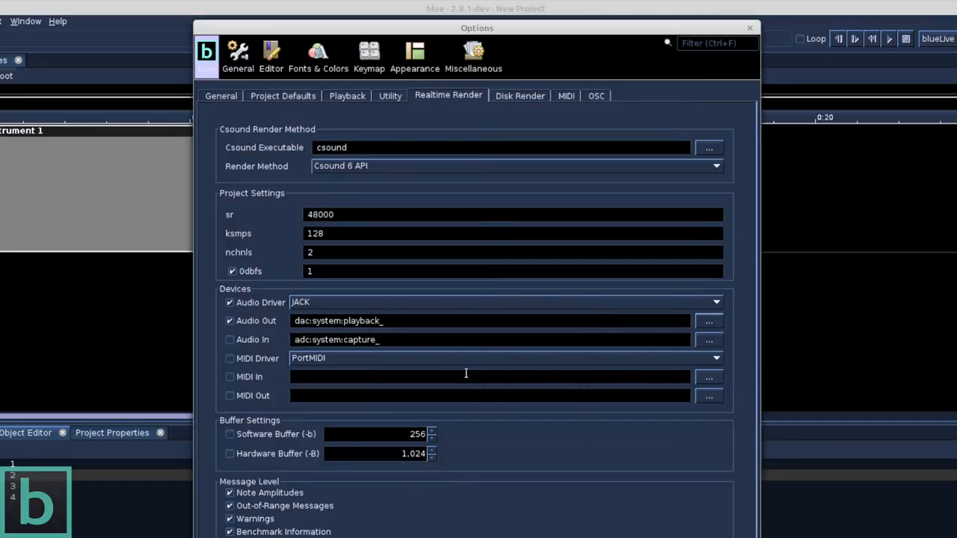
mouse_move(395, 340)
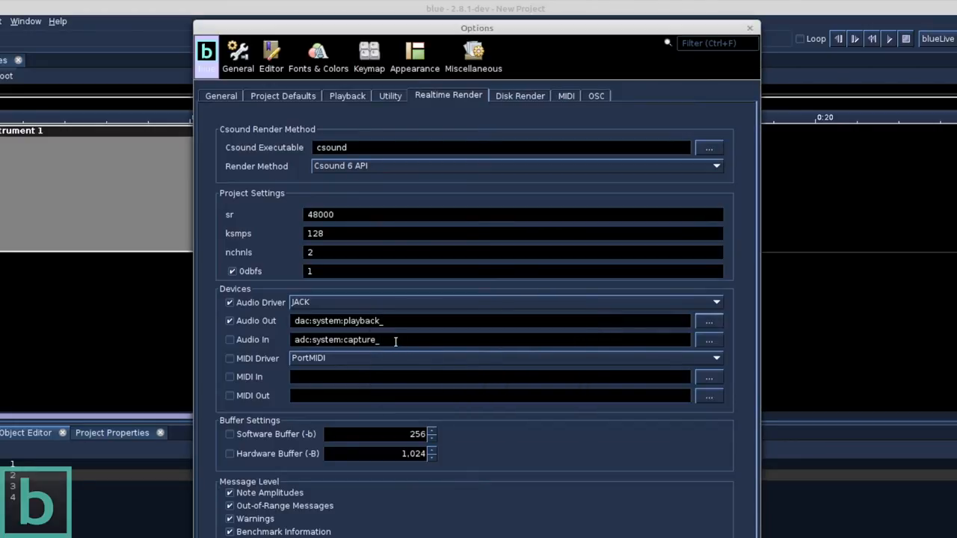
mouse_move(257, 361)
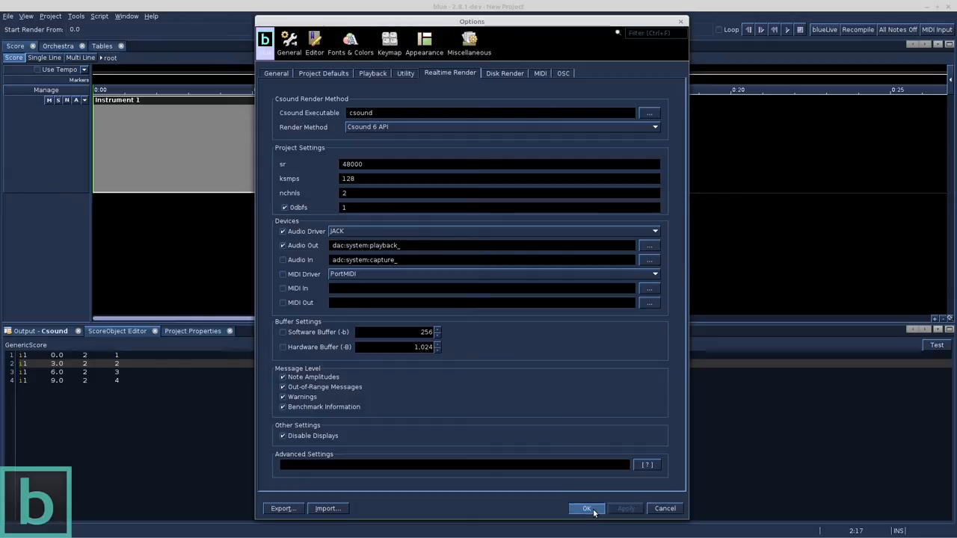
click(586, 509)
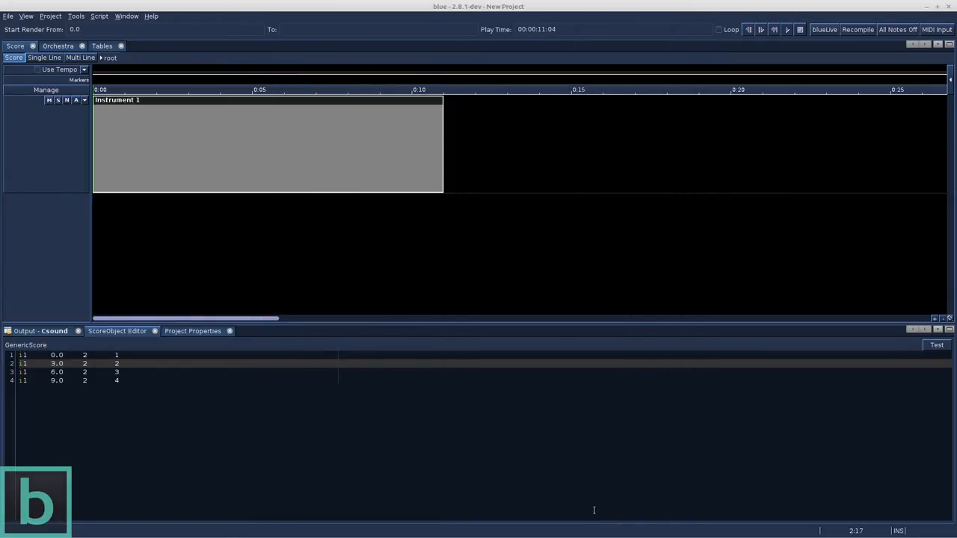
mouse_move(405, 439)
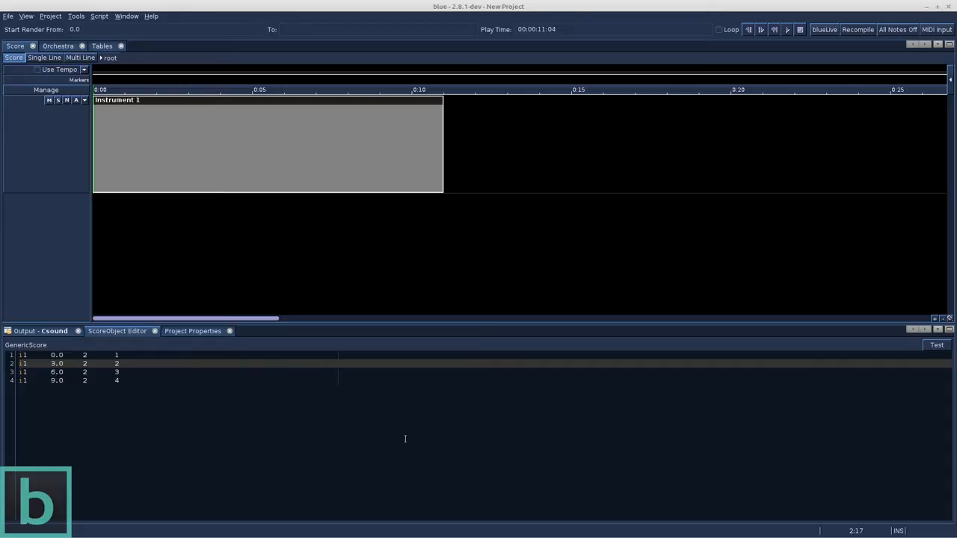
Show the Project Properties realtime render settings and start playing the project from the beginning.
click(192, 331)
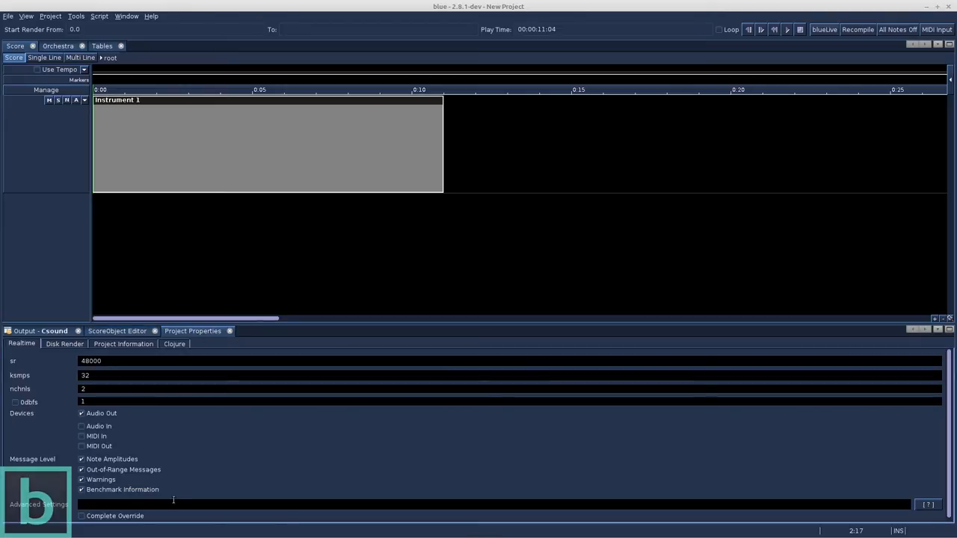
mouse_move(112, 427)
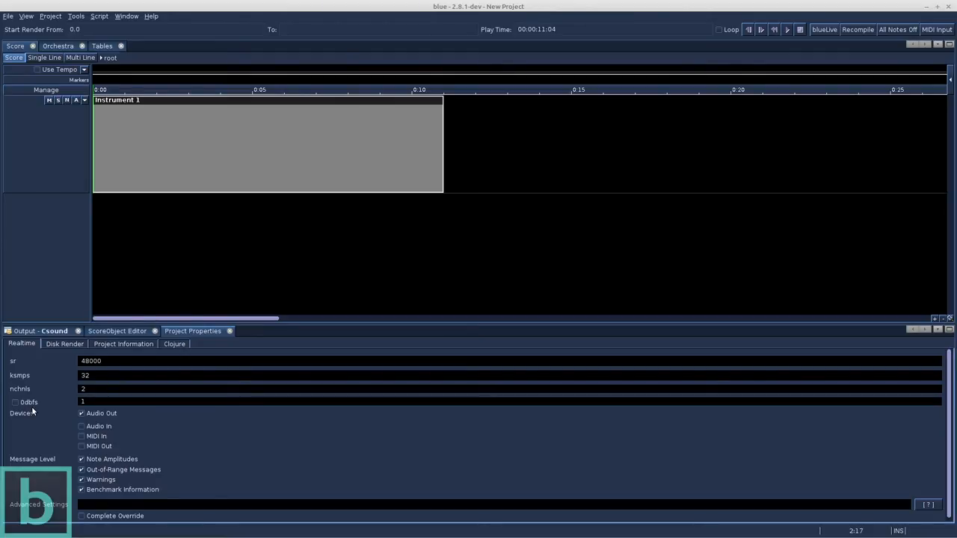
mouse_move(776, 56)
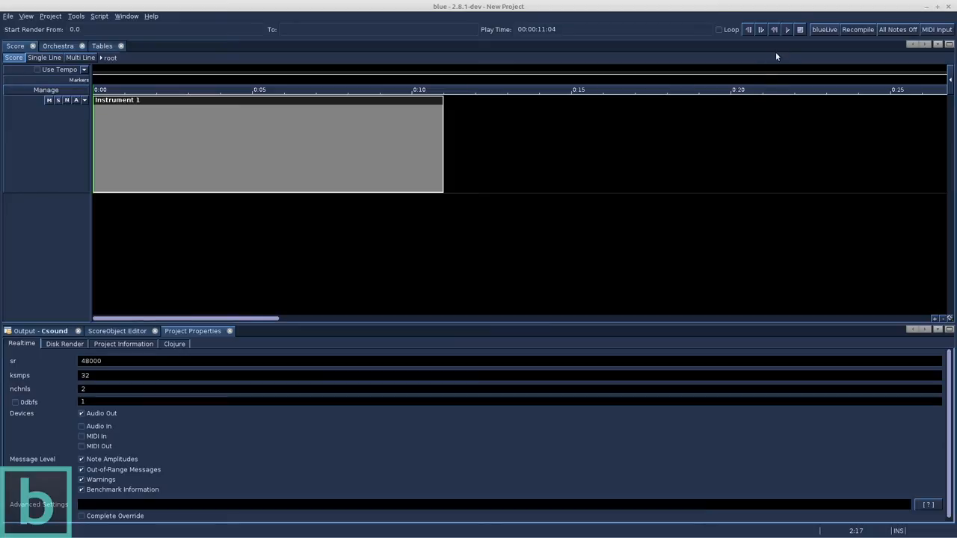
click(787, 29)
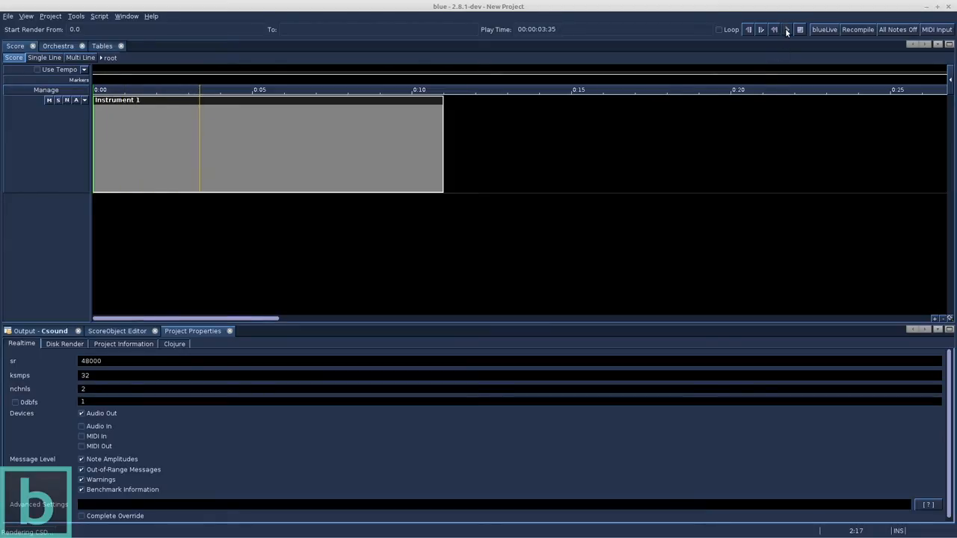
click(760, 29)
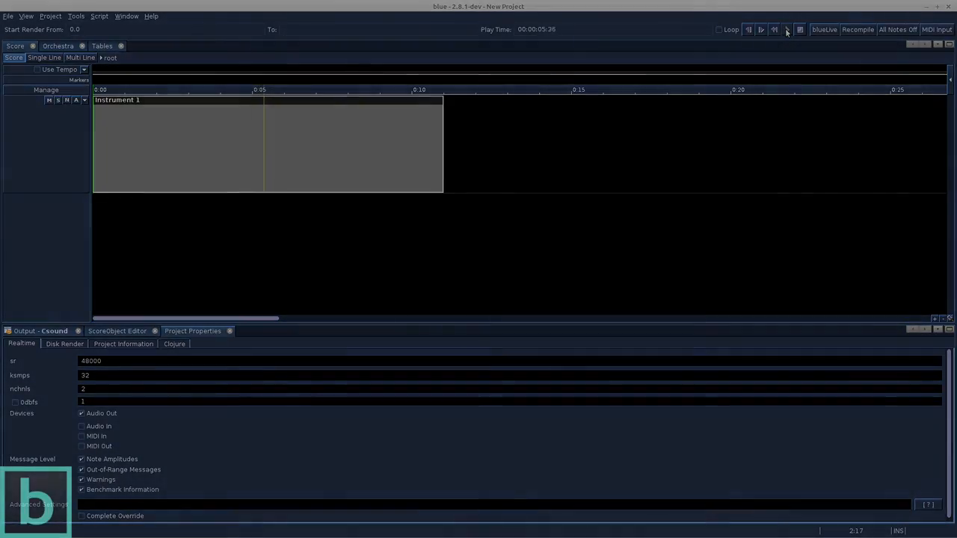
click(760, 29)
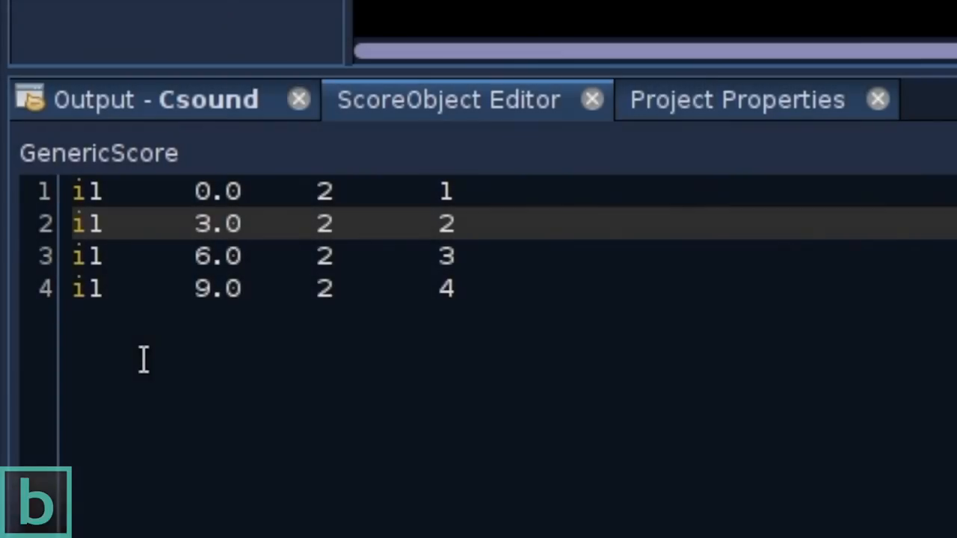
mouse_move(460, 337)
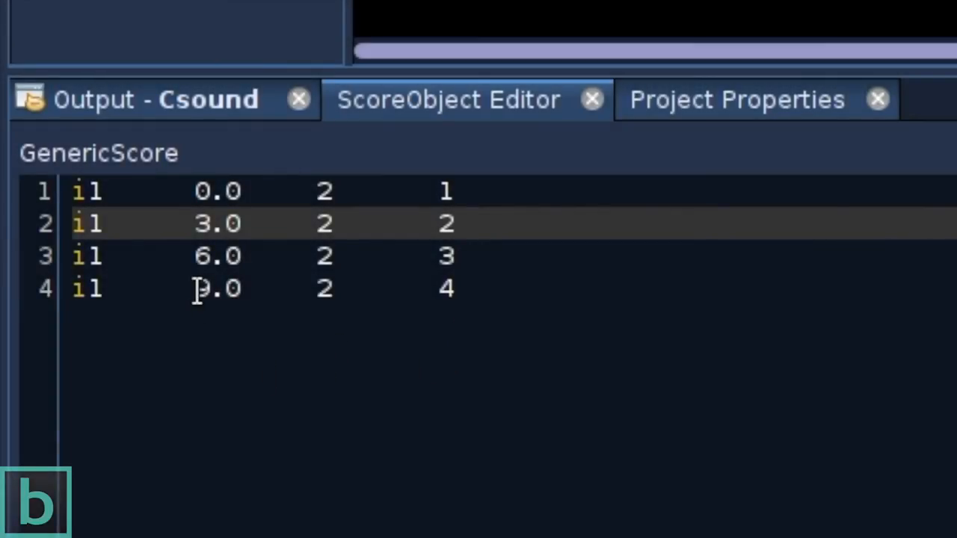
Select the 9.0 start time of Instrument 1's last note in the editor.
double_click(217, 287)
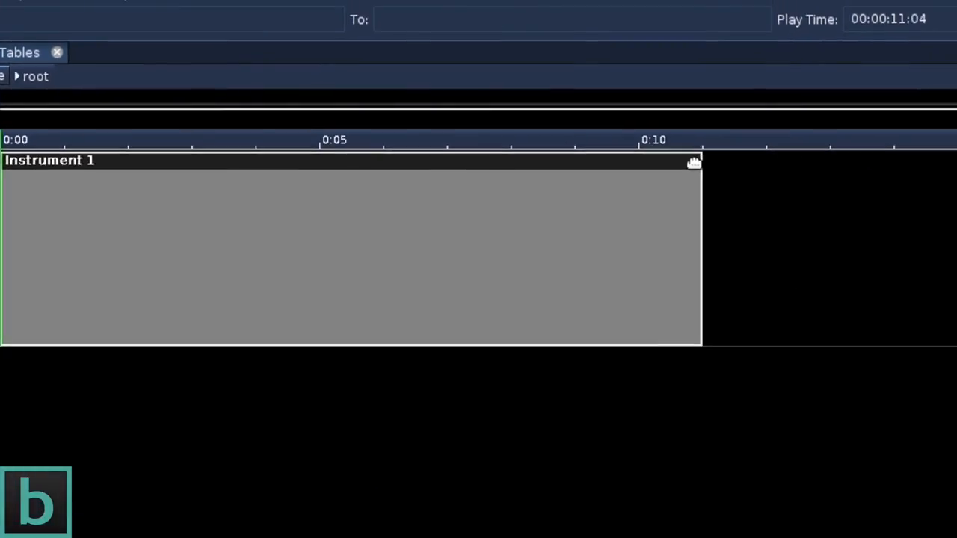
mouse_move(710, 223)
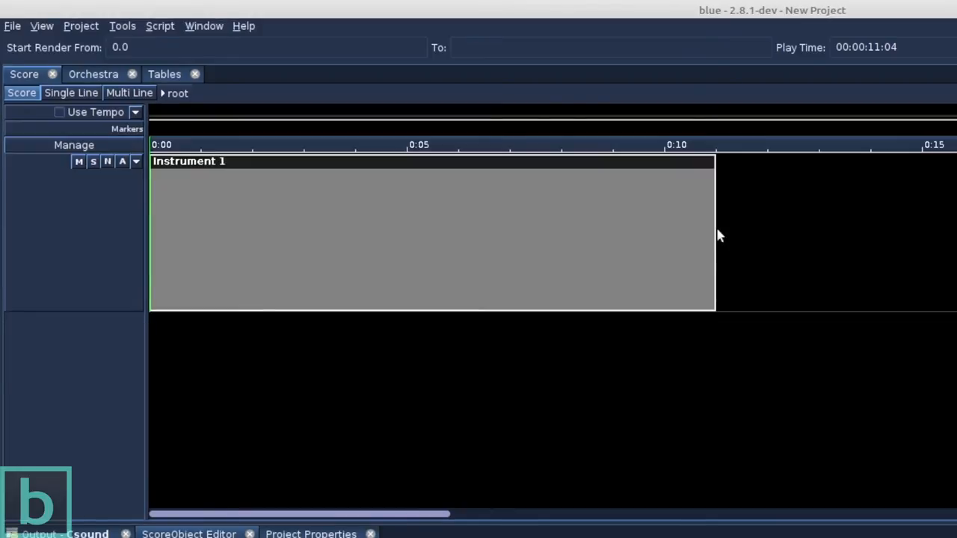
mouse_move(718, 229)
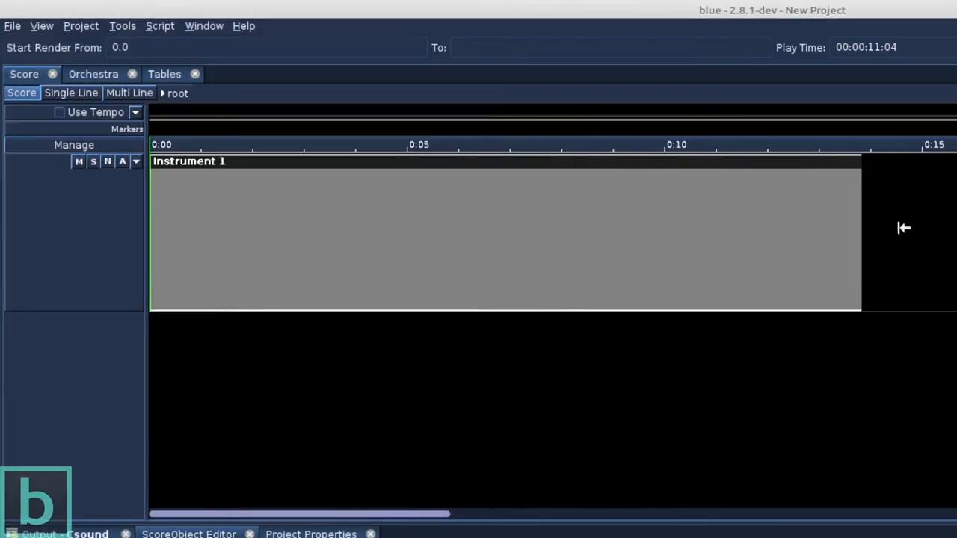
Drag the Instrument 1 object's right edge back to end near 0:05.
drag(860, 232, 437, 238)
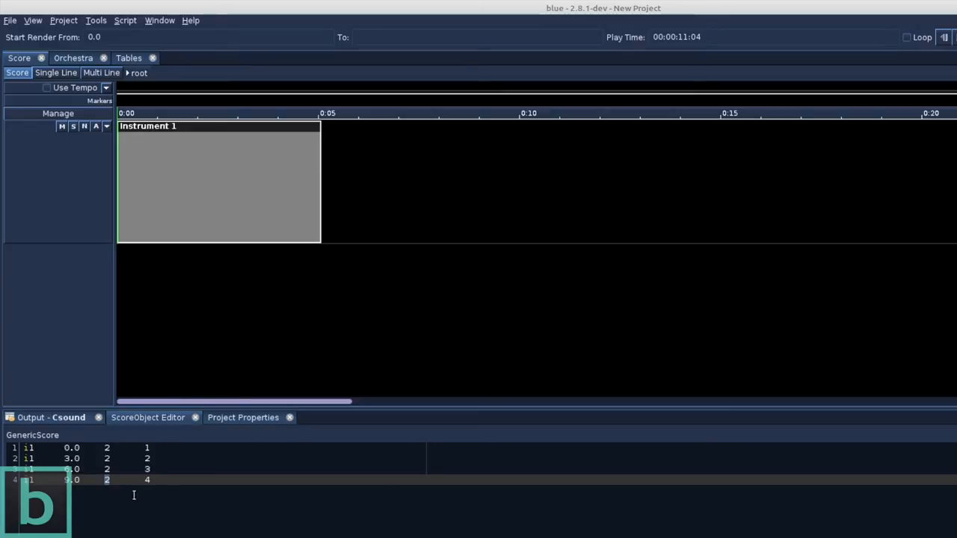
mouse_move(124, 509)
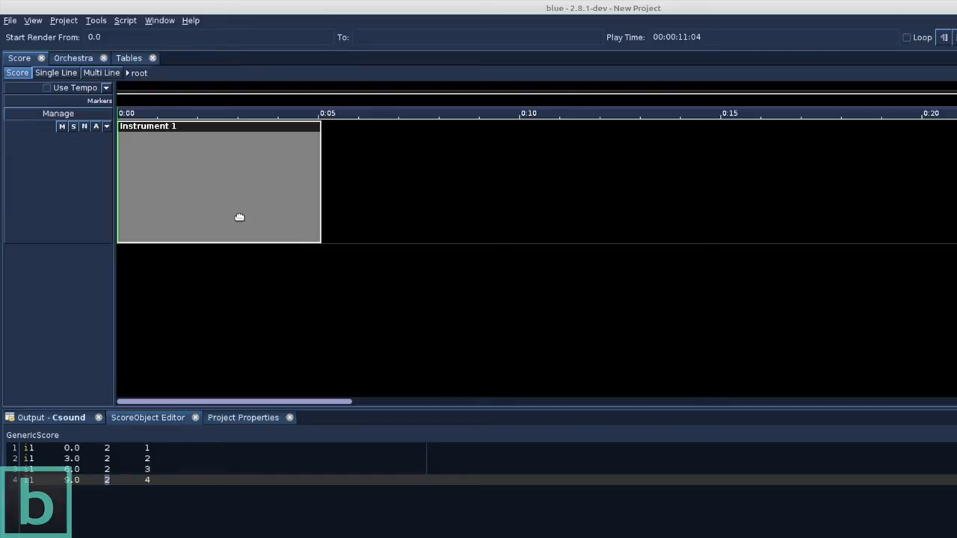
mouse_move(828, 102)
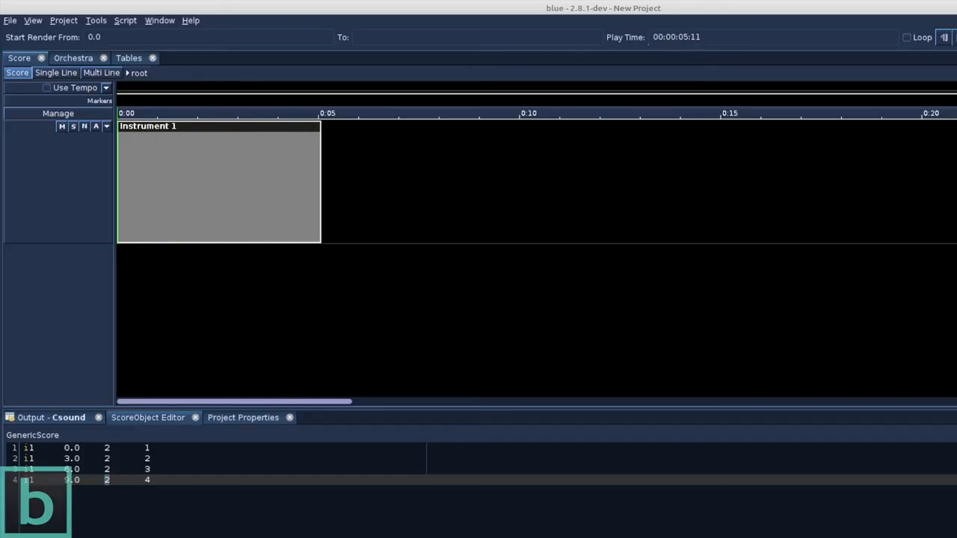
mouse_move(388, 210)
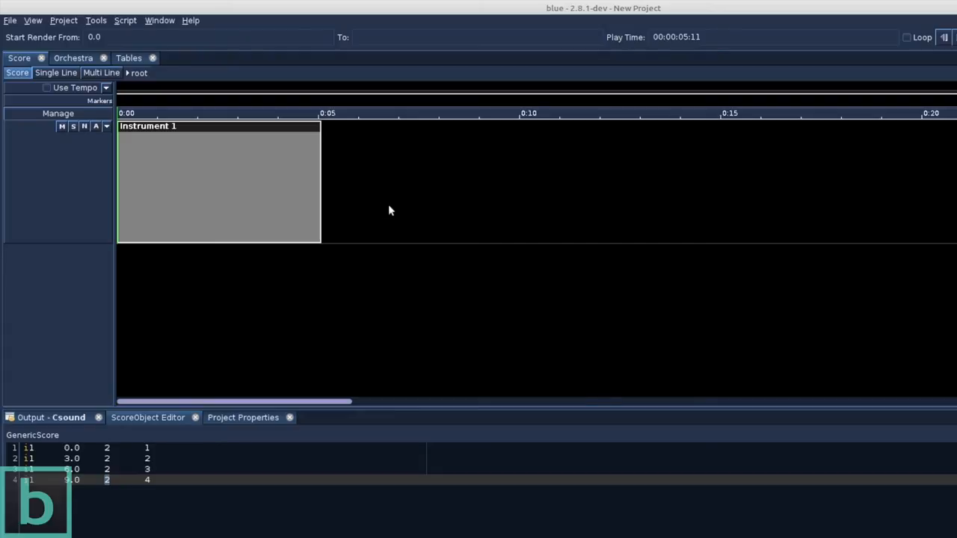
Enable timeline snapping with Alt+S and move the Instrument 1 object later on the timeline.
key(Alt+s)
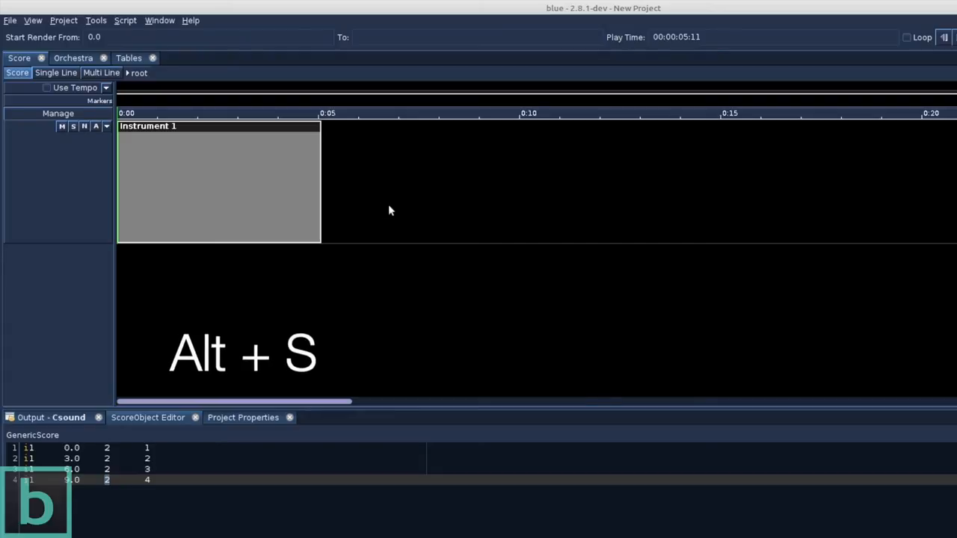
key(alt+s)
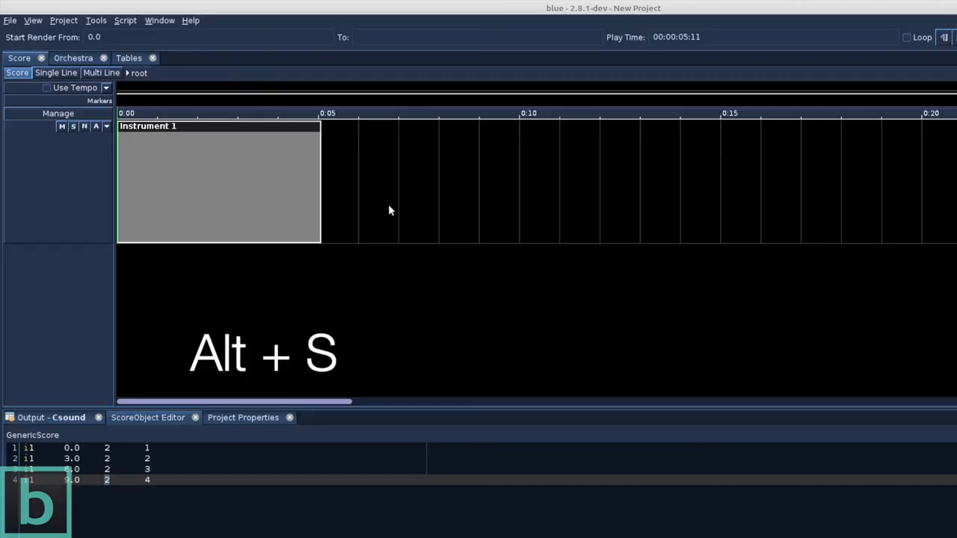
key(Alt+s)
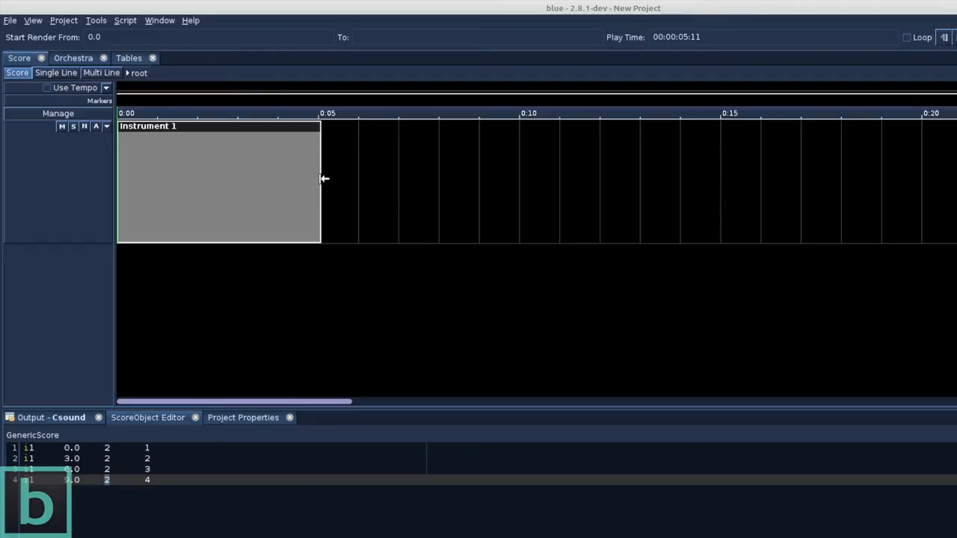
drag(321, 179, 404, 185)
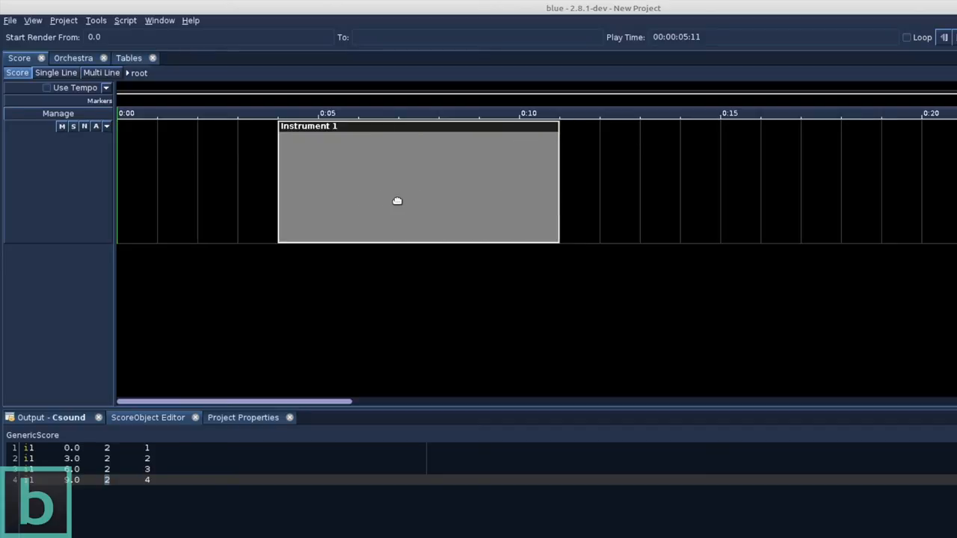
mouse_move(412, 201)
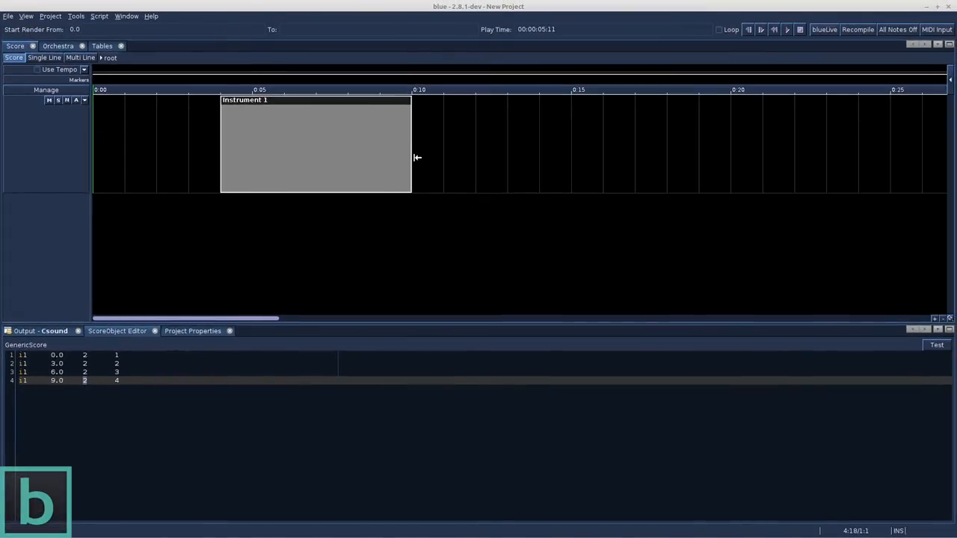
mouse_move(218, 153)
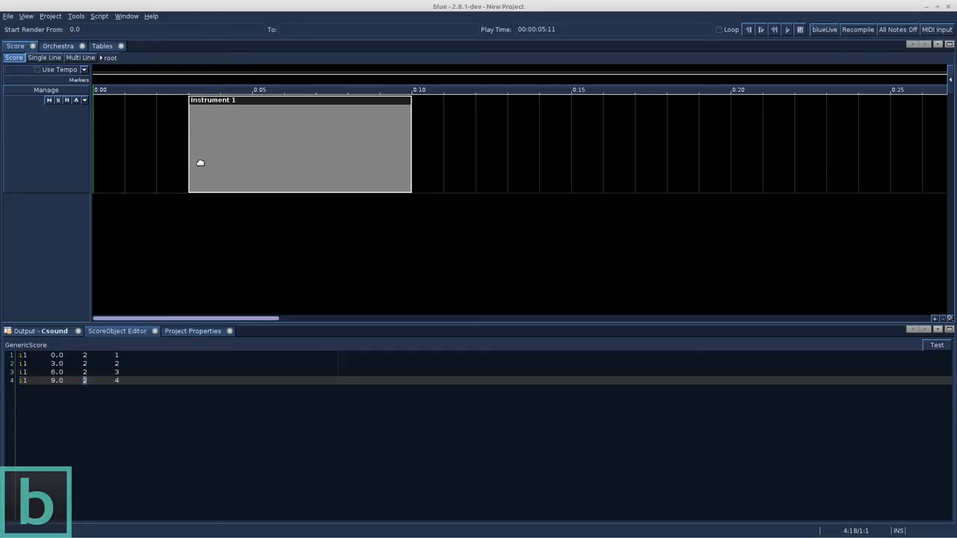
mouse_move(155, 351)
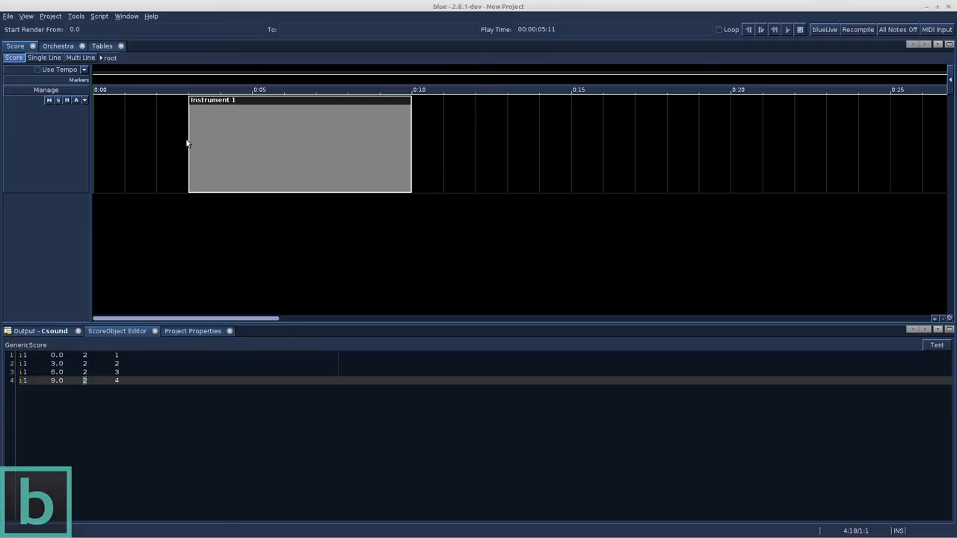
mouse_move(279, 141)
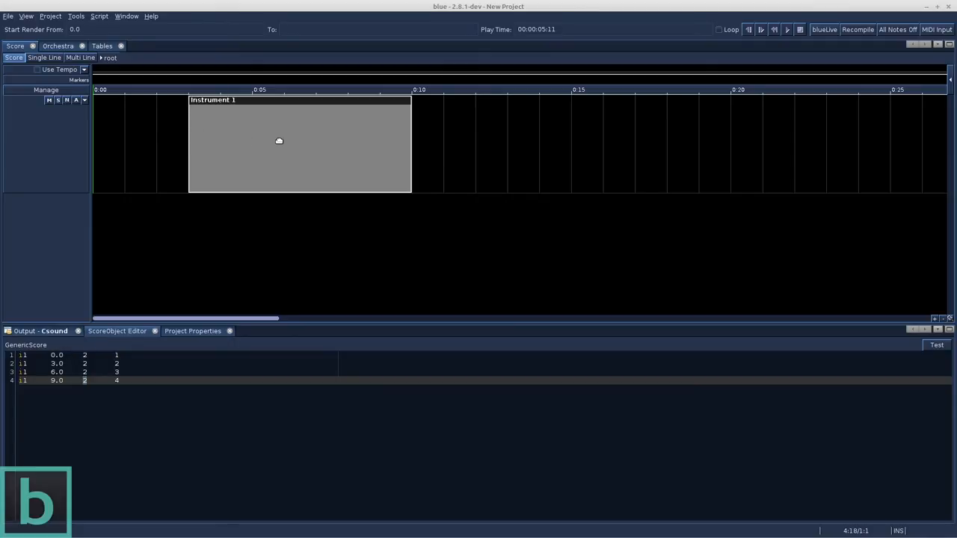
mouse_move(486, 116)
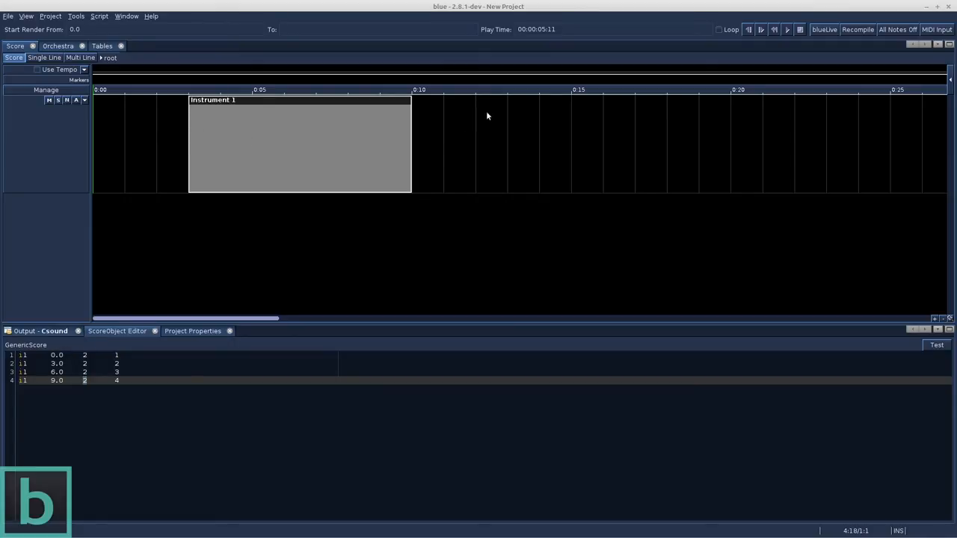
mouse_move(504, 93)
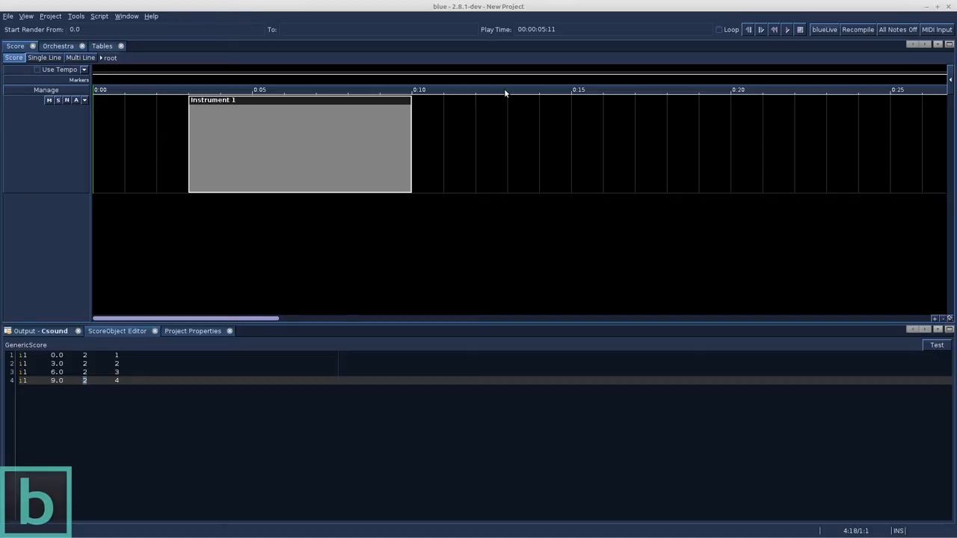
Set the render end locator at 0:13 on the ruler, then open the Project menu.
click(507, 90)
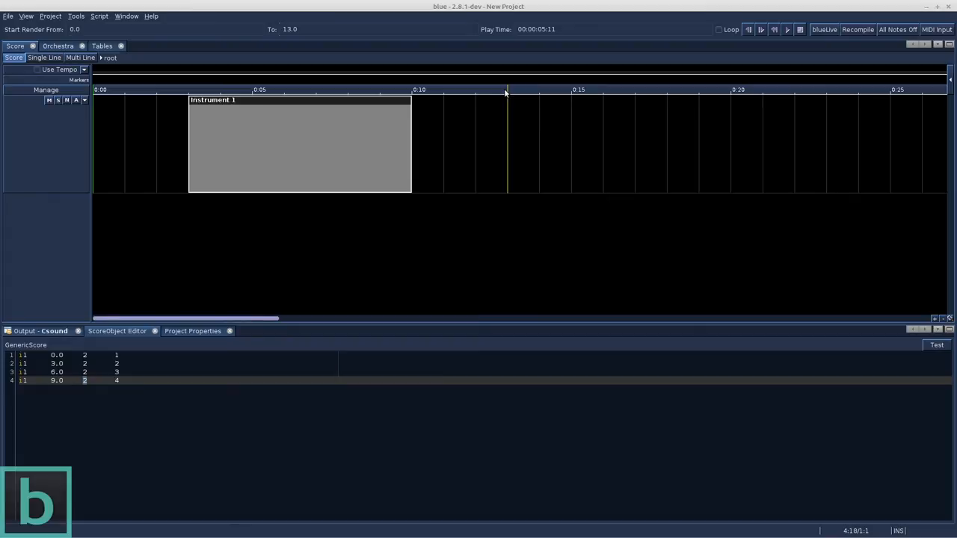
mouse_move(415, 160)
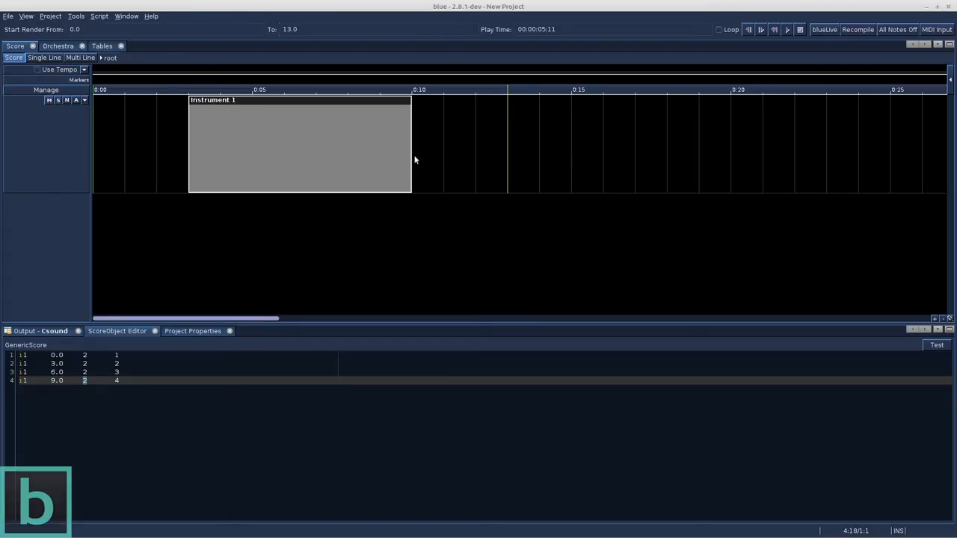
click(49, 16)
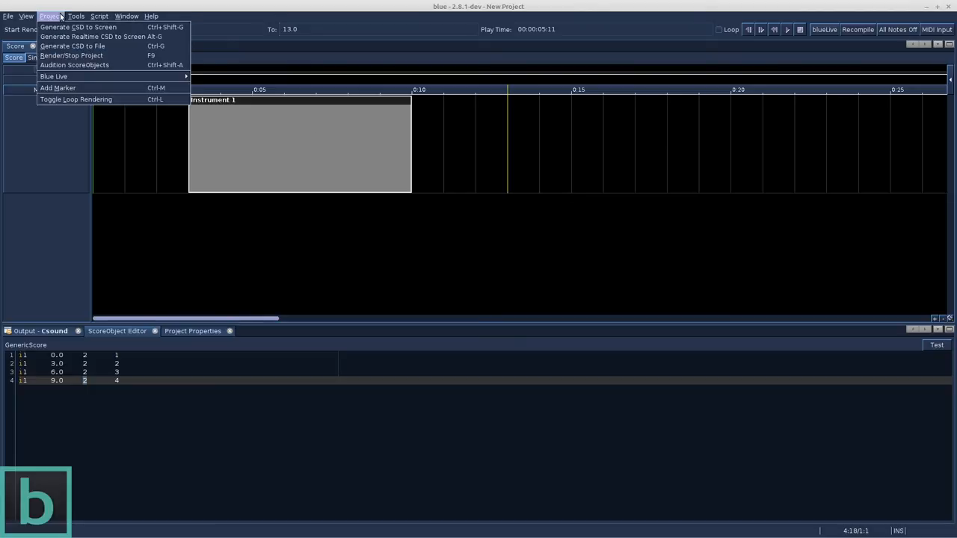
click(78, 27)
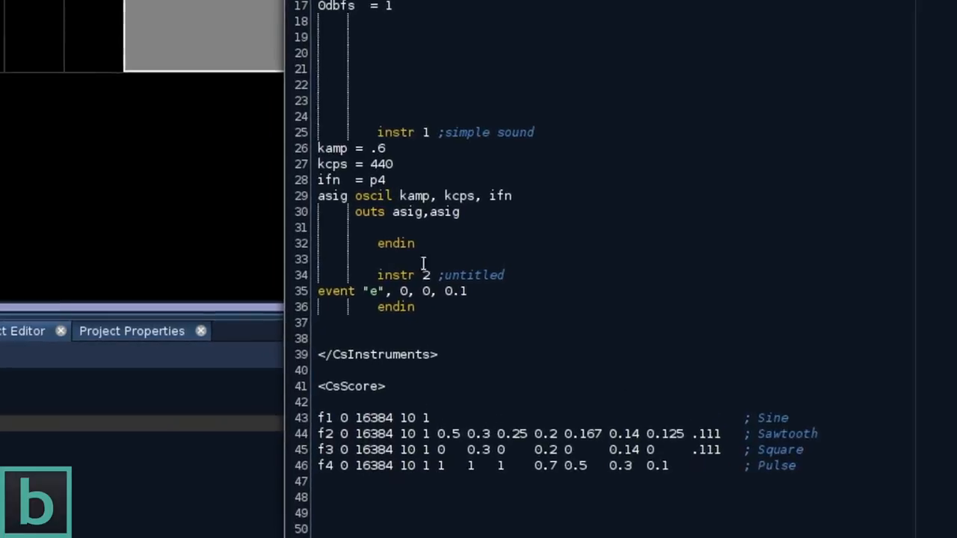
scroll(down, 3)
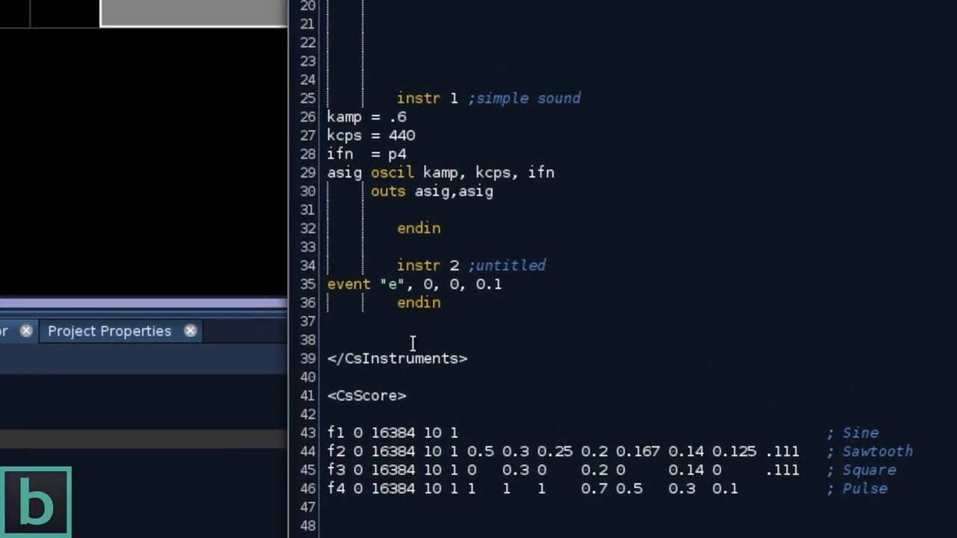
mouse_move(323, 307)
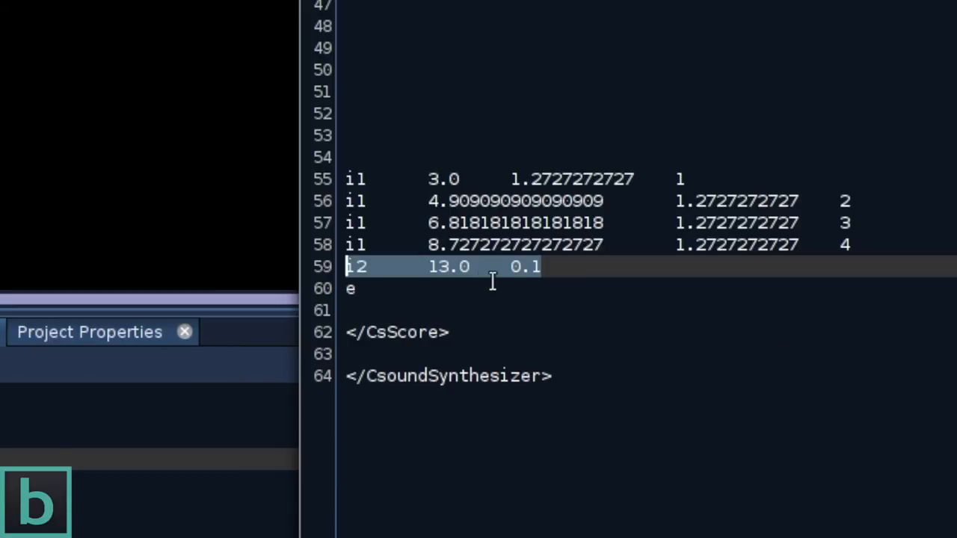
mouse_move(510, 268)
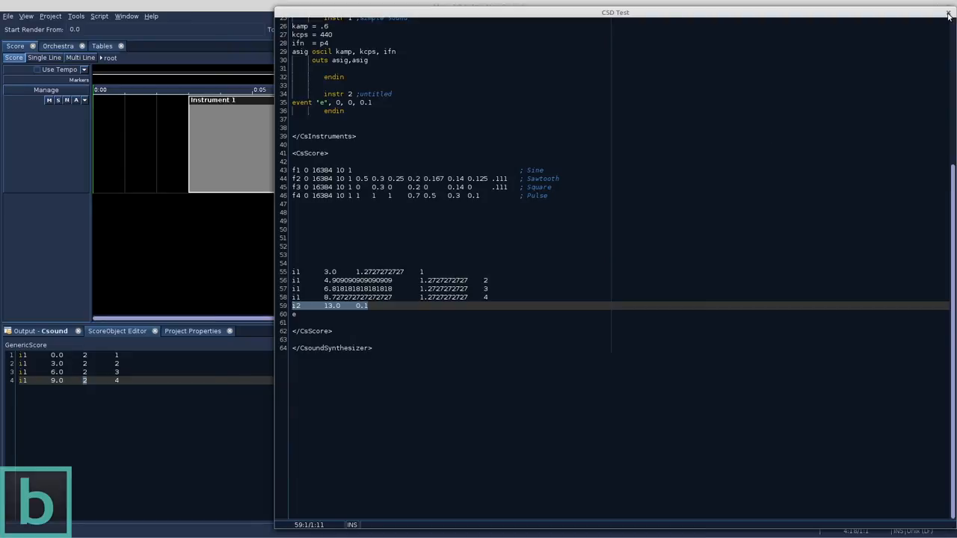
click(948, 13)
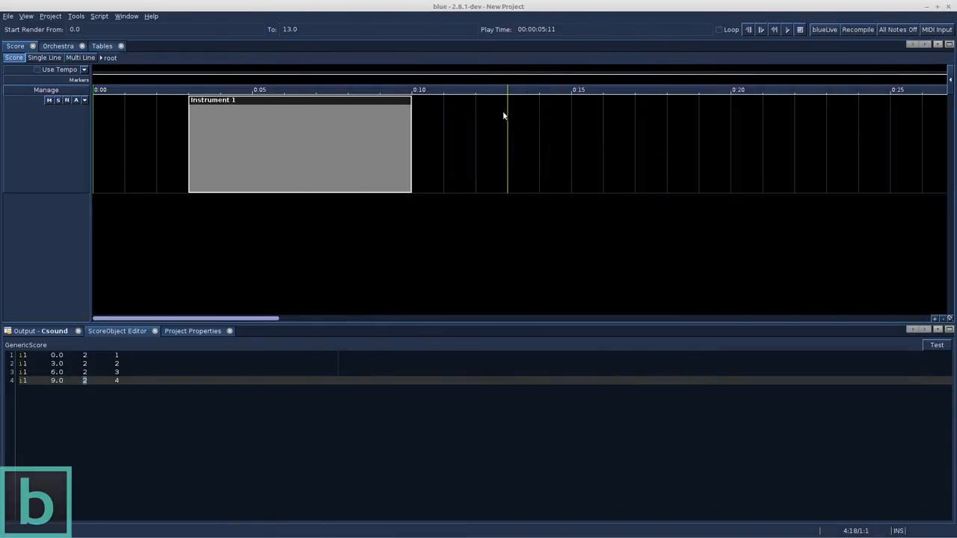
mouse_move(485, 122)
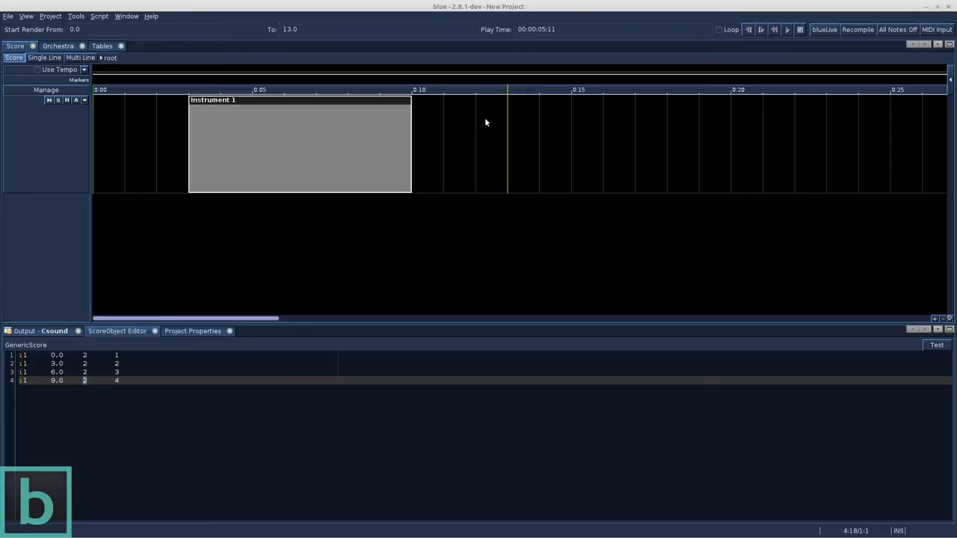
mouse_move(508, 141)
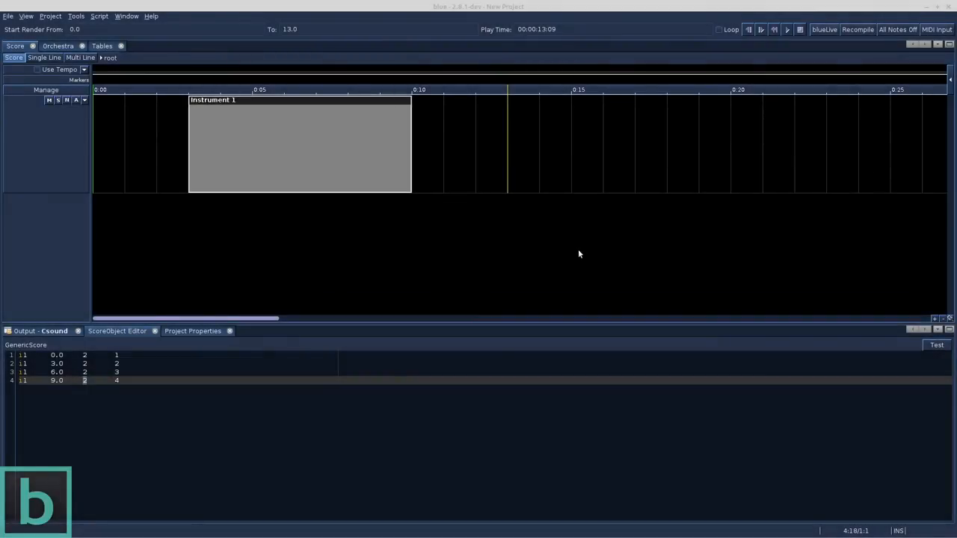
mouse_move(575, 252)
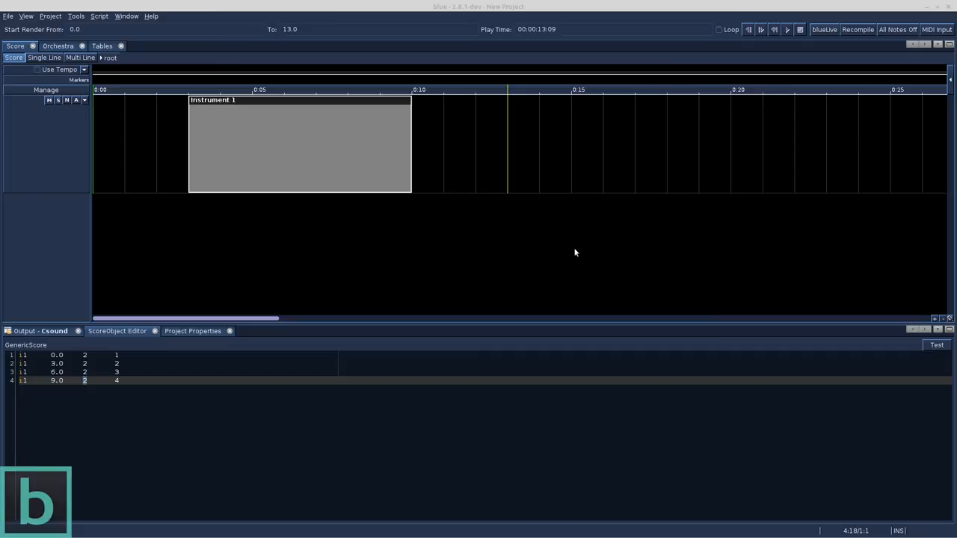
mouse_move(332, 263)
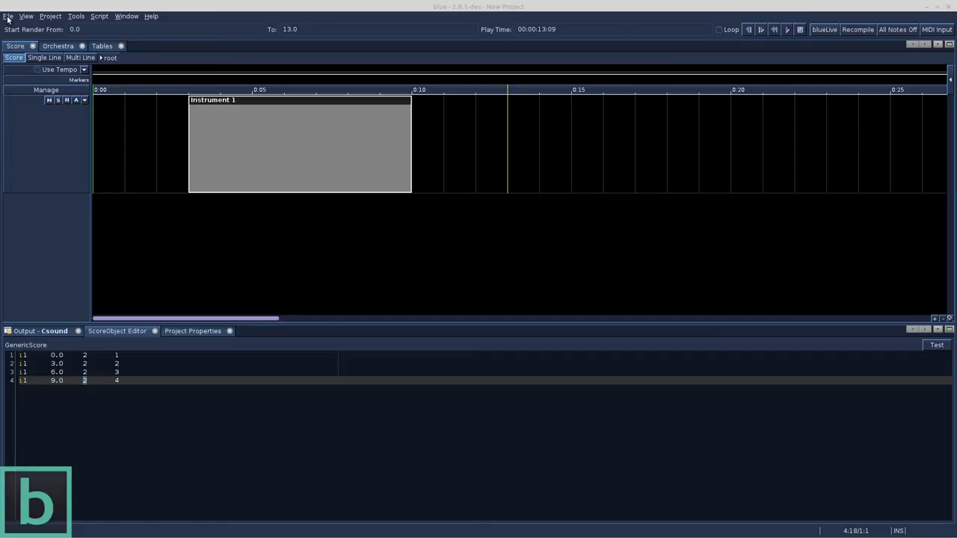
Open onTheSensationsOfTone_final.blue from the pieces > stevenYi example projects.
click(8, 15)
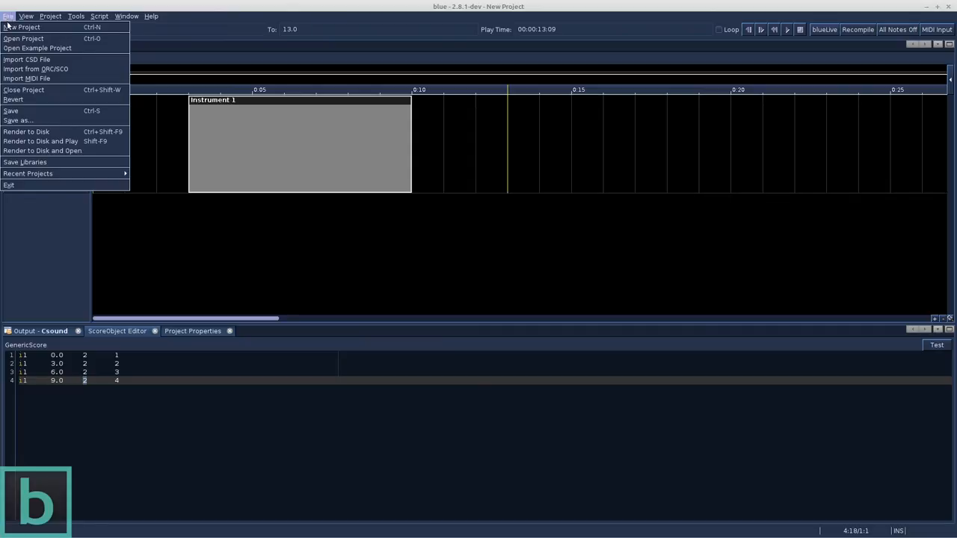
mouse_move(38, 48)
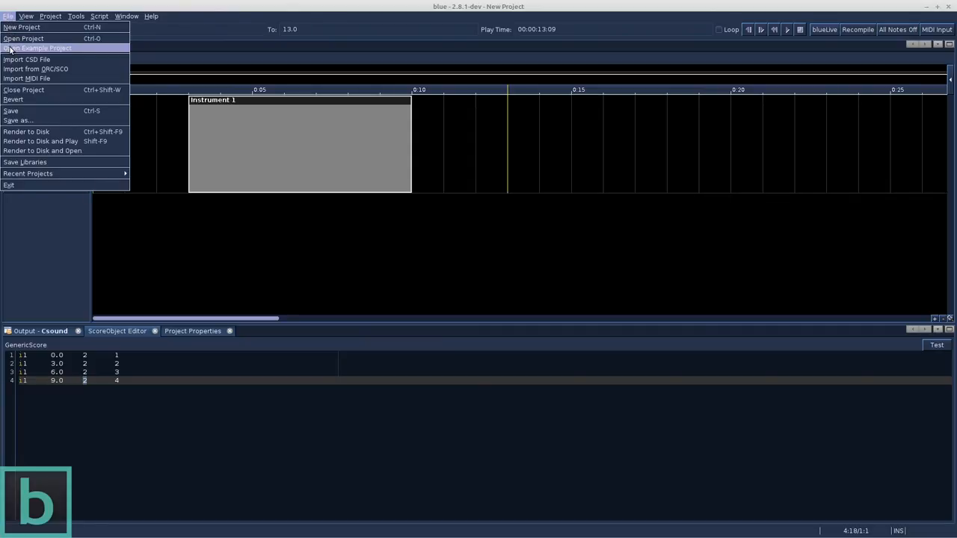
mouse_move(50, 49)
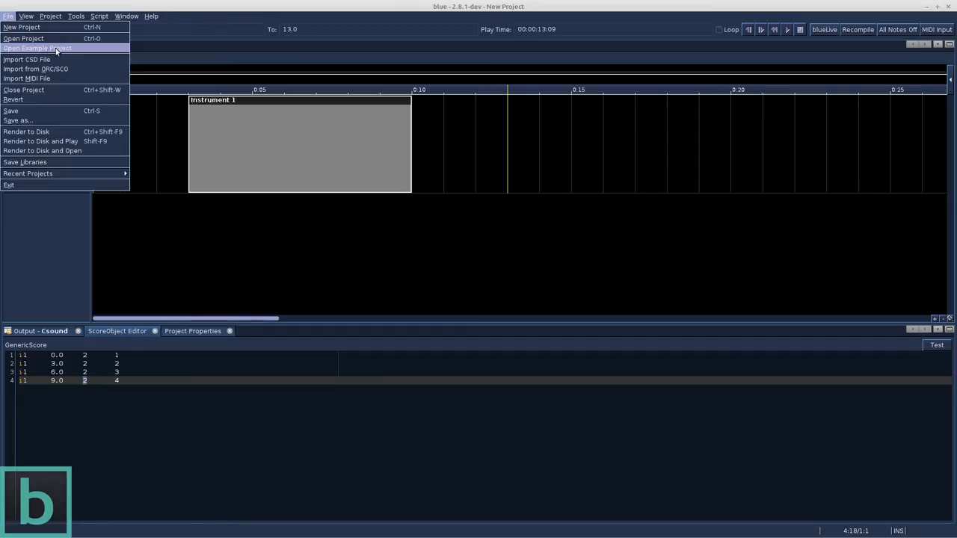
click(37, 48)
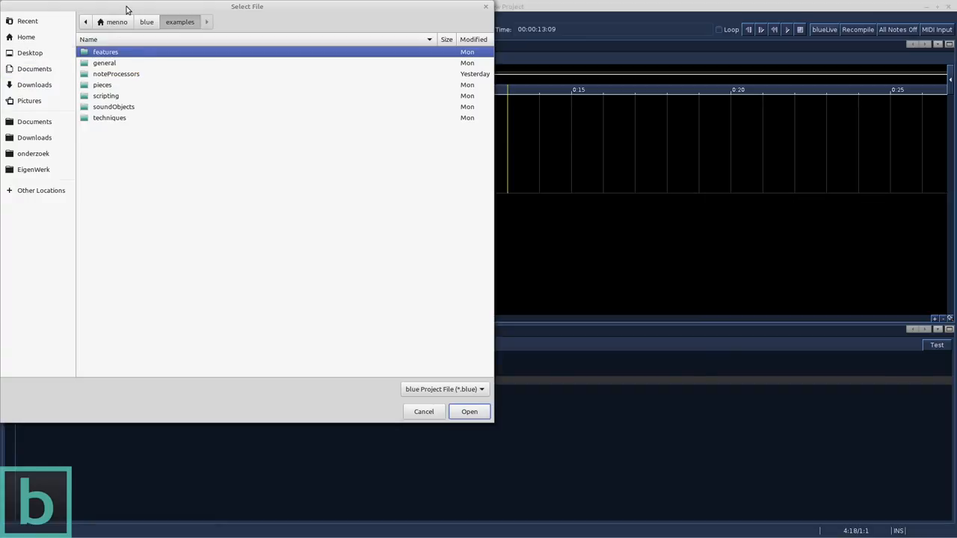
click(7, 16)
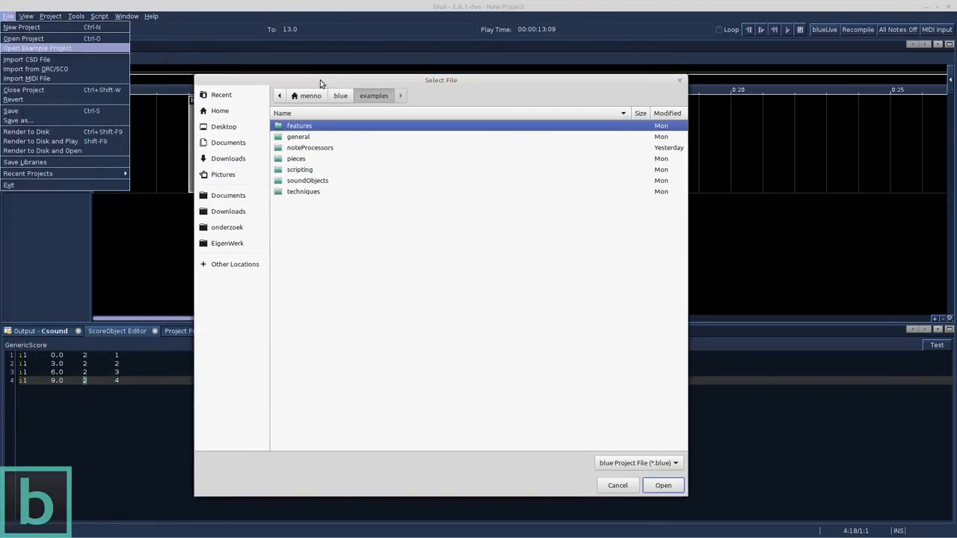
mouse_move(309, 139)
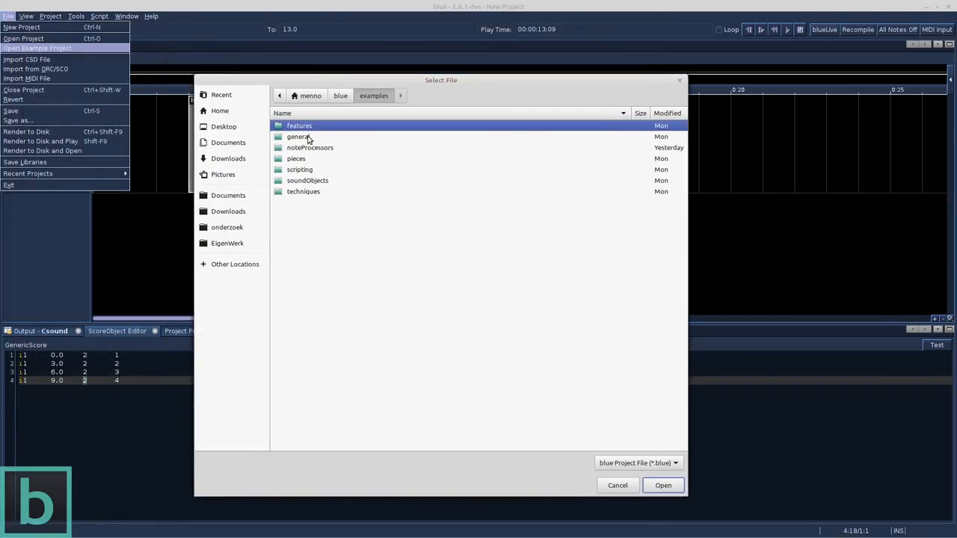
double_click(295, 157)
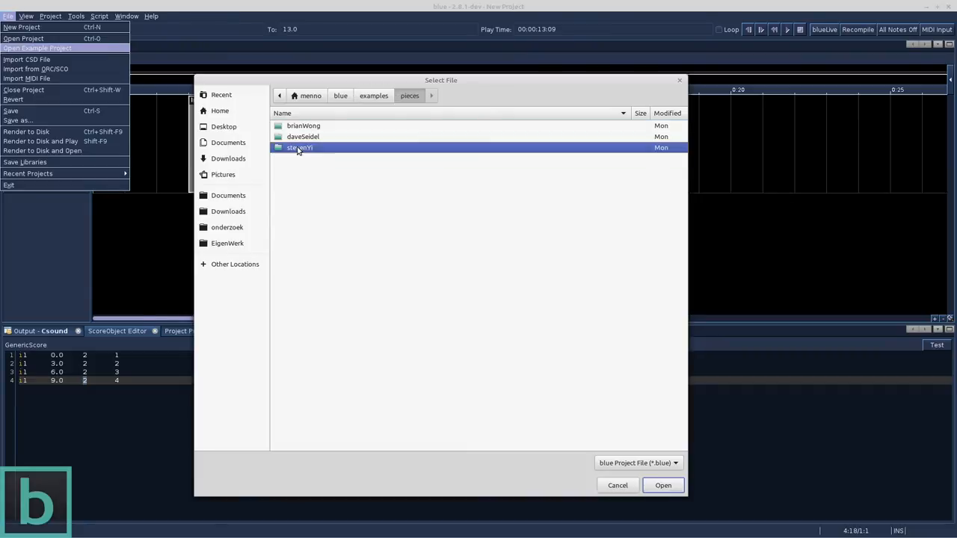
double_click(300, 147)
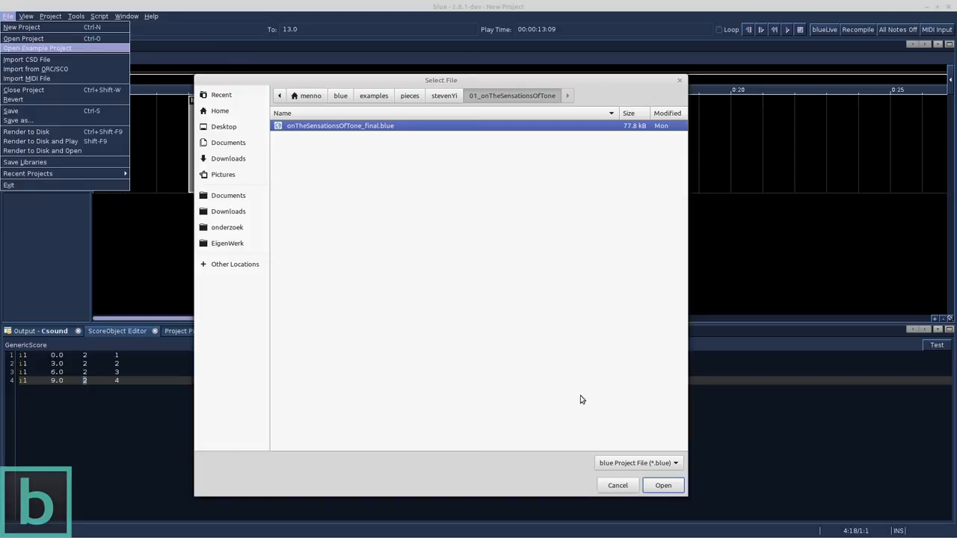
click(662, 485)
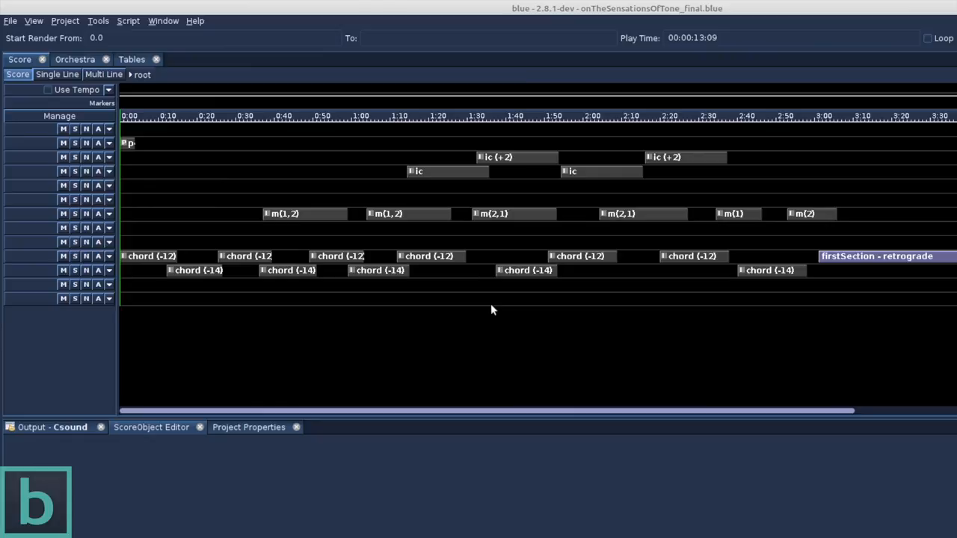
mouse_move(207, 164)
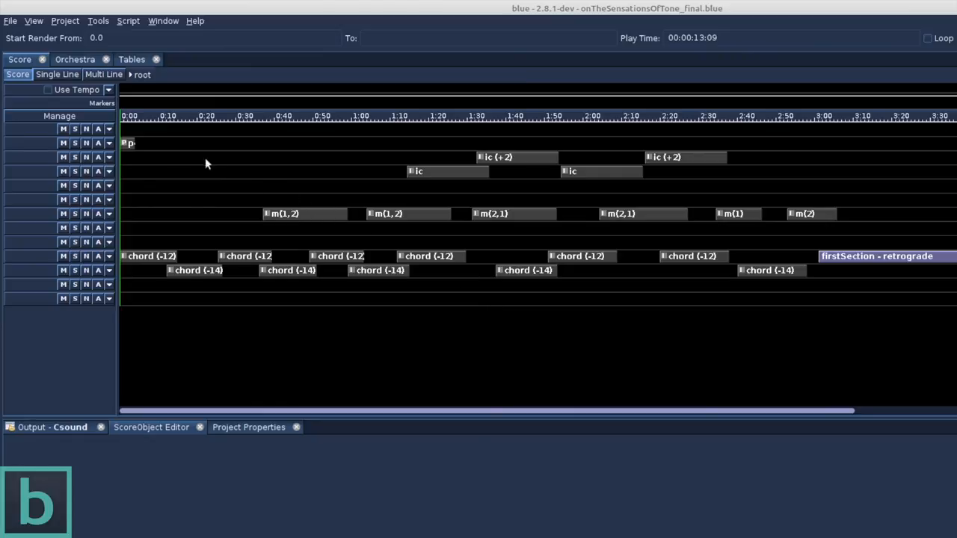
Switch to the Orchestra view listing the piece's seven instruments.
click(74, 59)
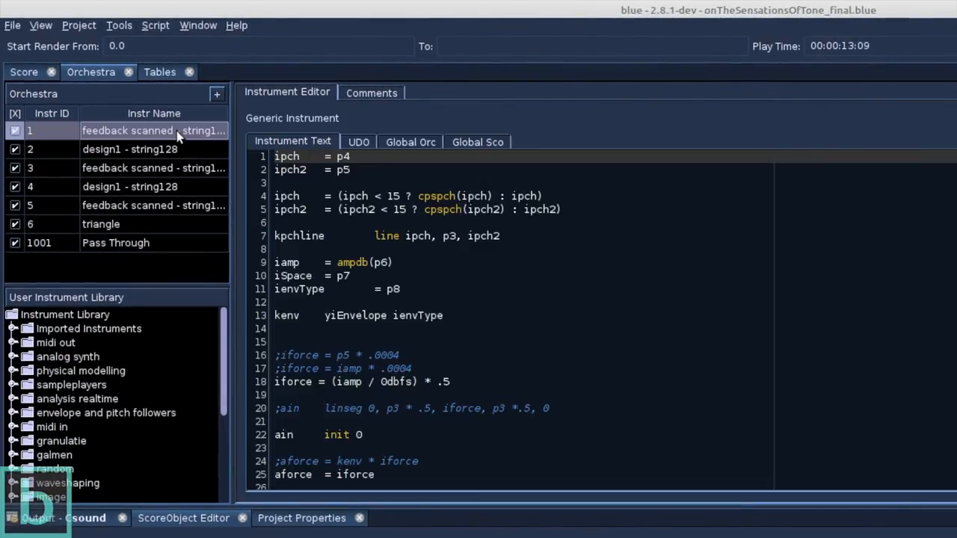
View the code of instruments 3, 5 and Pass Through, then return to the score timeline.
click(153, 167)
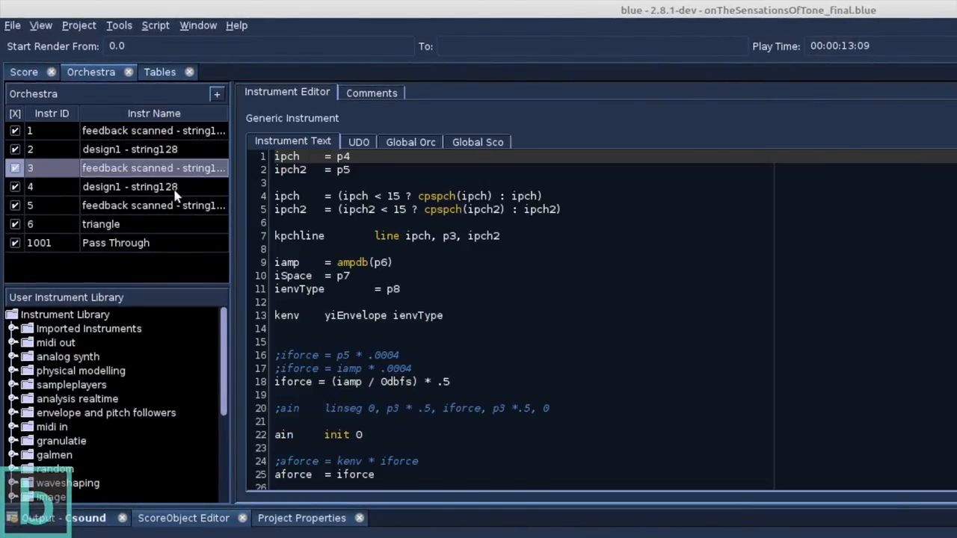
click(153, 205)
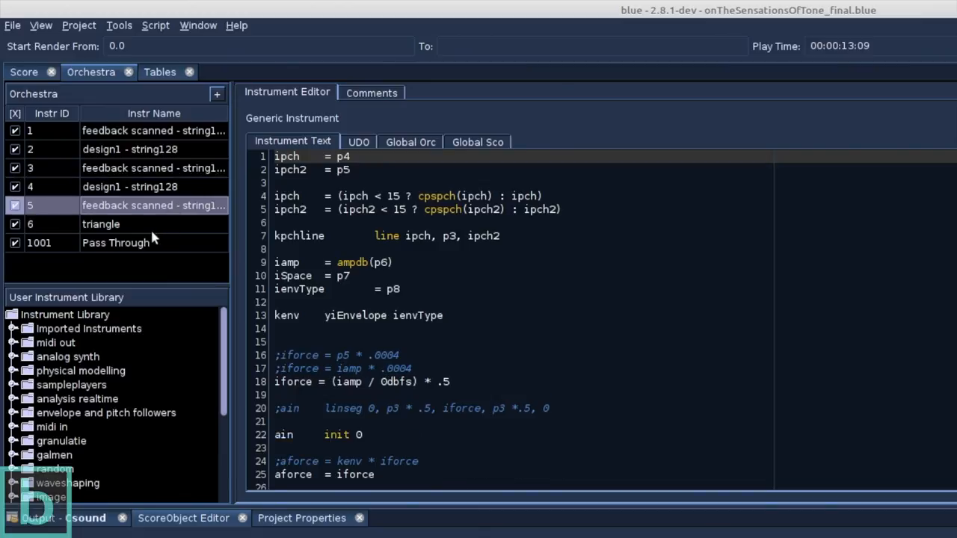
click(115, 242)
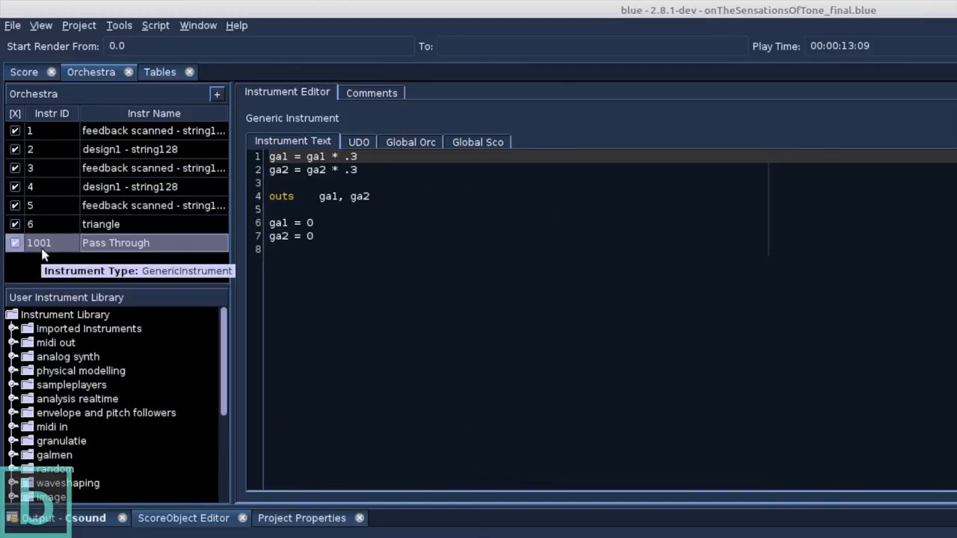
click(23, 72)
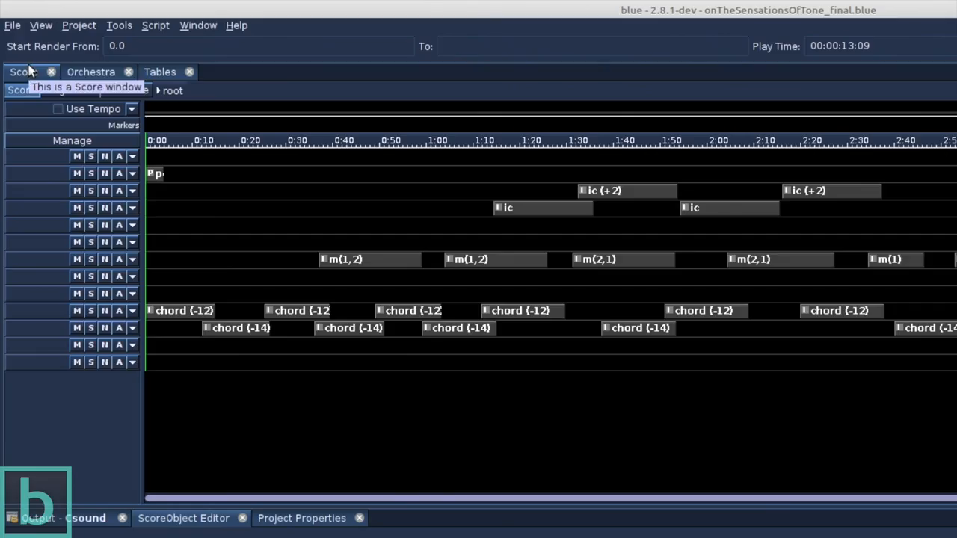
Select the m(1,2) Python object, enable Process On Load, and start playback.
click(362, 254)
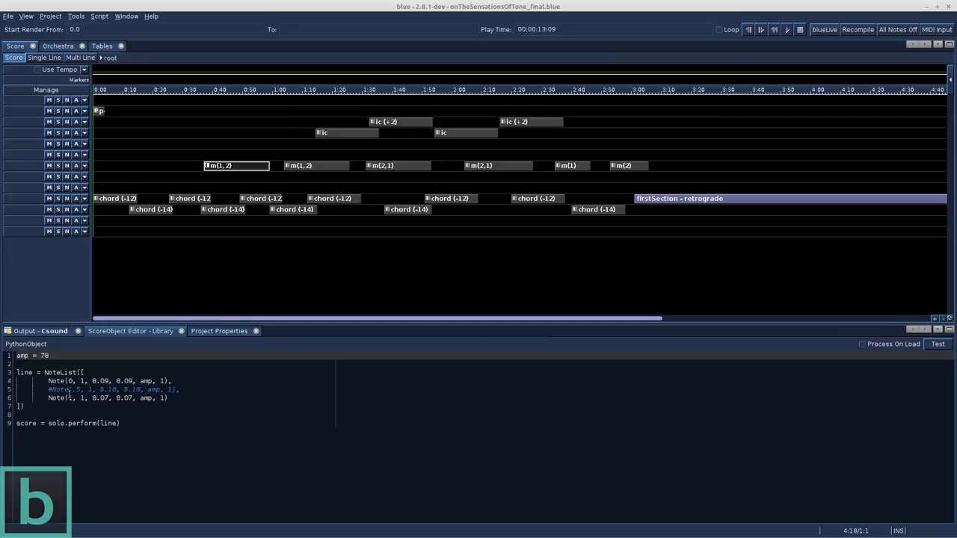
mouse_move(53, 345)
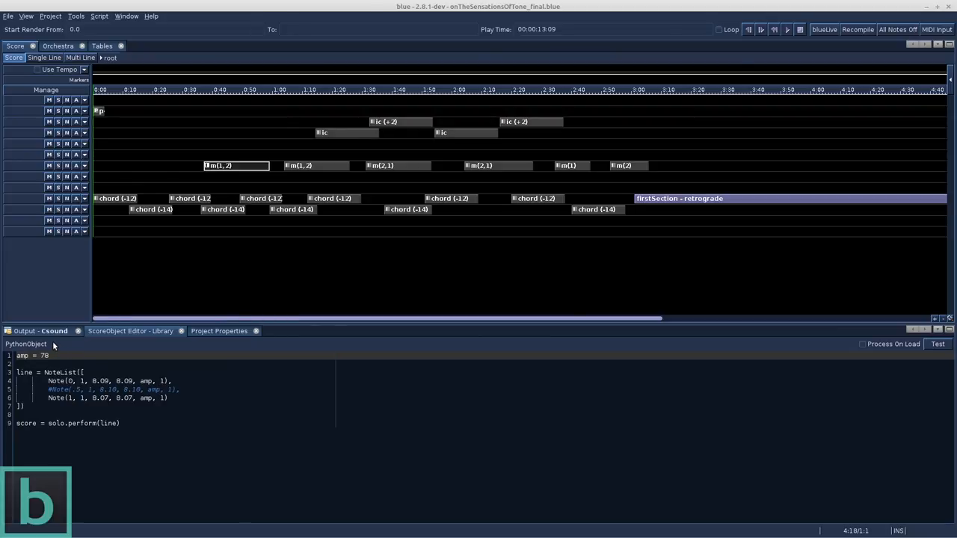
mouse_move(52, 344)
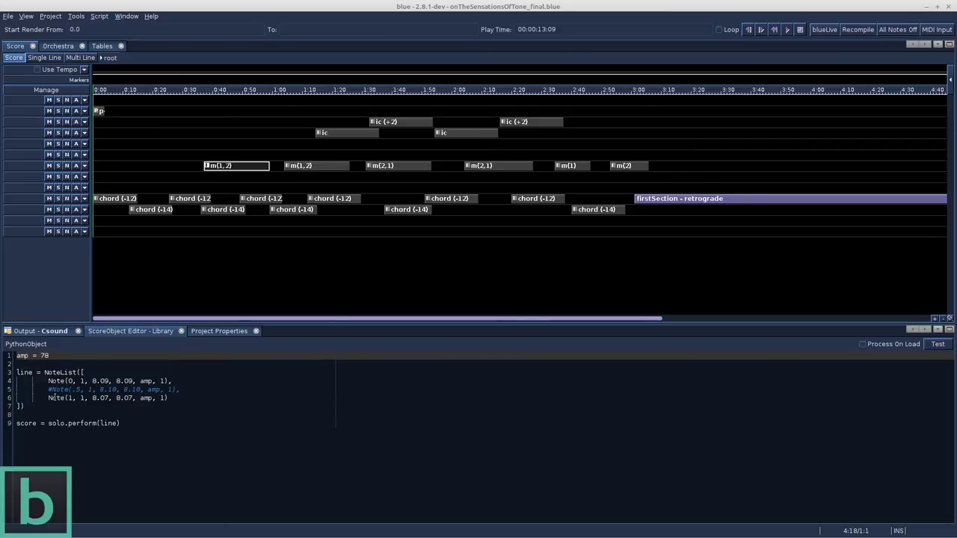
click(861, 344)
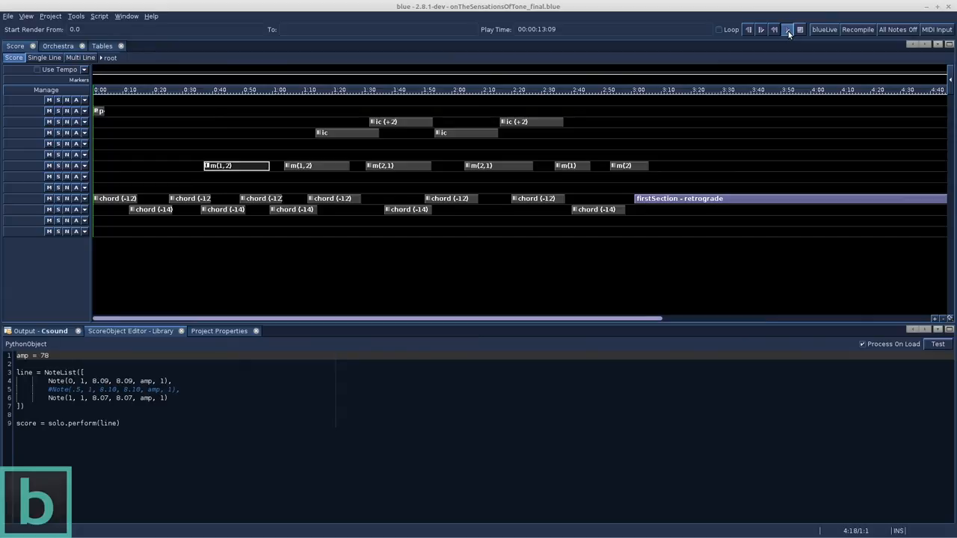
click(786, 29)
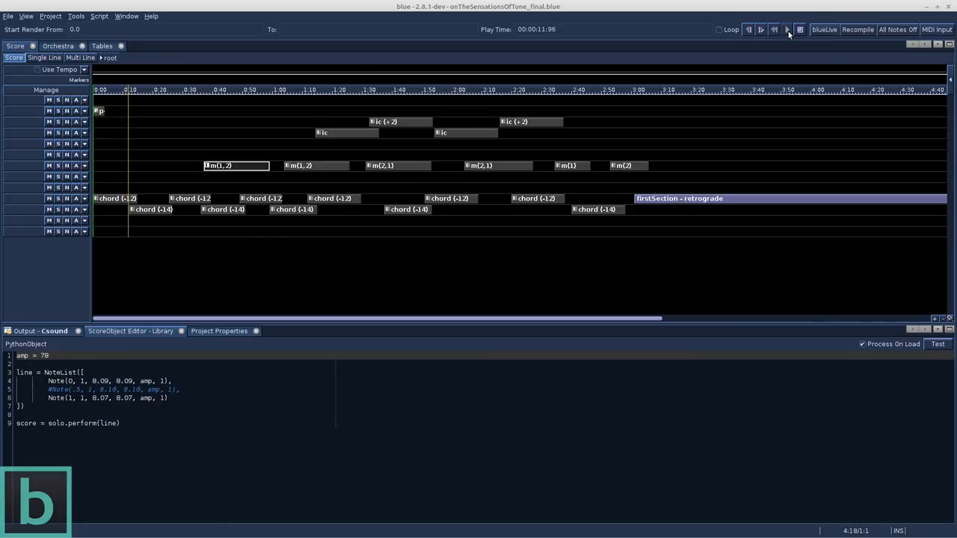
click(786, 29)
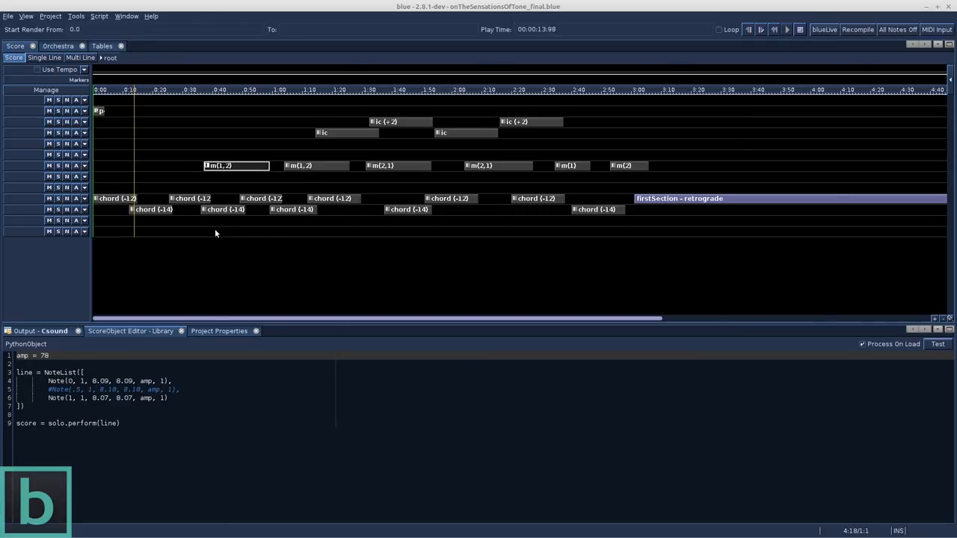
Inspect the chord (-14) object's generated score and sound objects, then stop playback.
click(151, 209)
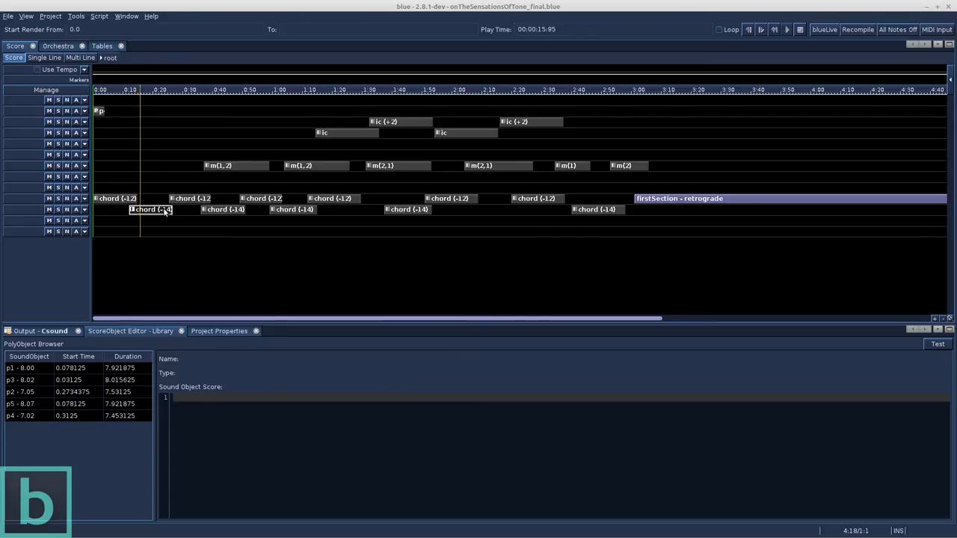
click(29, 367)
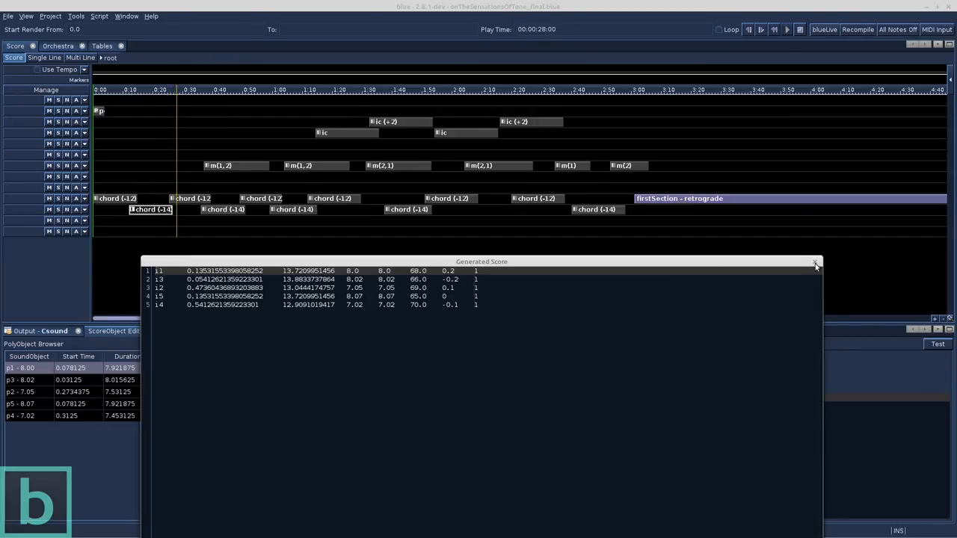
click(815, 264)
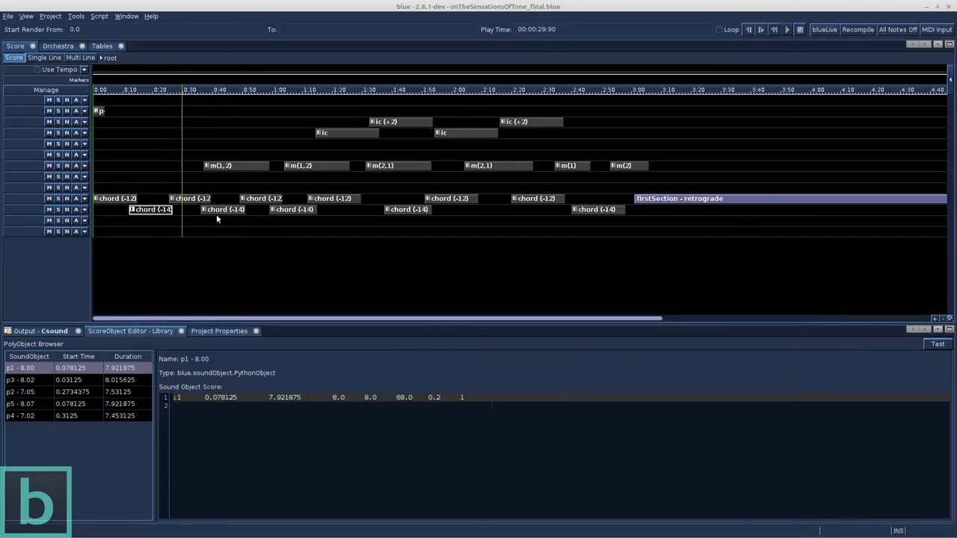
click(189, 198)
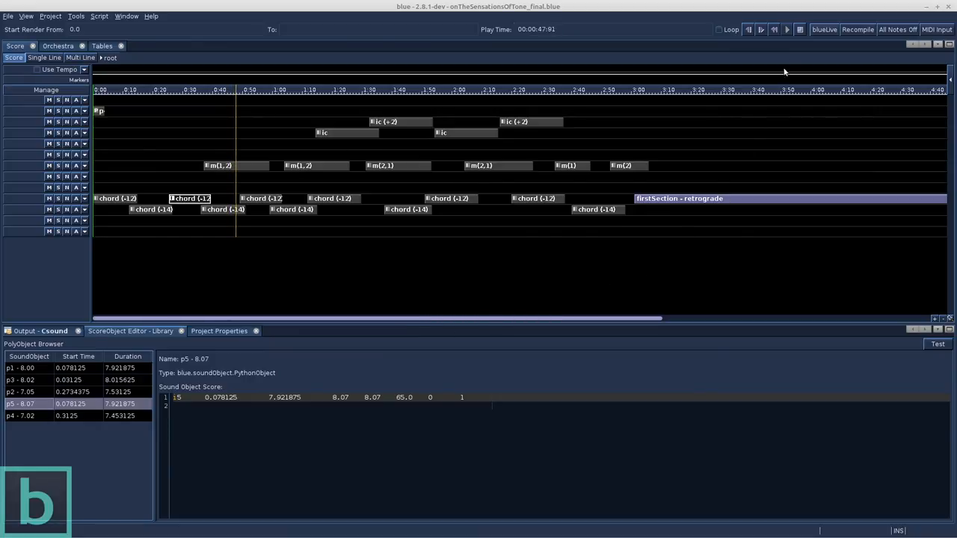
click(798, 29)
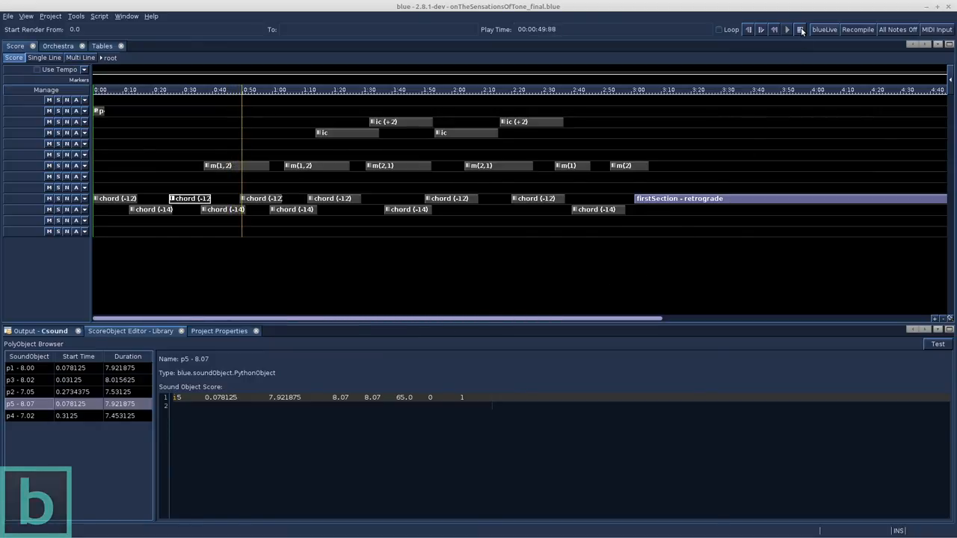
click(800, 29)
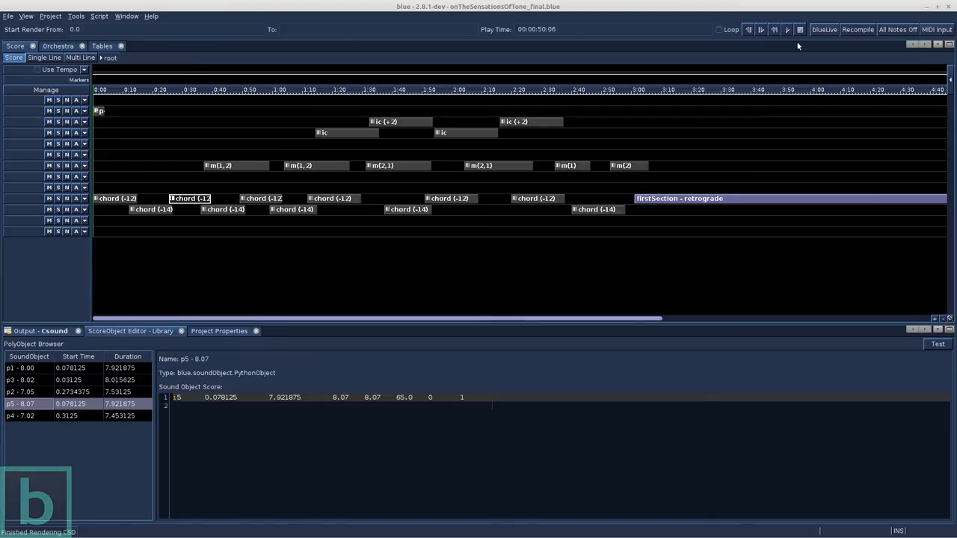